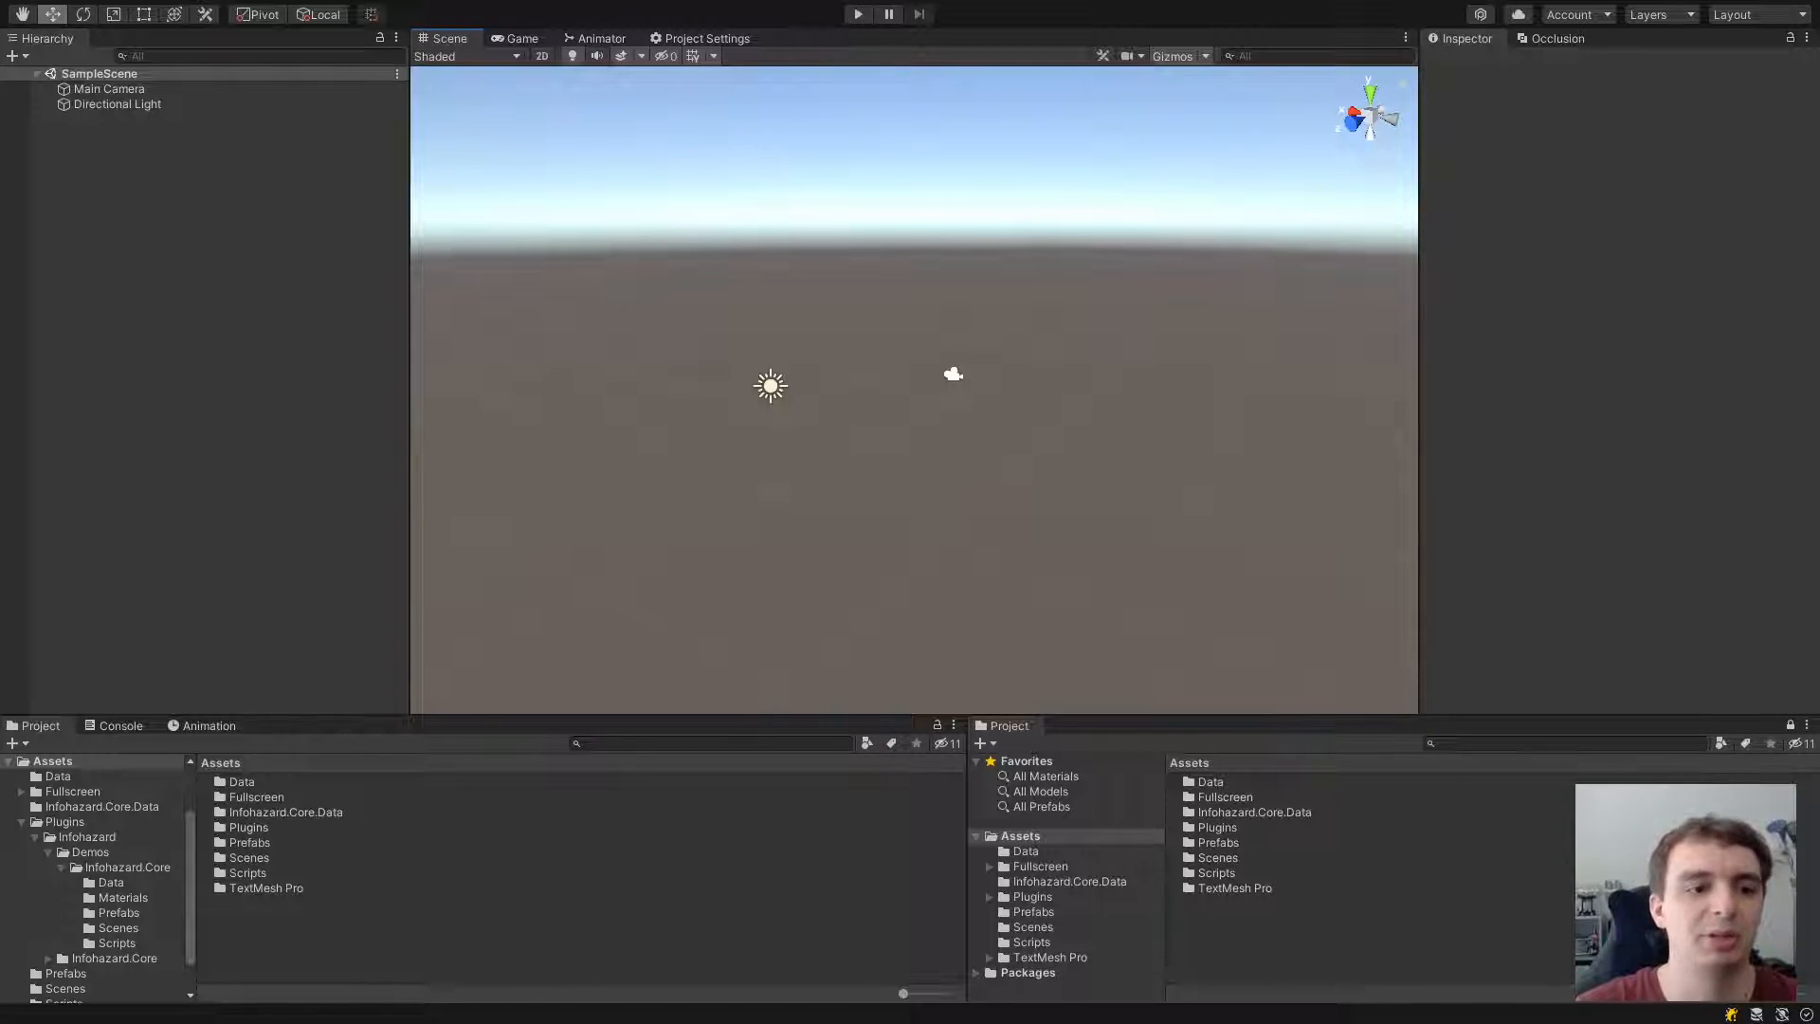
pyautogui.moveTo(424, 428)
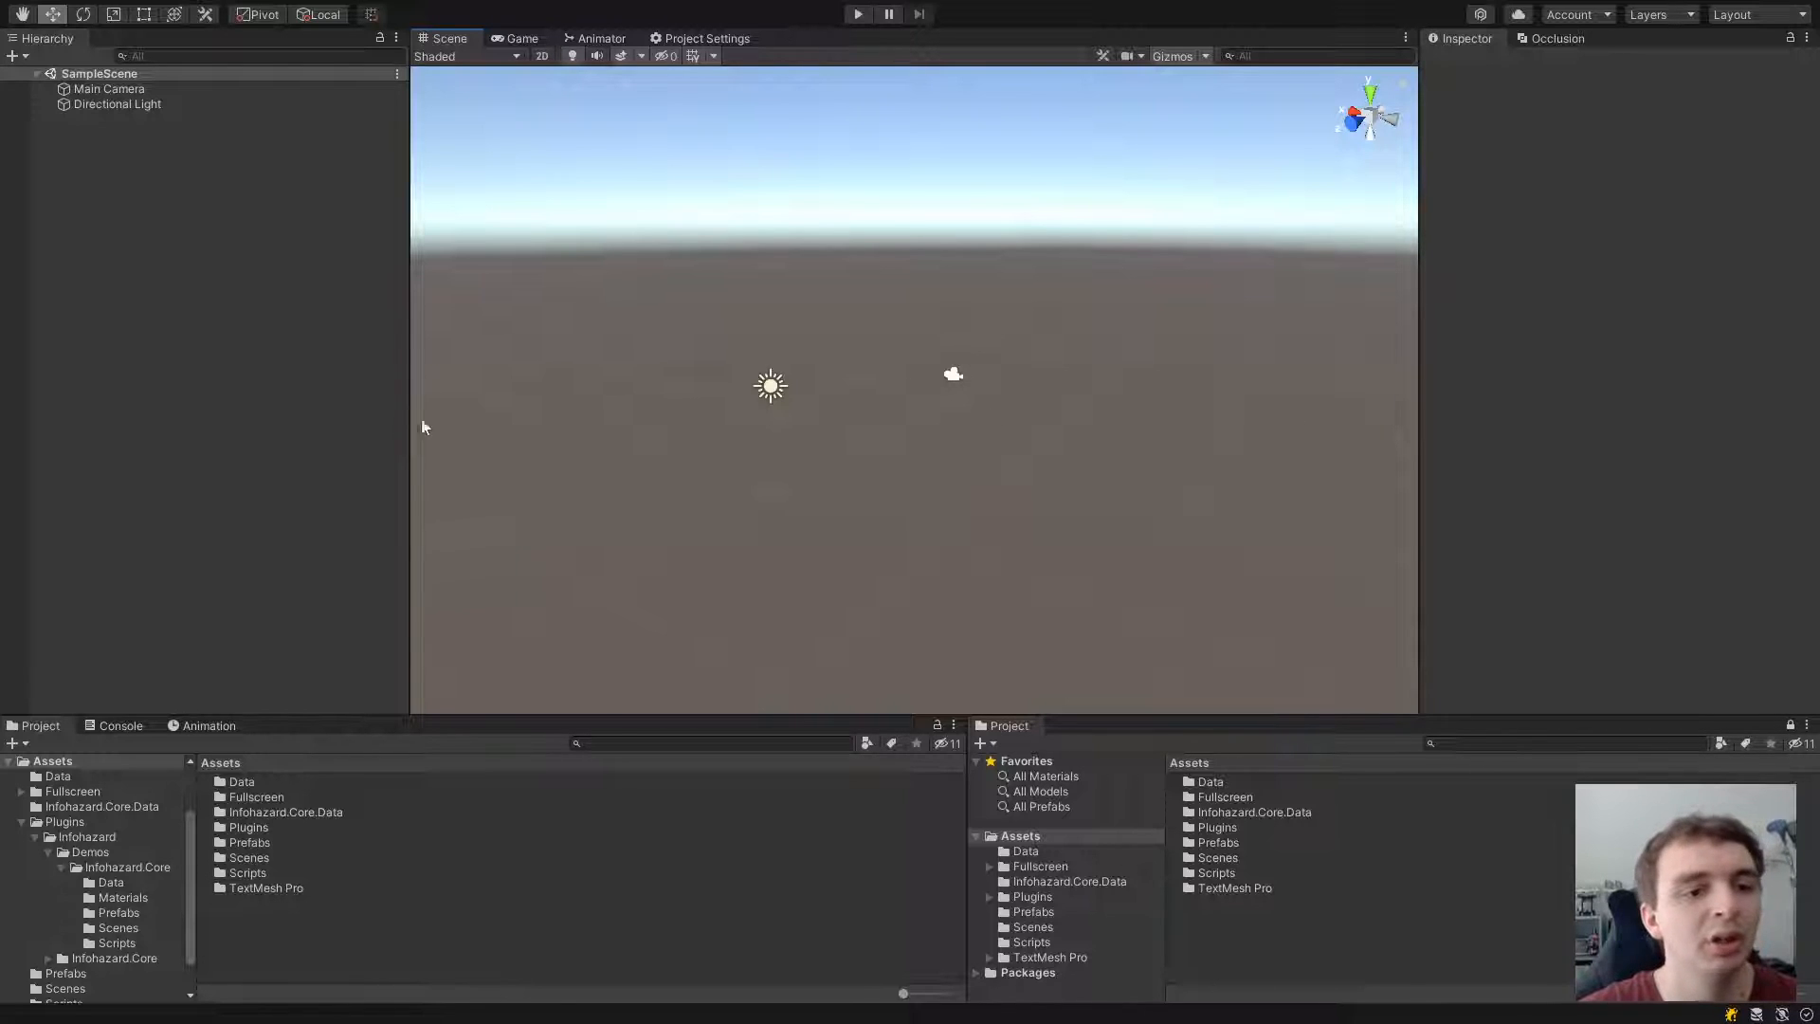
# Step: Create an empty GameObject in the Hierarchy named TestUniqueNameObject
pyautogui.rightClick(424, 427)
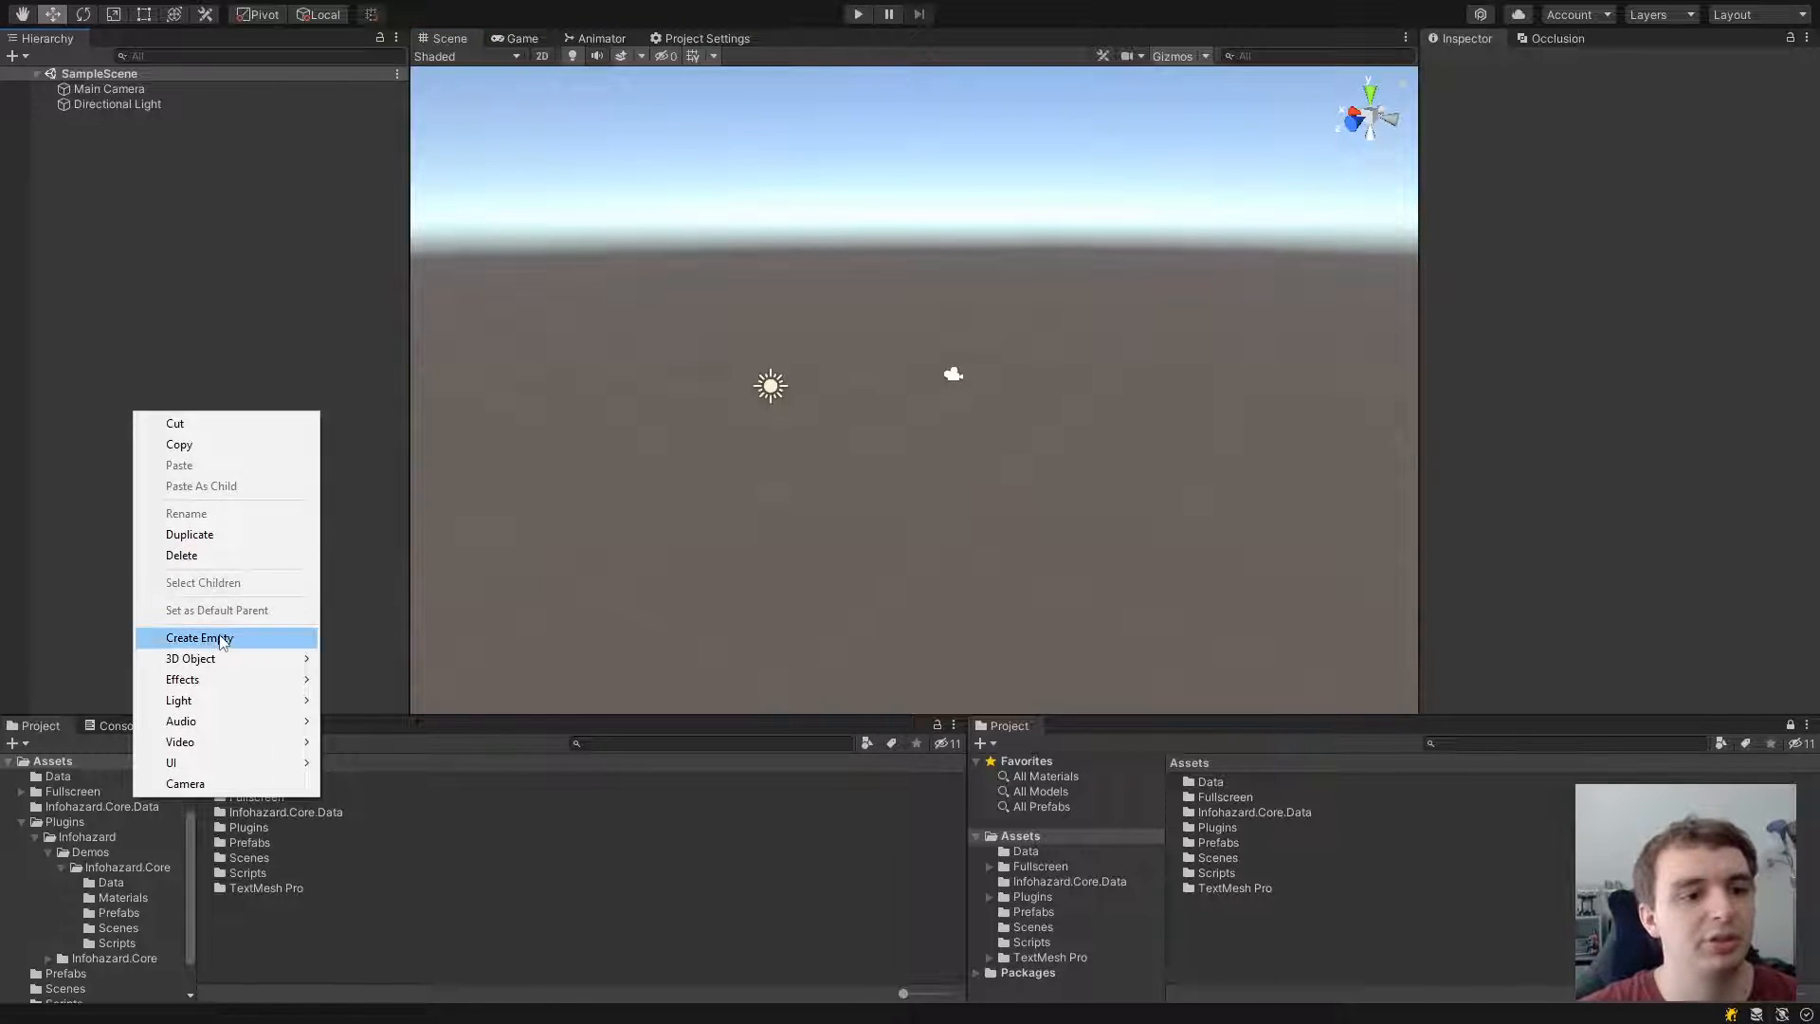
pyautogui.click(198, 637)
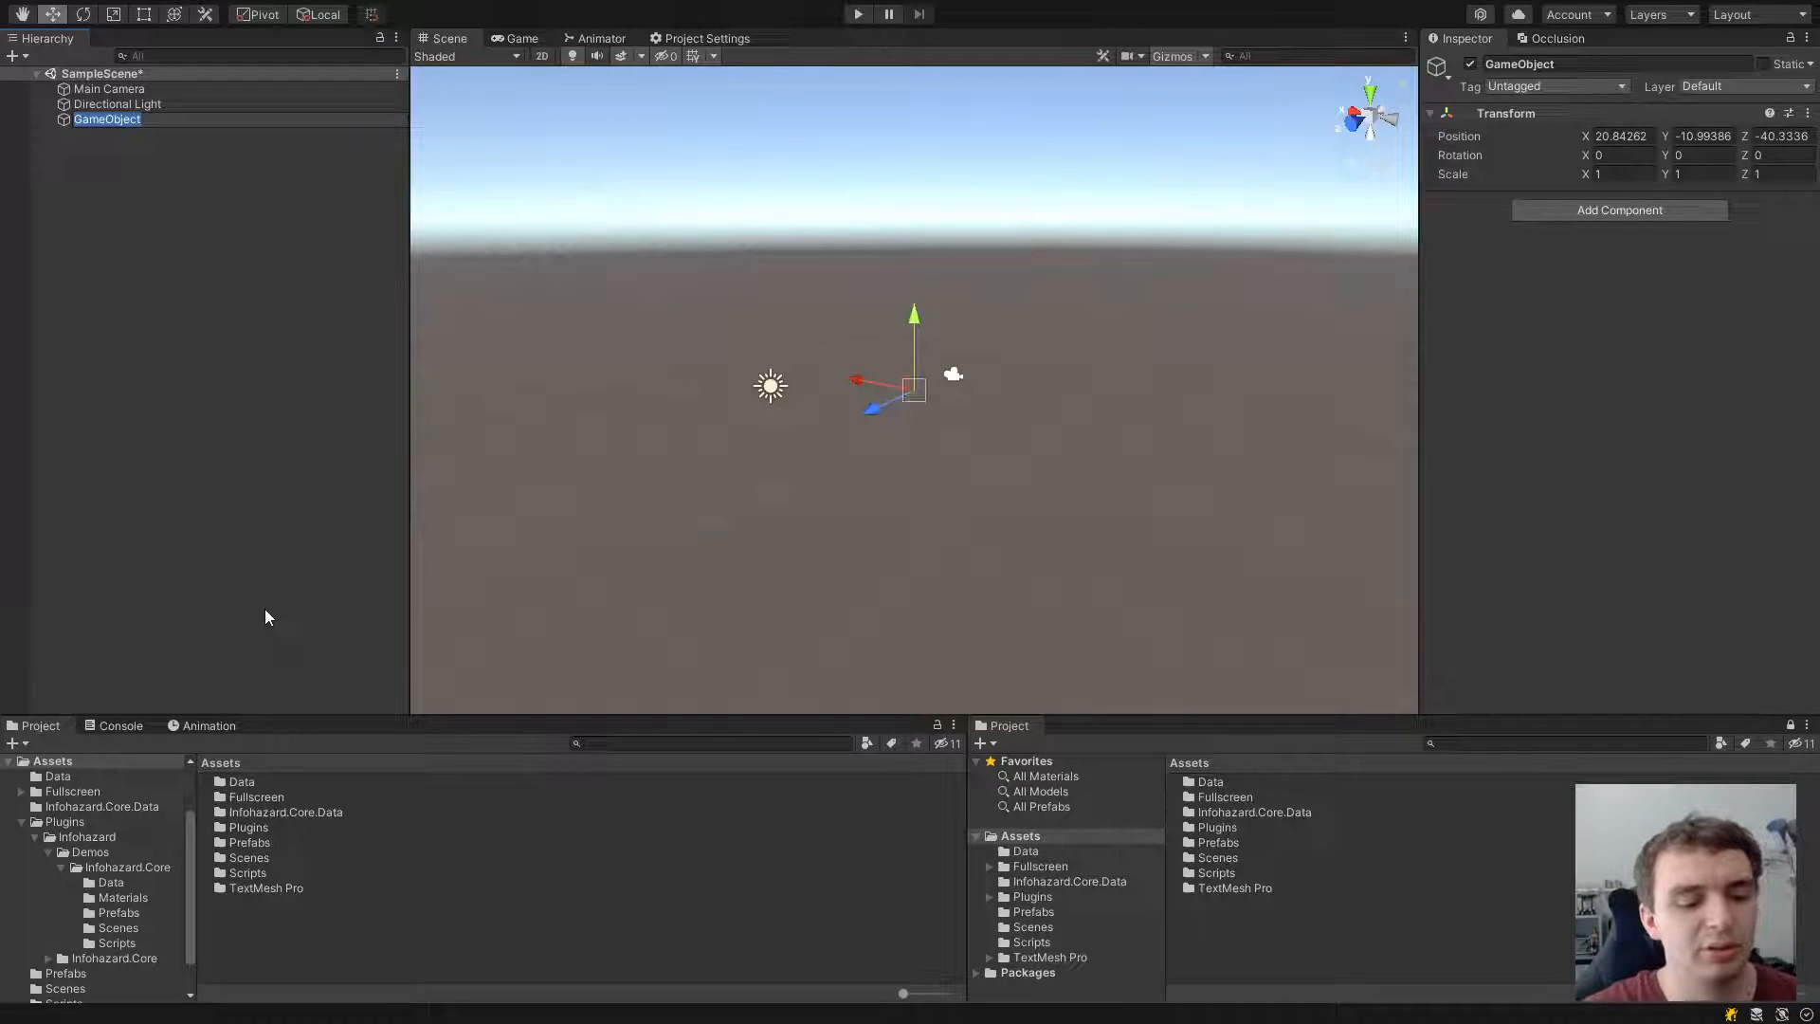
pyautogui.write('TestUniqueN')
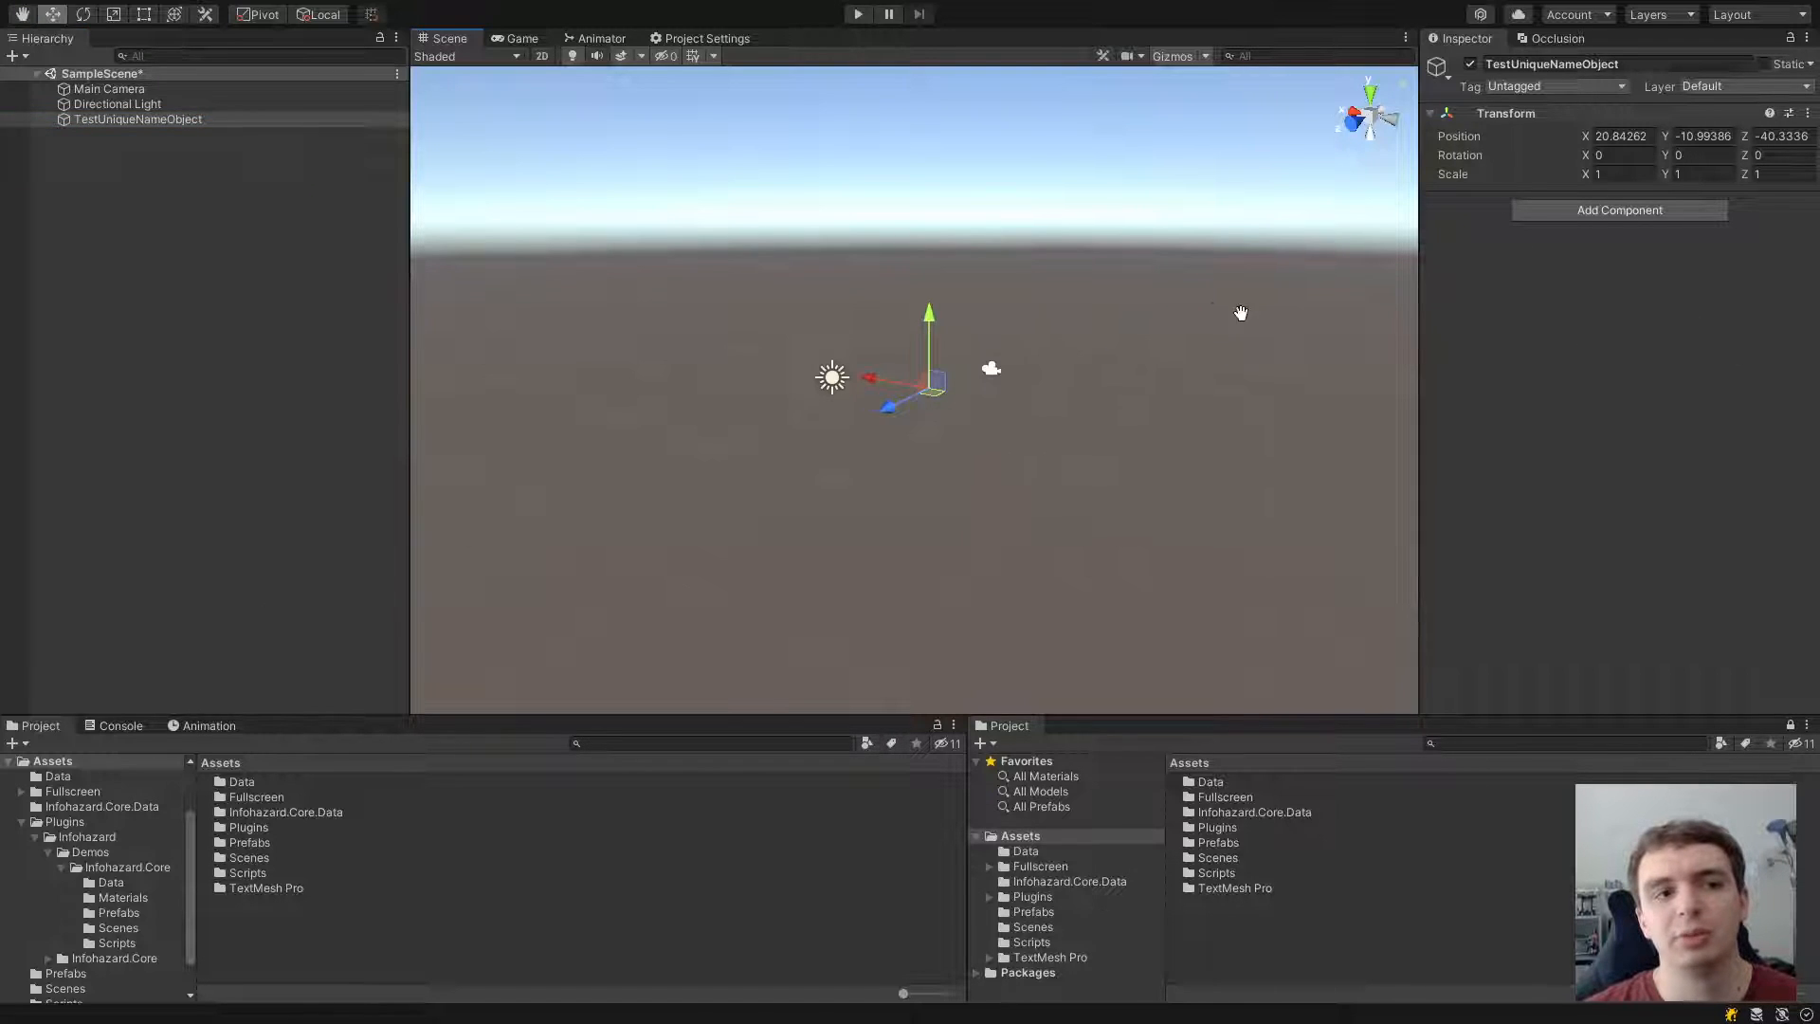
# Step: Add the Unique Named Object component to TestUniqueNameObject via Add Component
pyautogui.click(1618, 210)
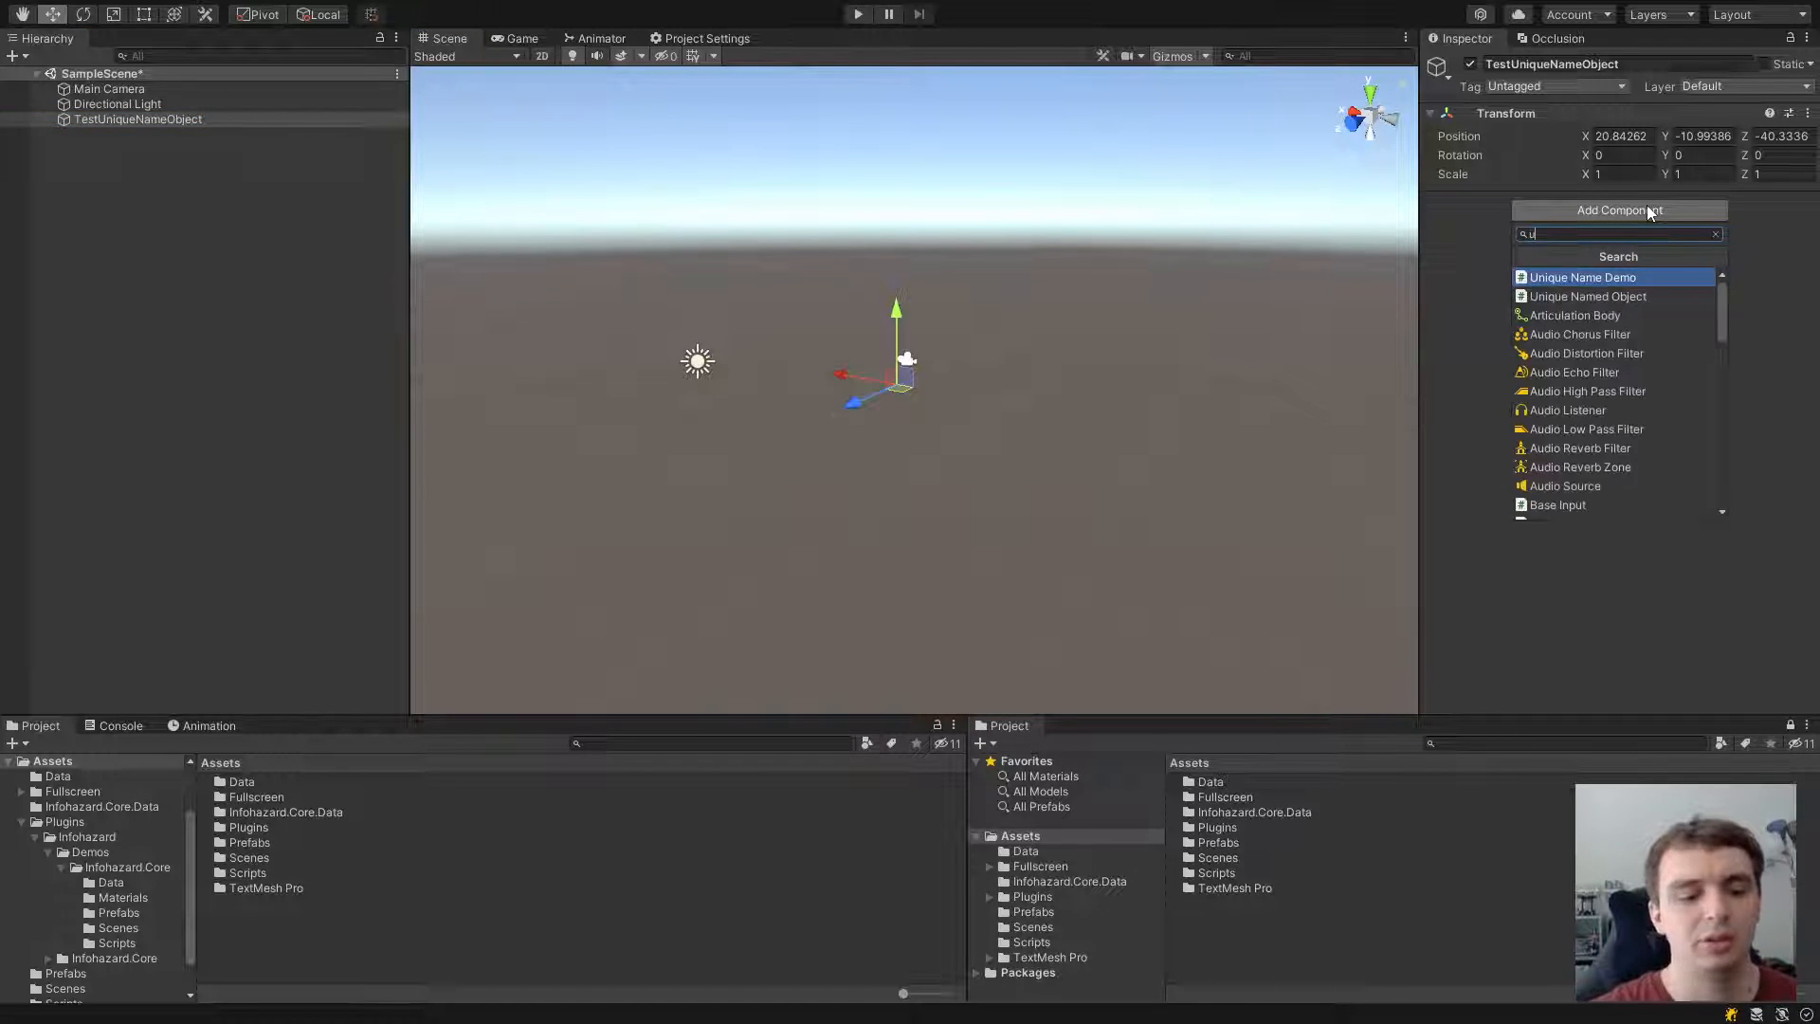
pyautogui.click(1587, 296)
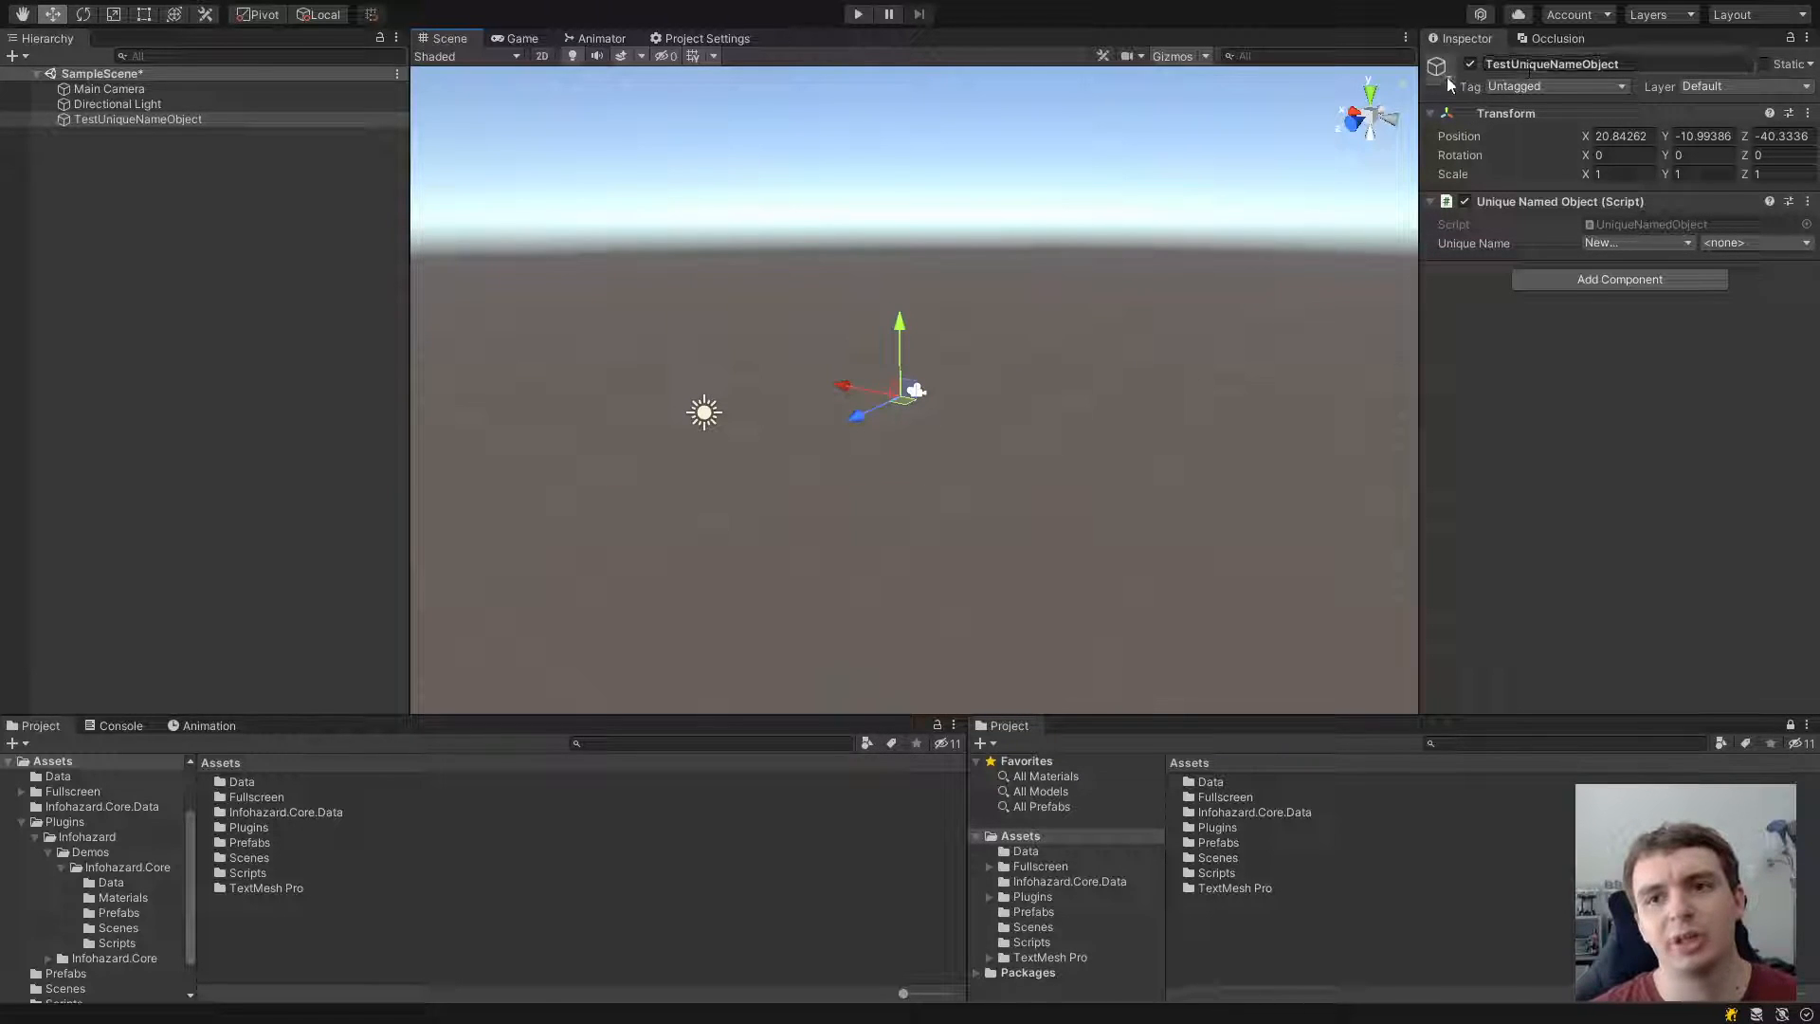
pyautogui.doubleClick(1552, 64)
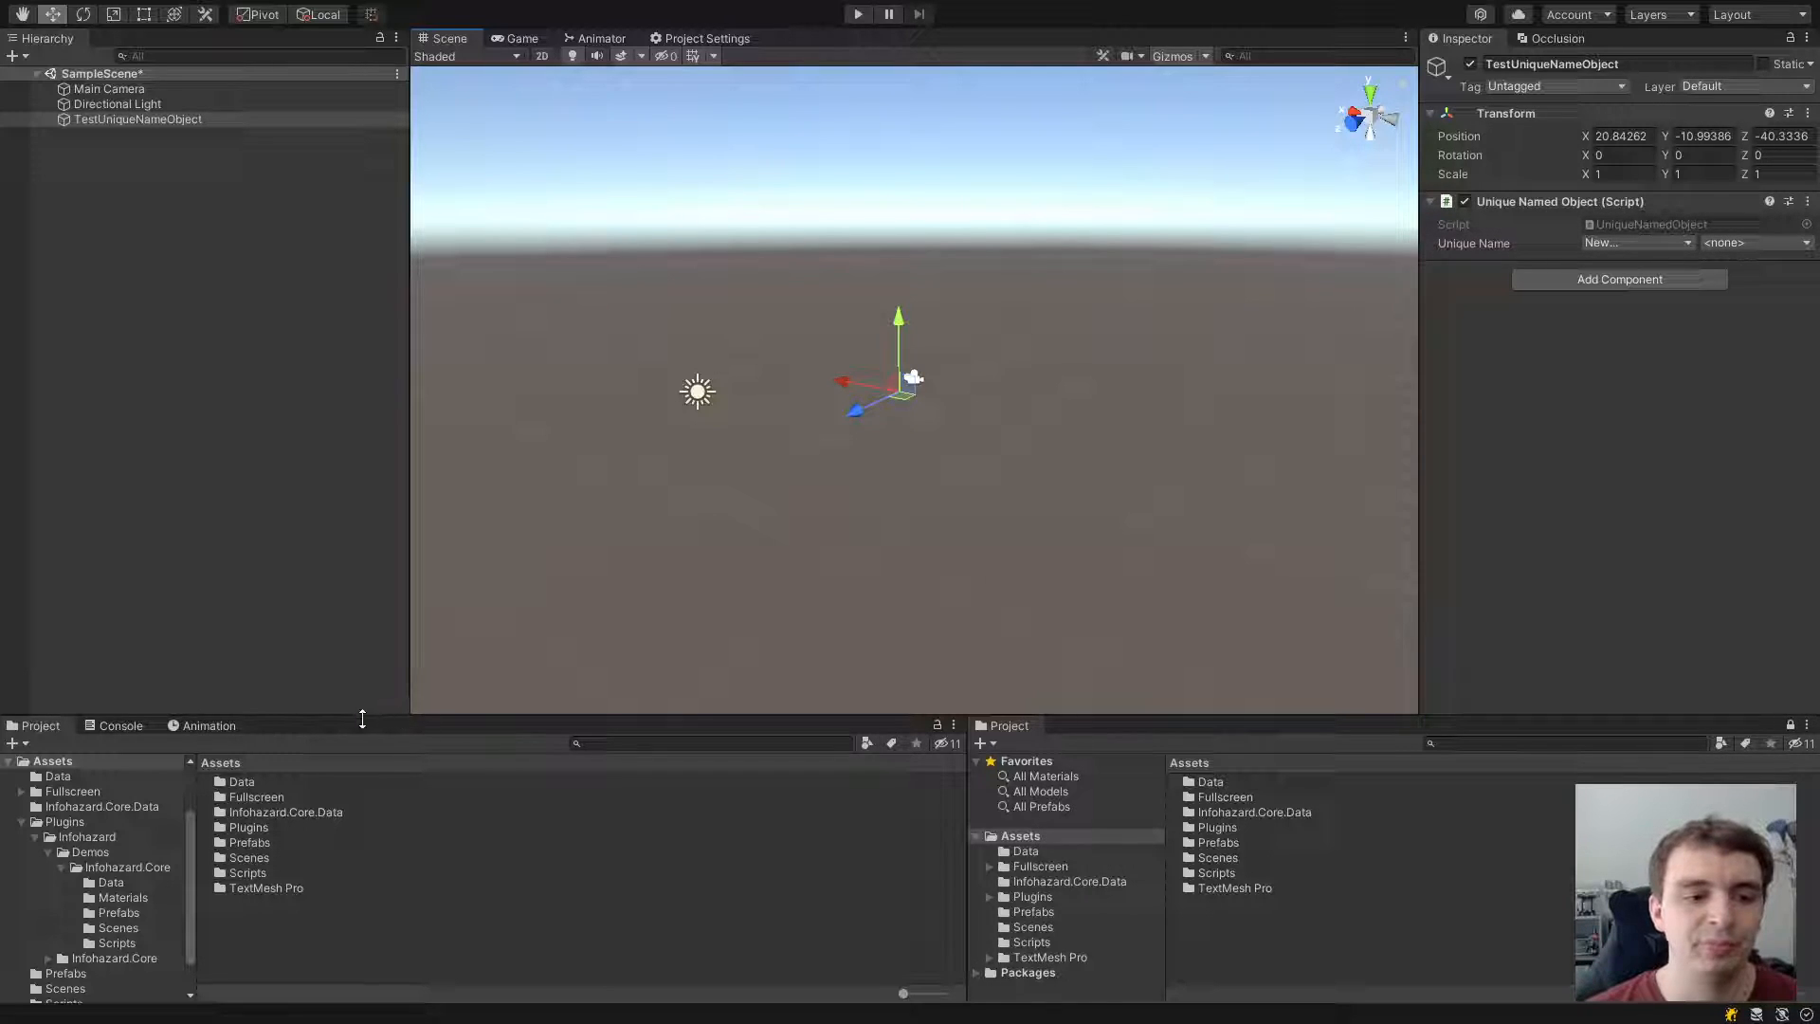
pyautogui.moveTo(1211, 466)
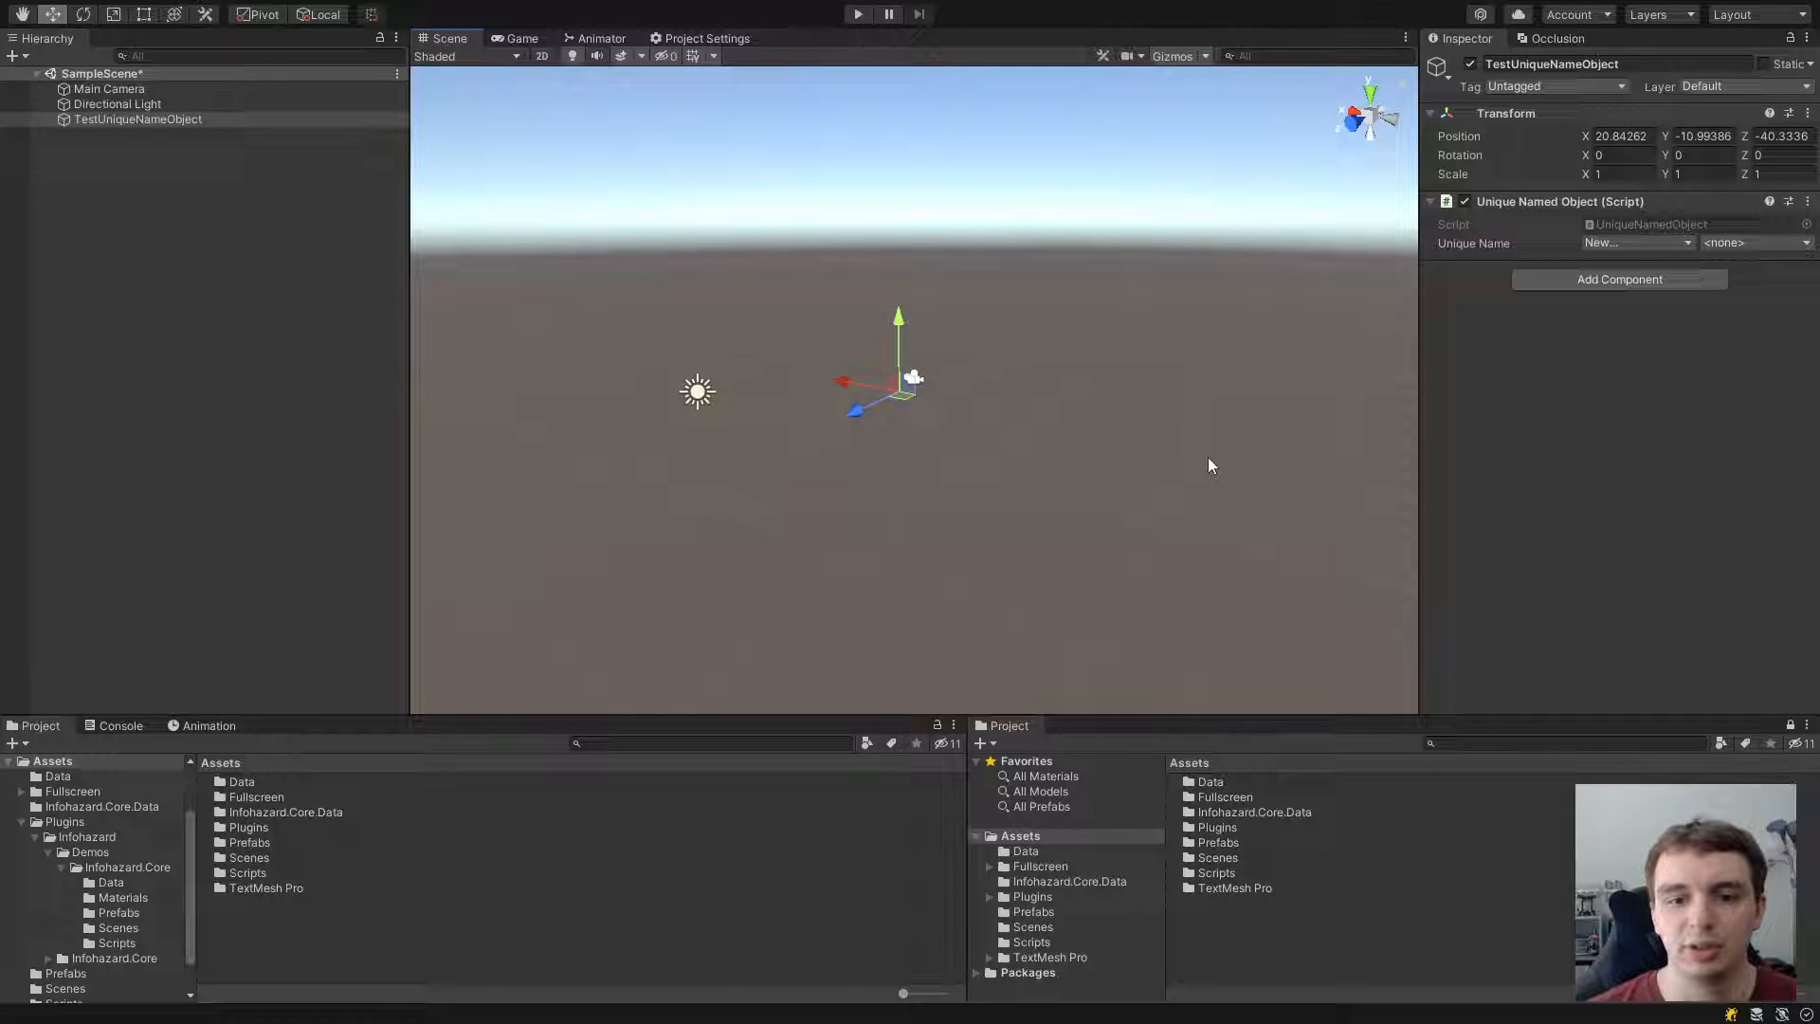
pyautogui.moveTo(1177, 459)
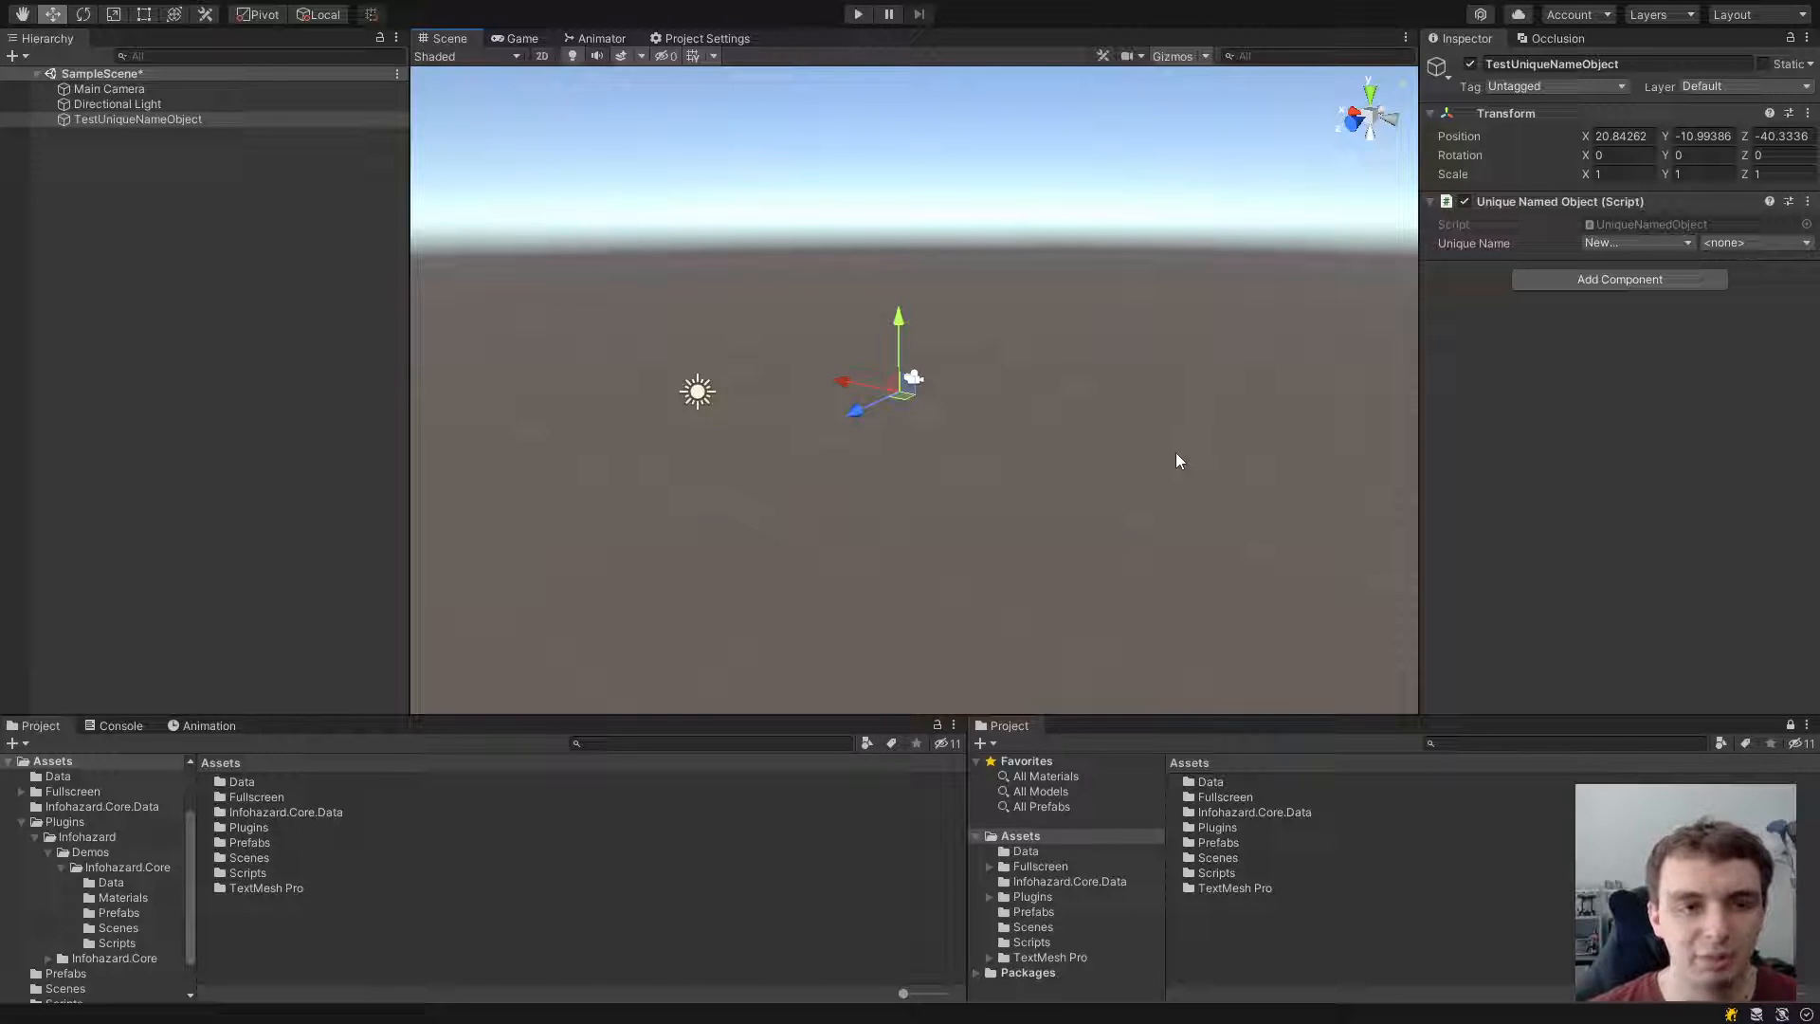
pyautogui.moveTo(180, 844)
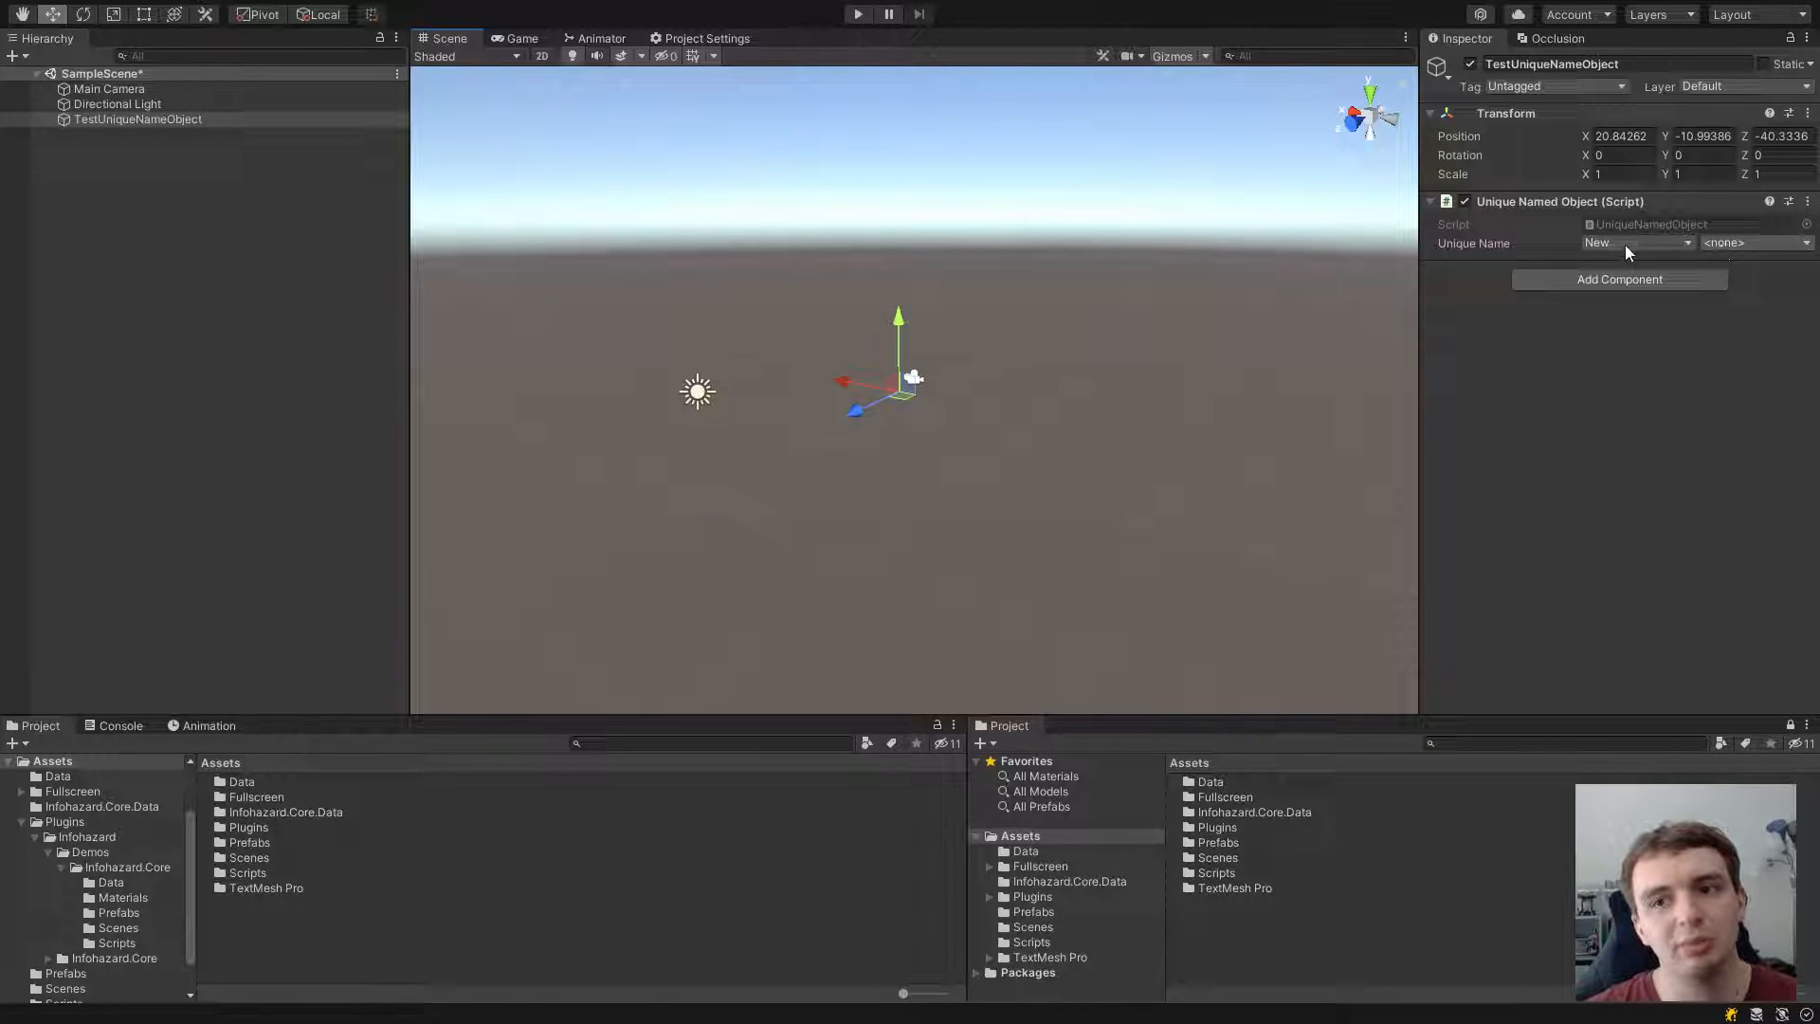
# Step: Create a Unique Name List asset in Assets/Data, then reselect TestUniqueNameObject
pyautogui.click(57, 775)
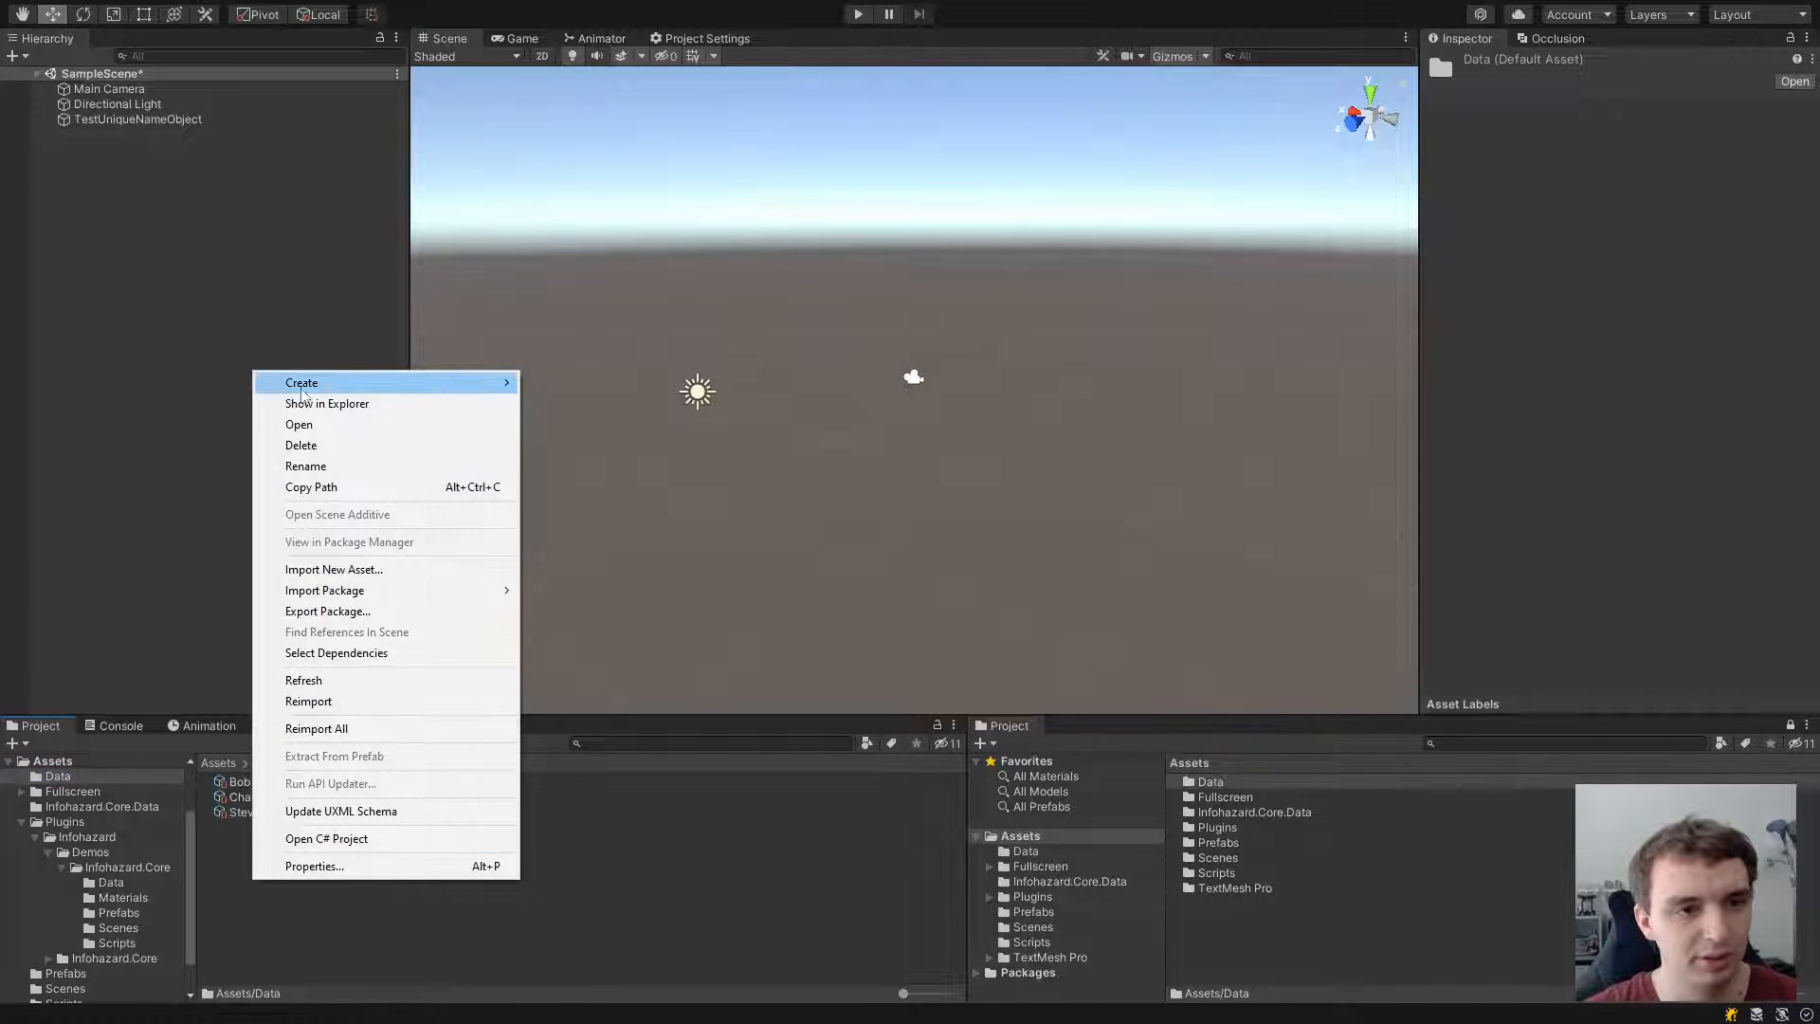
pyautogui.click(300, 382)
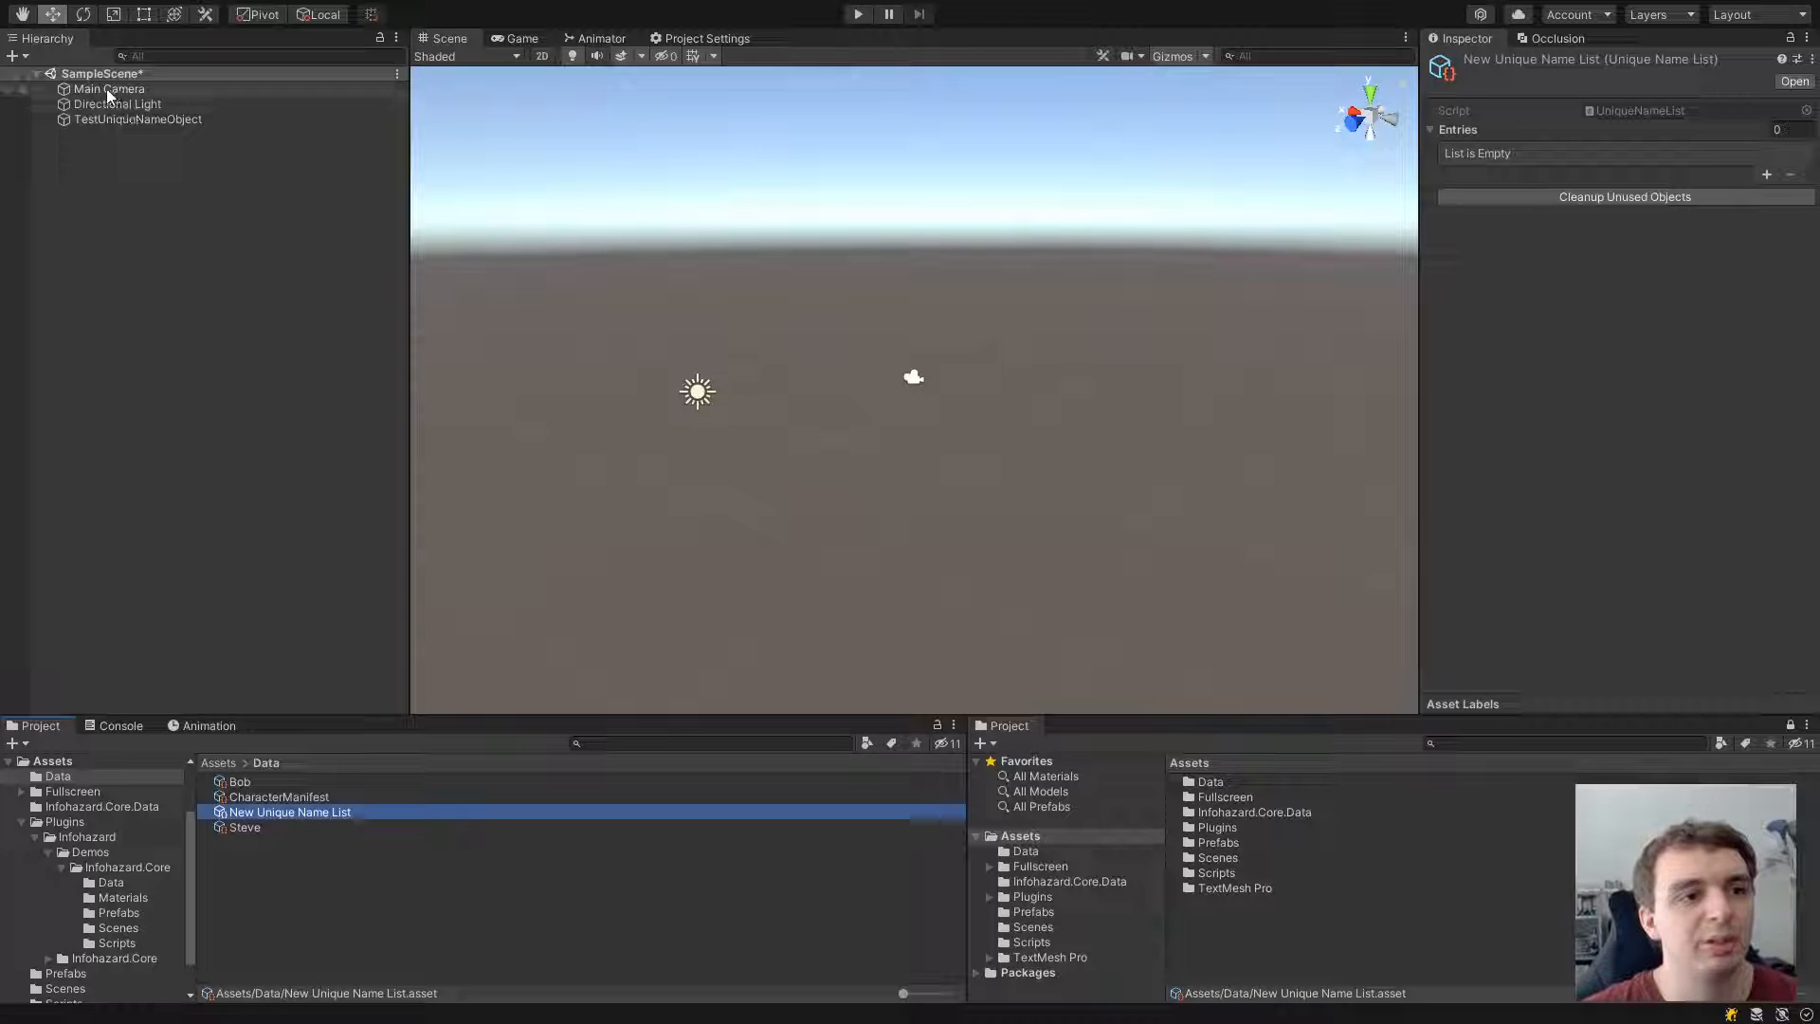
pyautogui.click(136, 118)
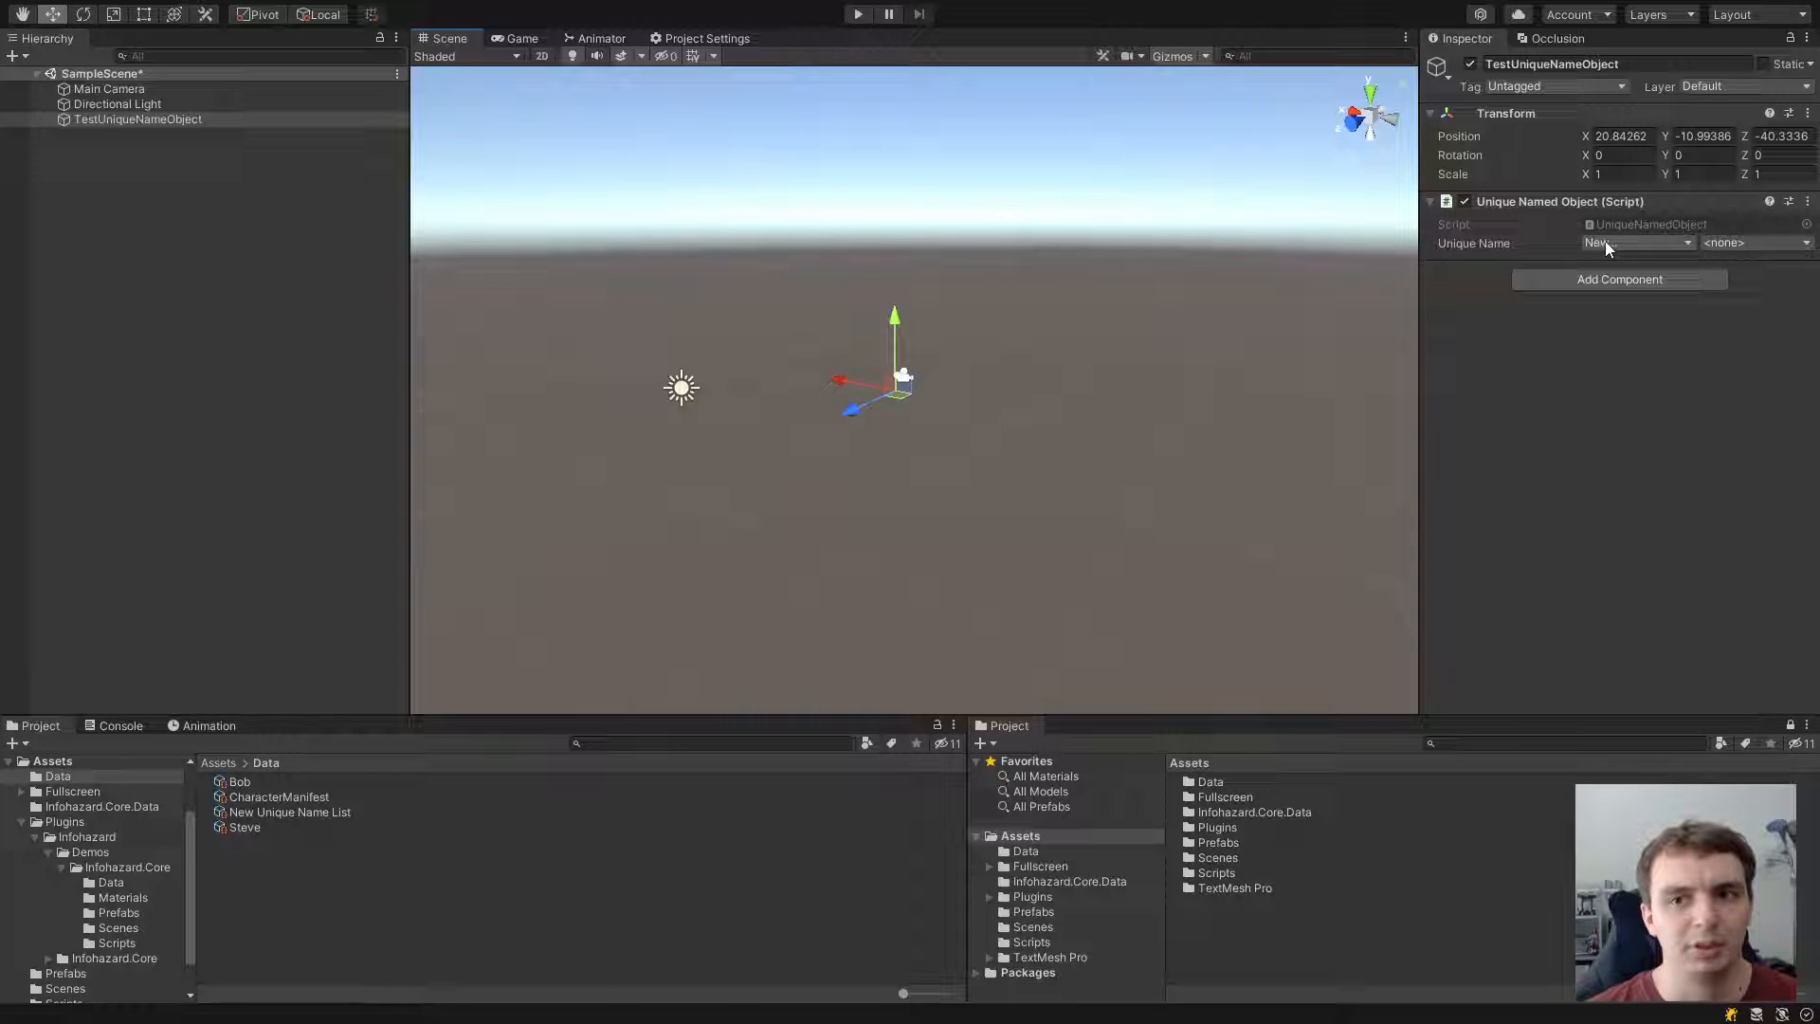
# Step: Create Object1UniqueName in New Unique Name List and assign it to TestUniqueNameObject
pyautogui.click(1637, 243)
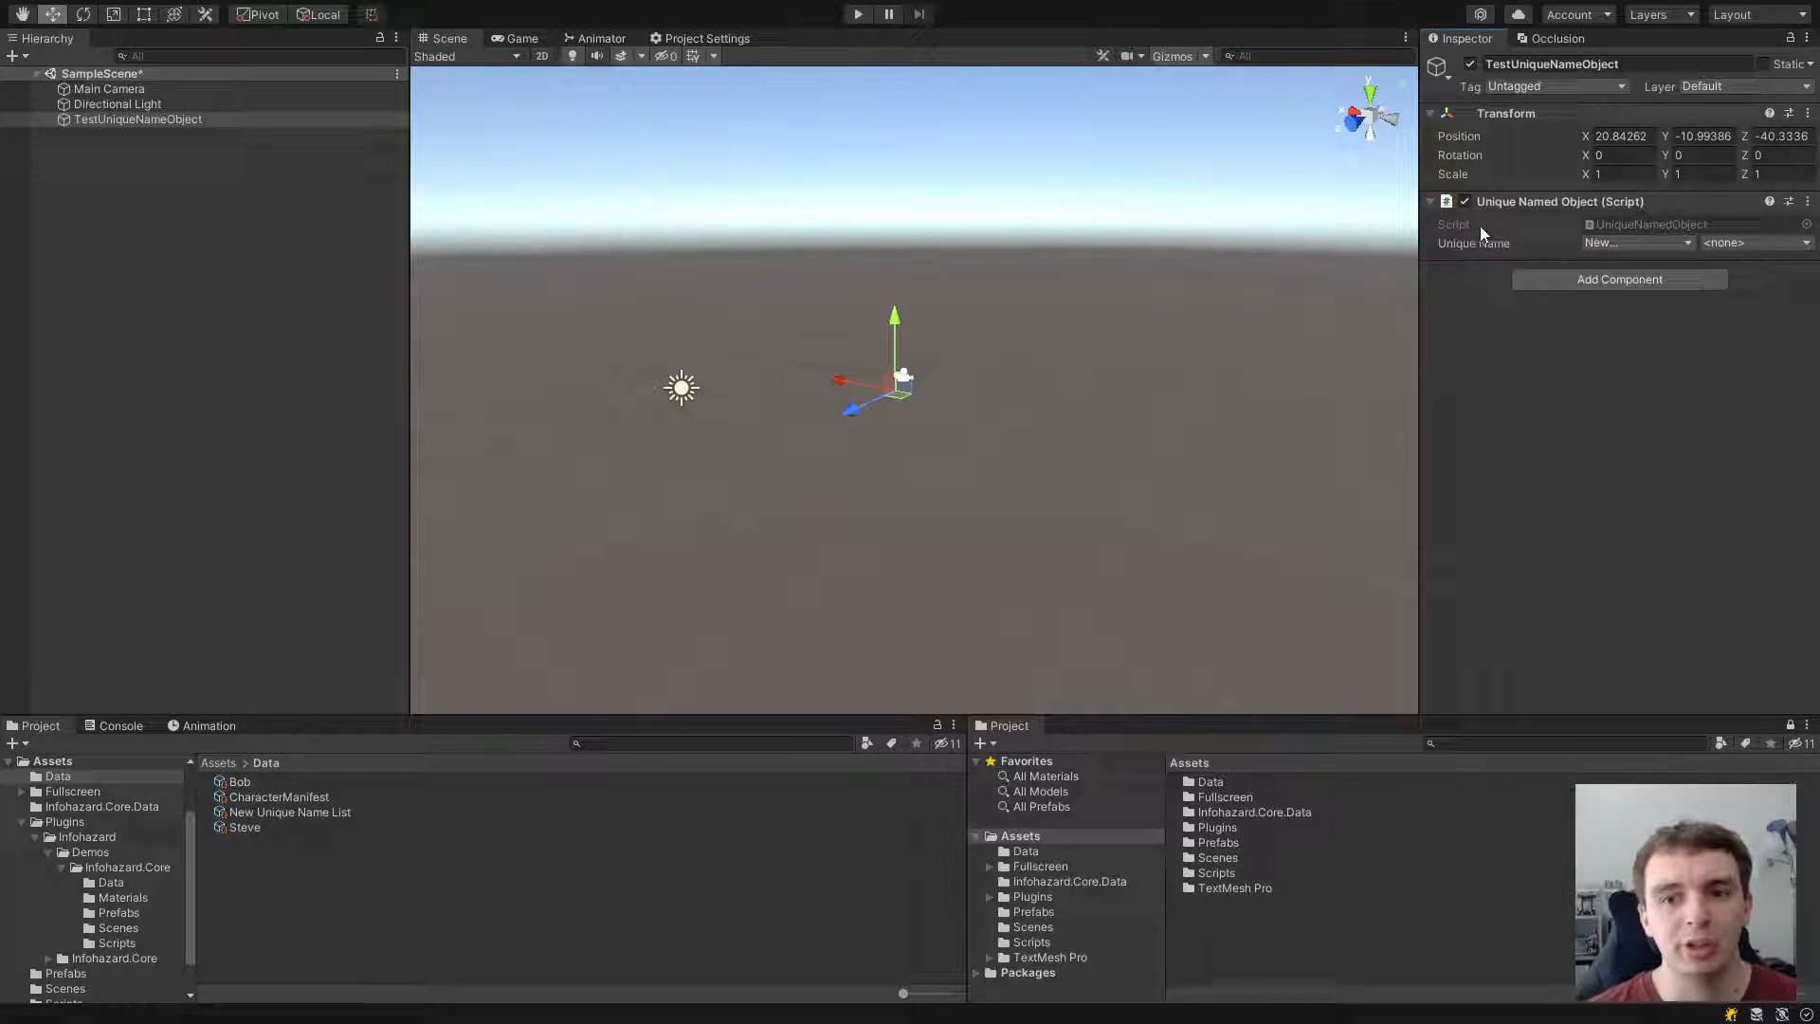
pyautogui.click(1637, 242)
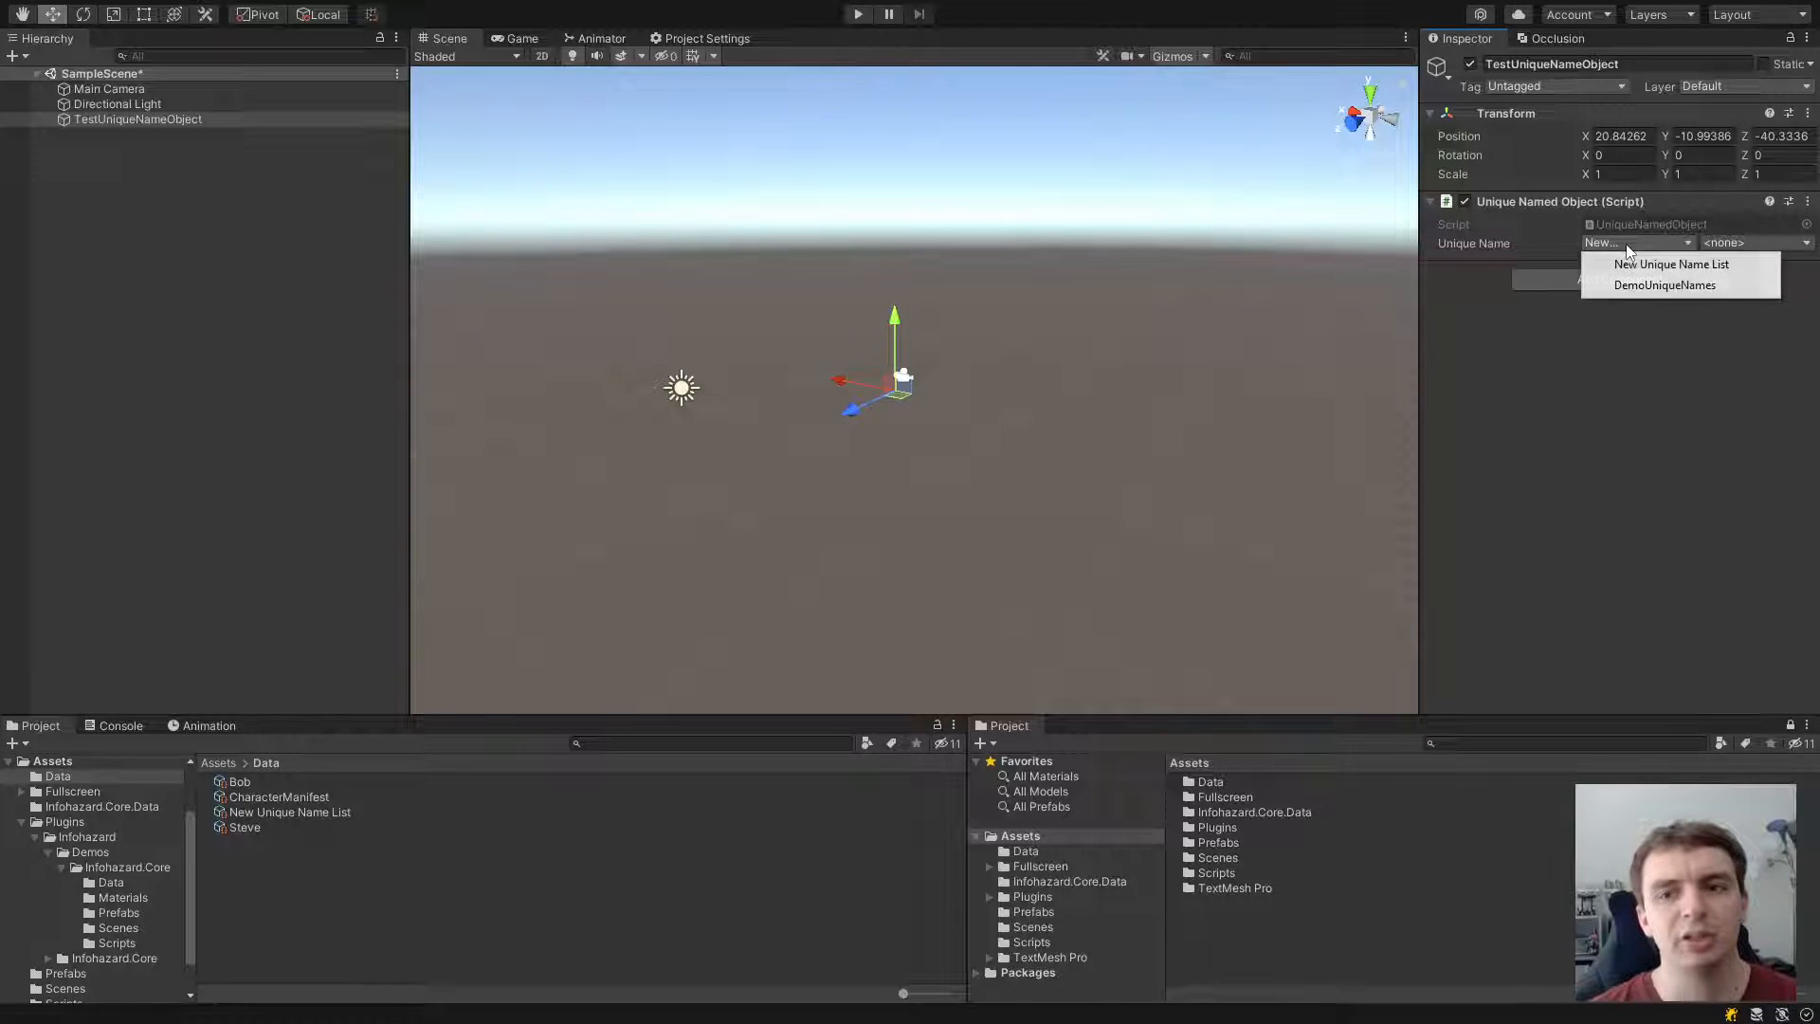
pyautogui.moveTo(1671, 263)
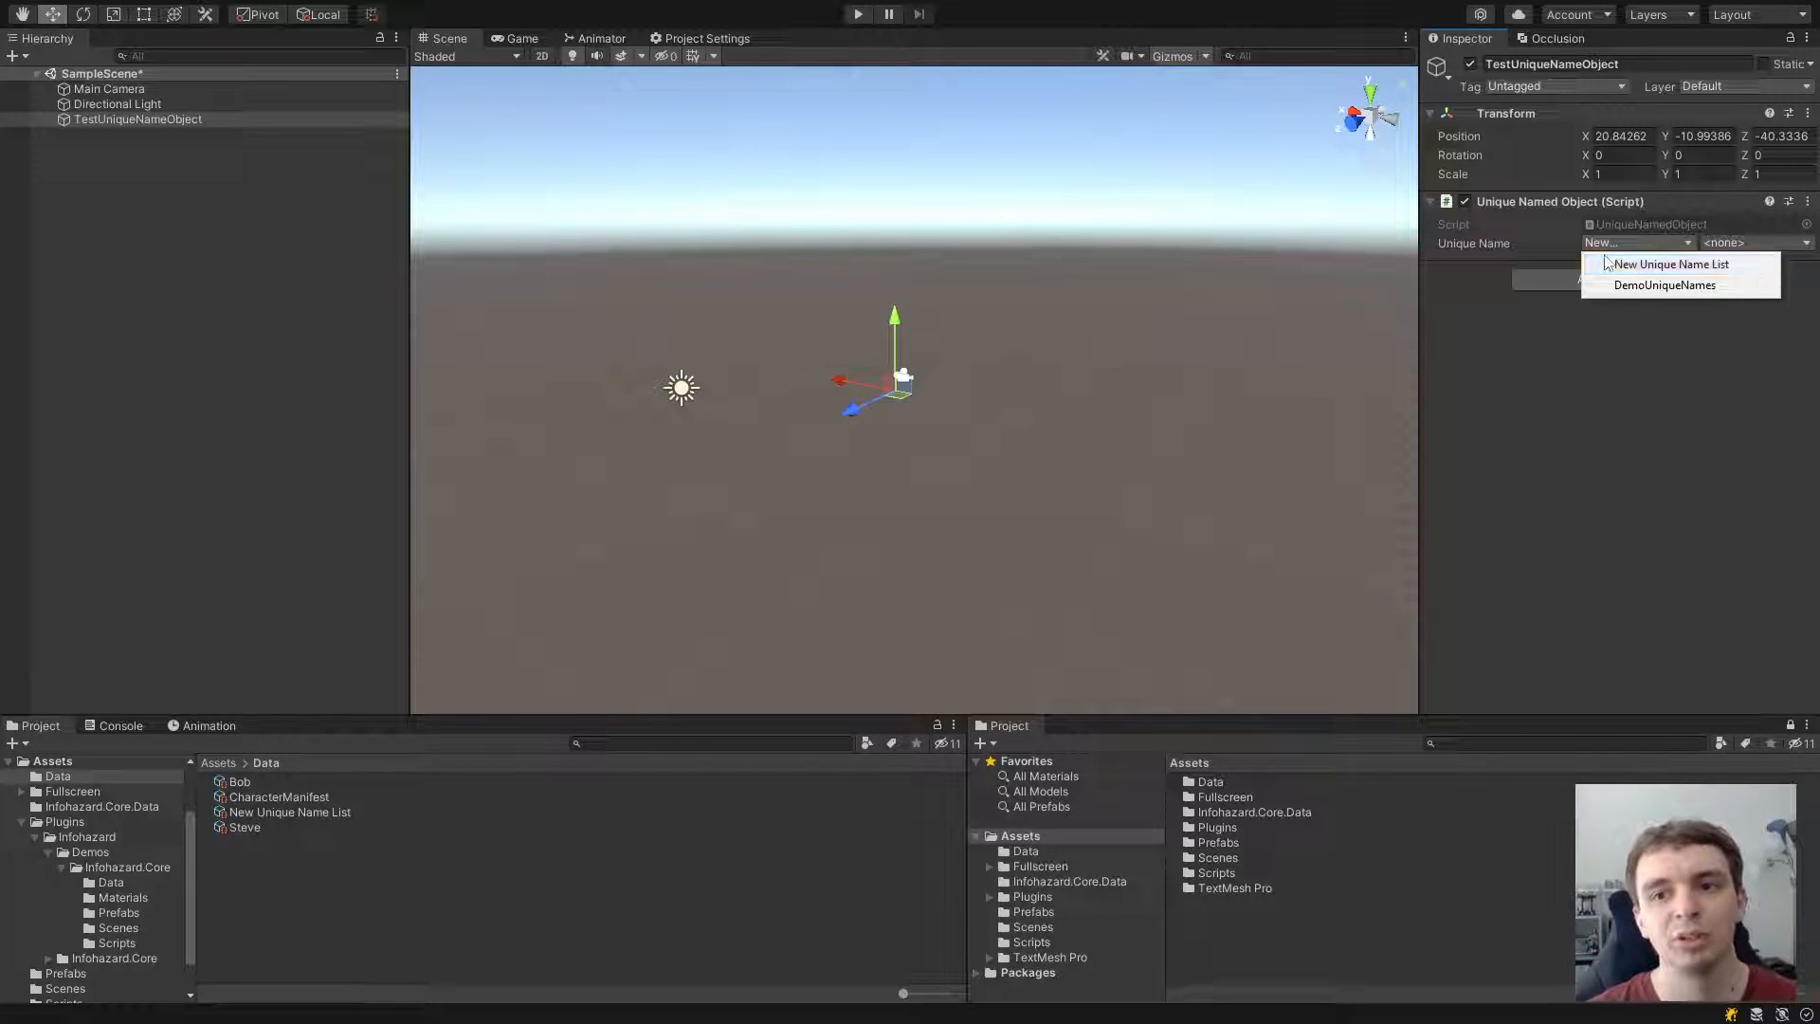
pyautogui.click(1669, 264)
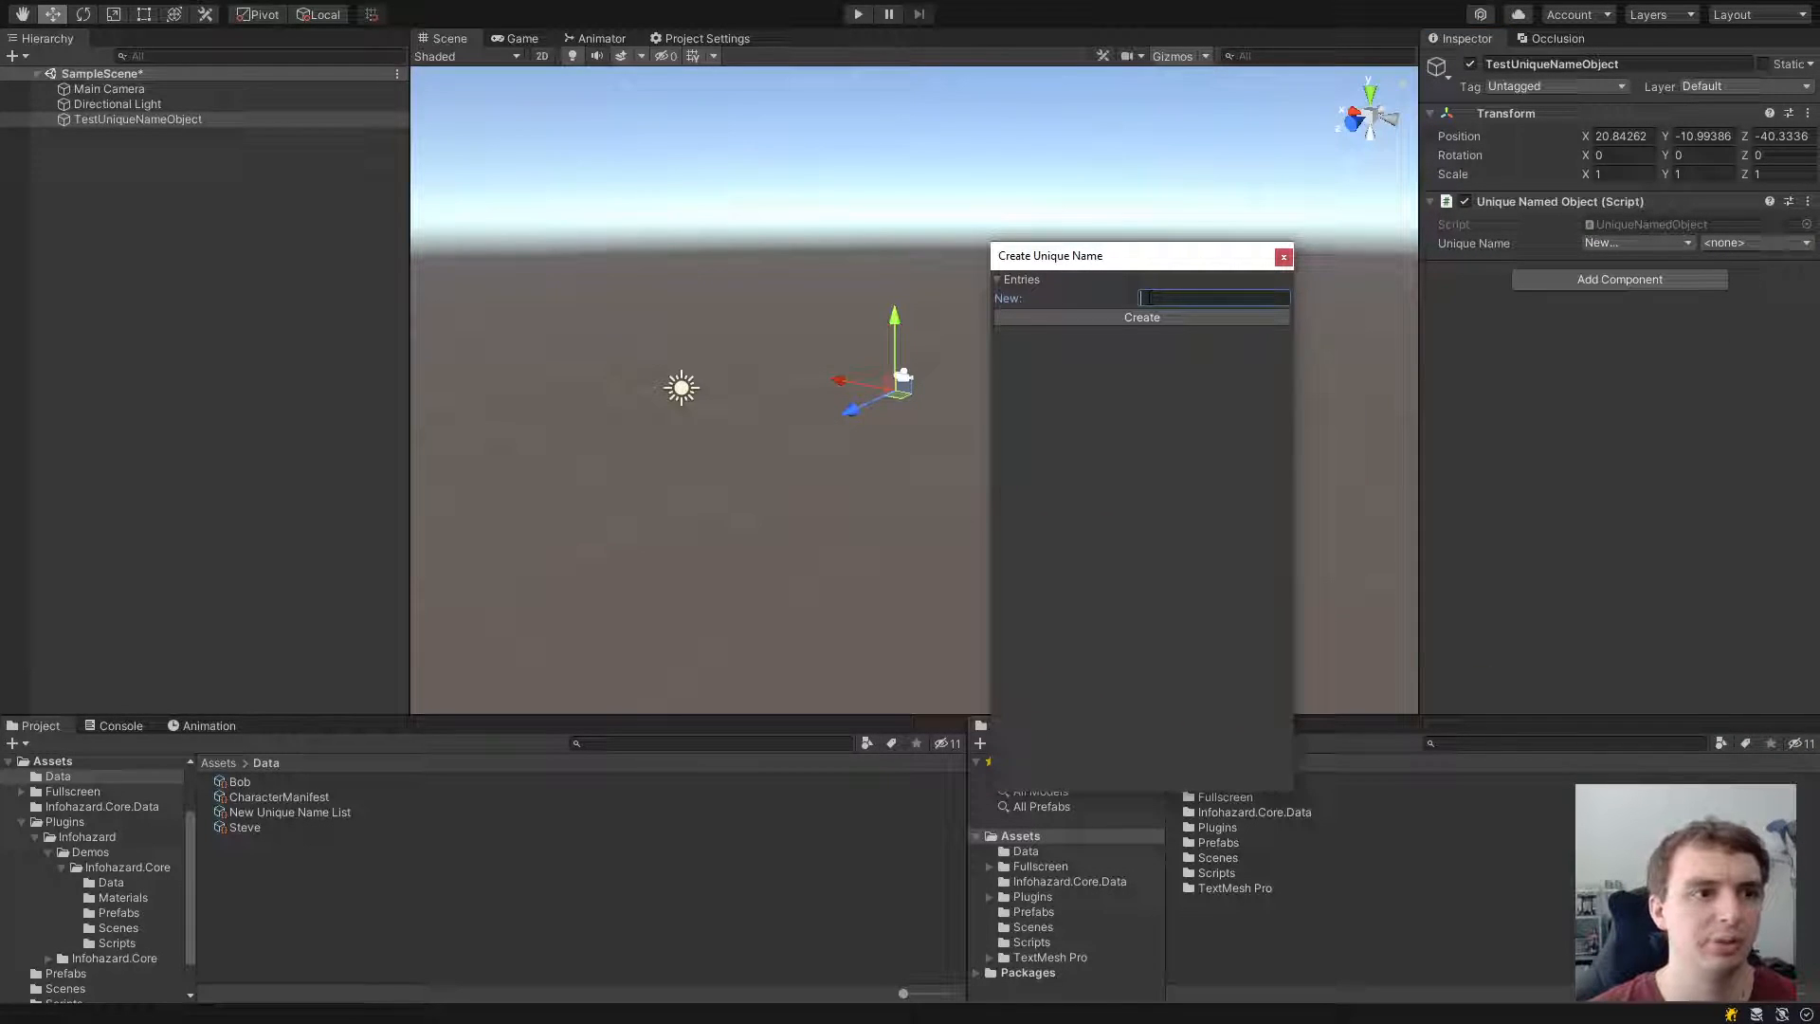
pyautogui.write('Object1Unique')
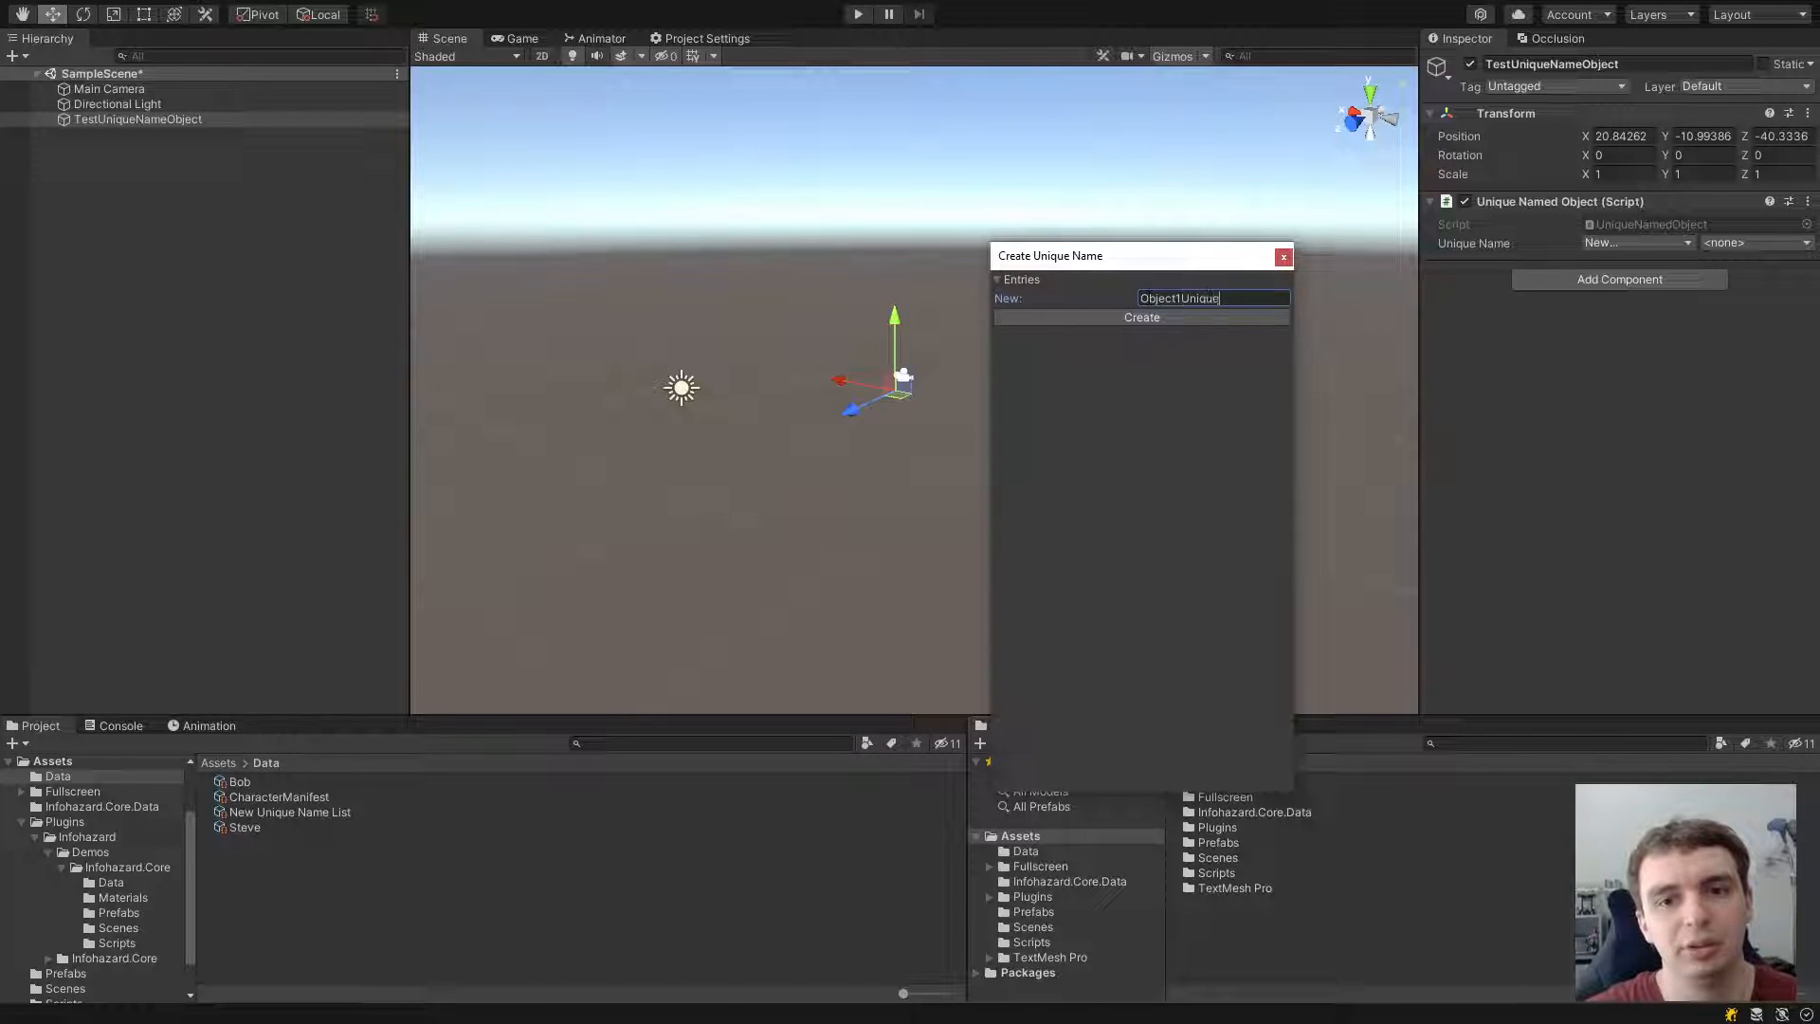
pyautogui.write('Name')
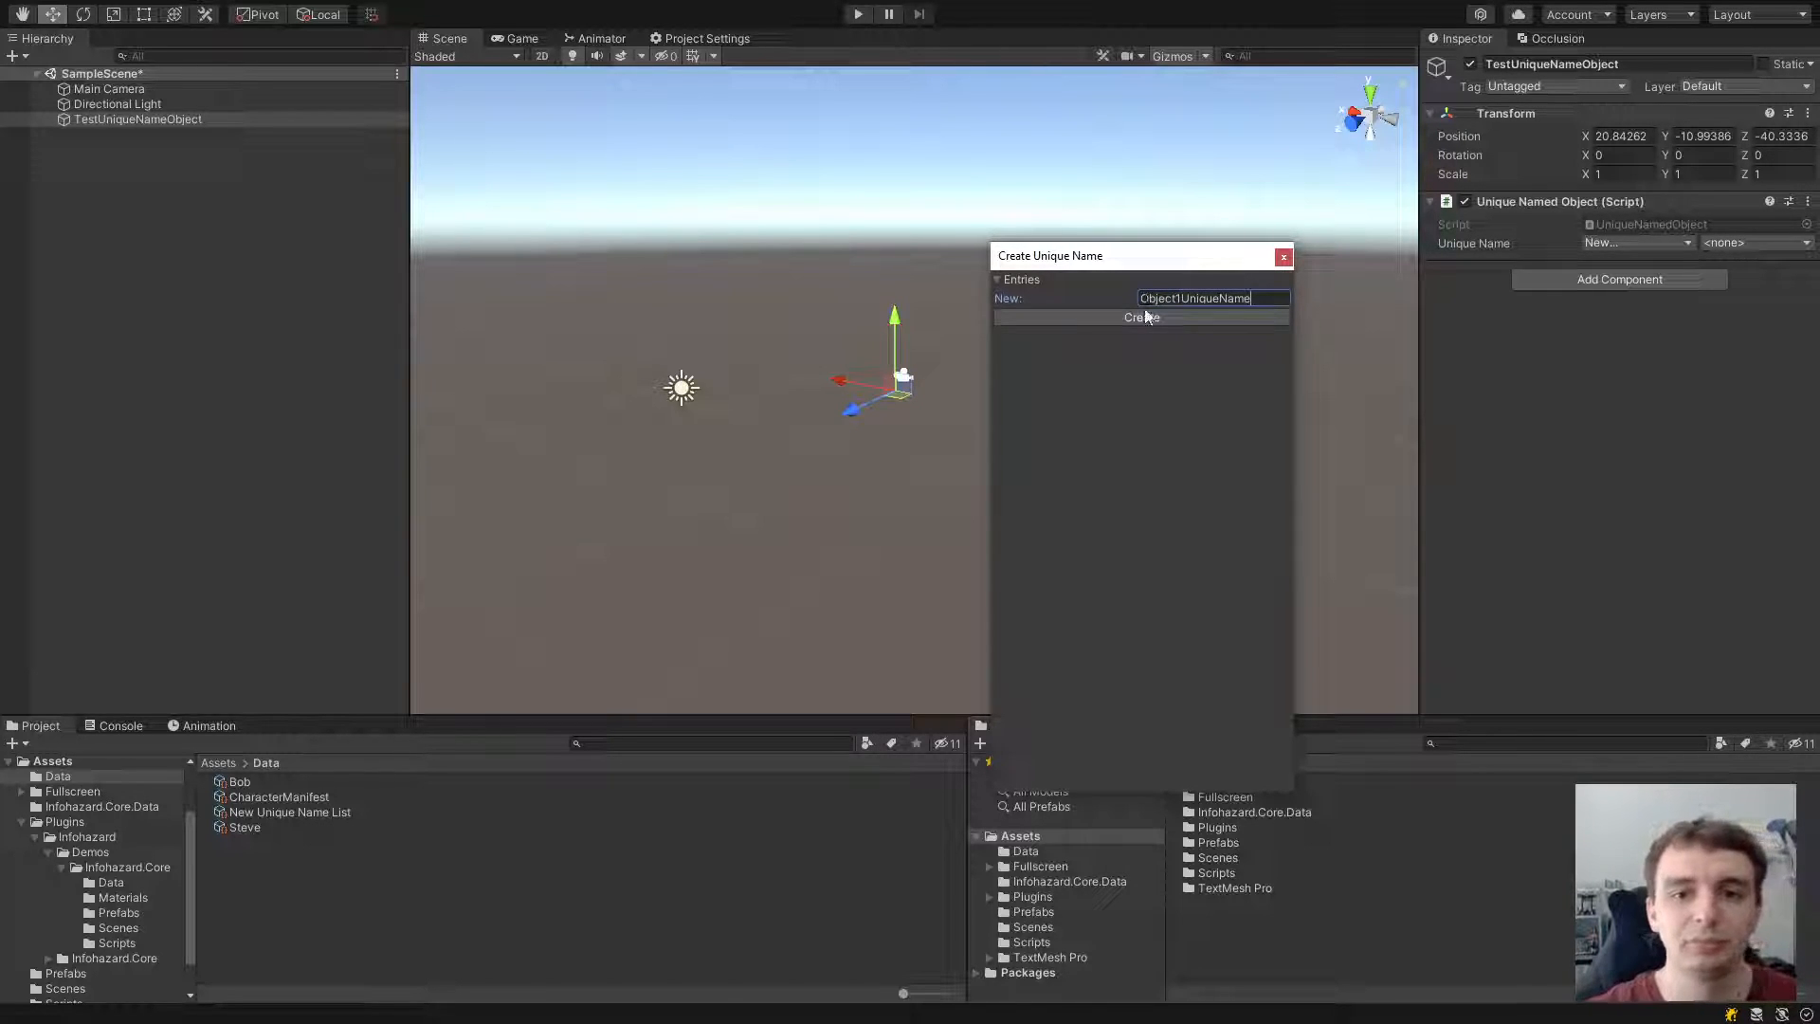
pyautogui.click(1143, 317)
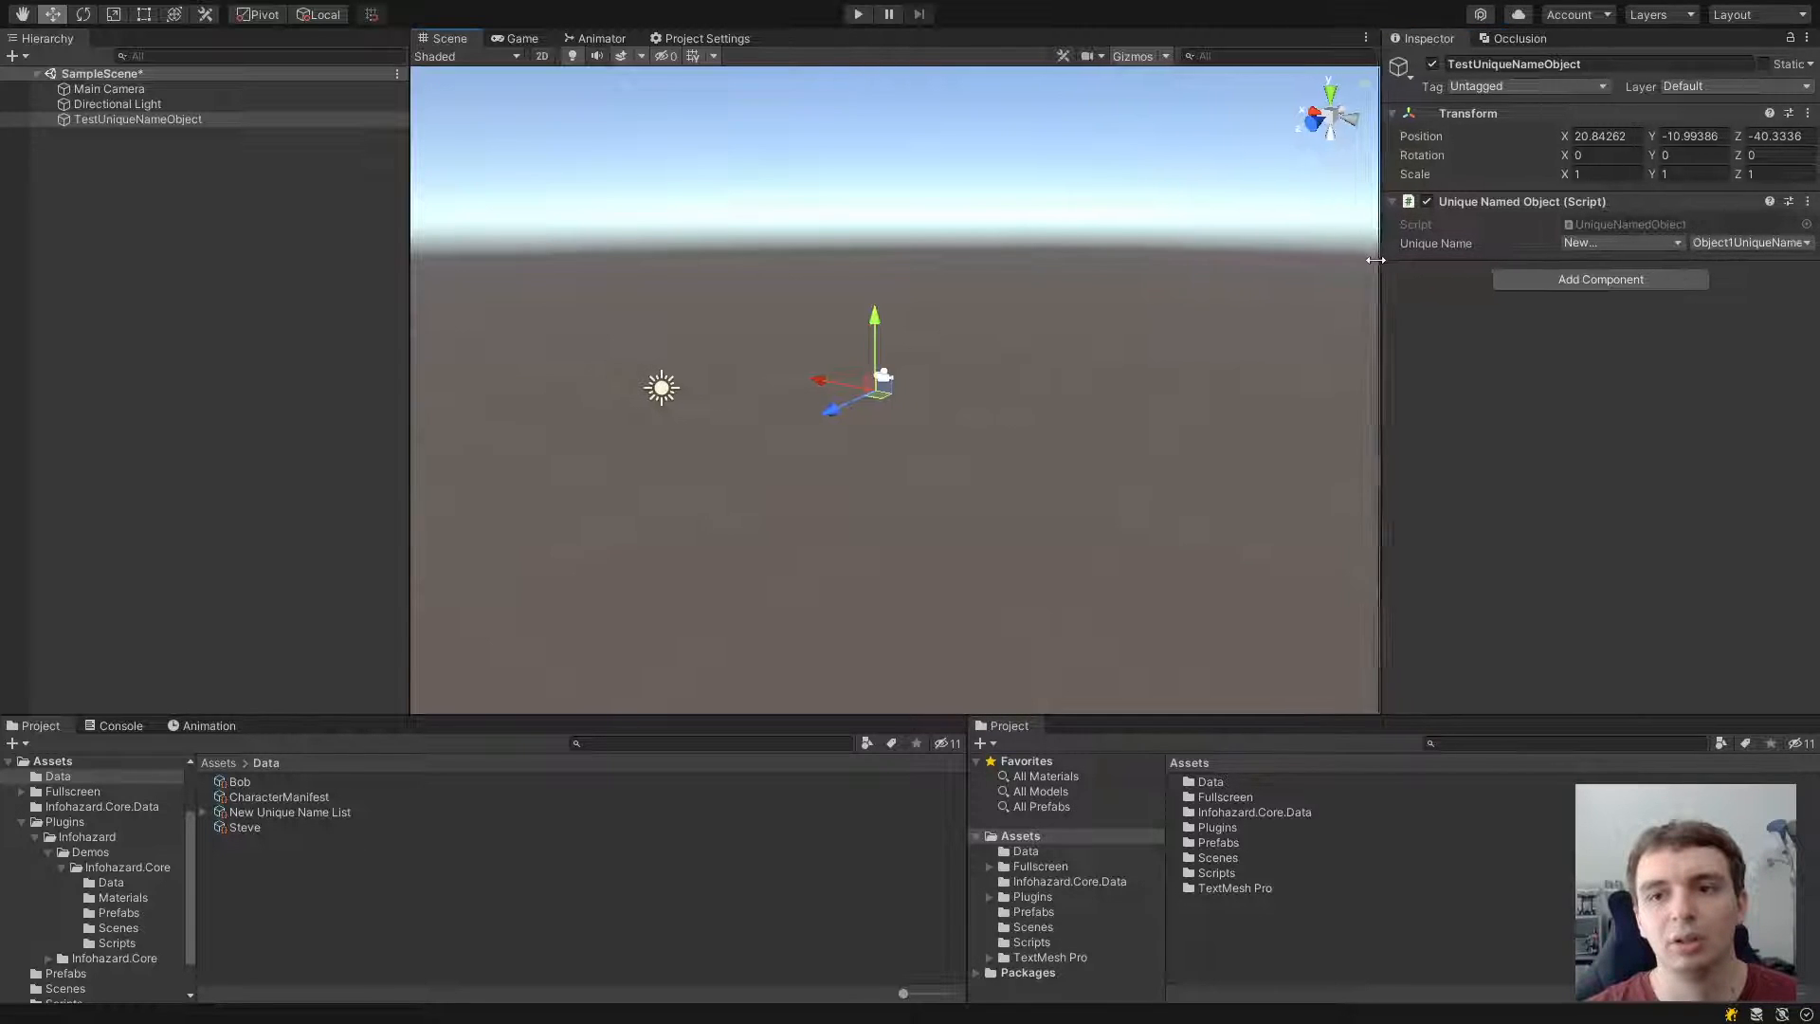
pyautogui.click(1744, 243)
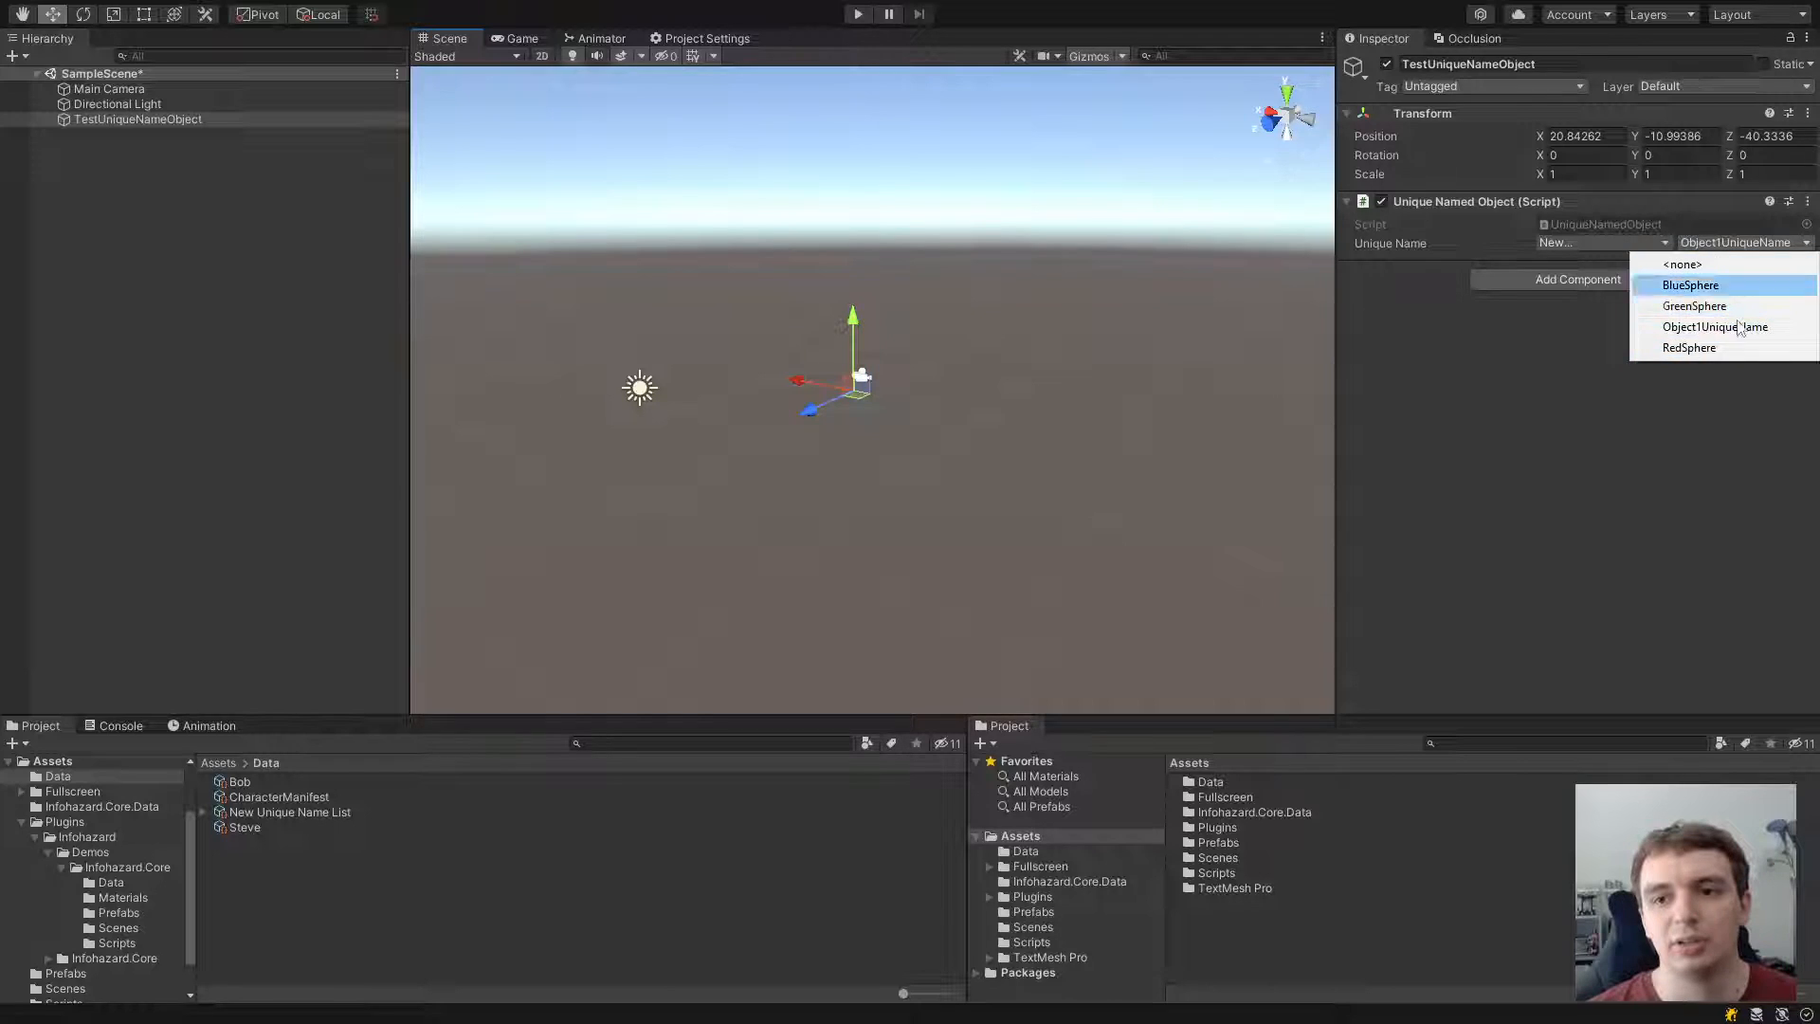
# Step: Create Enemies/Enemy1 in New Unique Name List and assign it to TestUniqueNameObject
pyautogui.click(1602, 242)
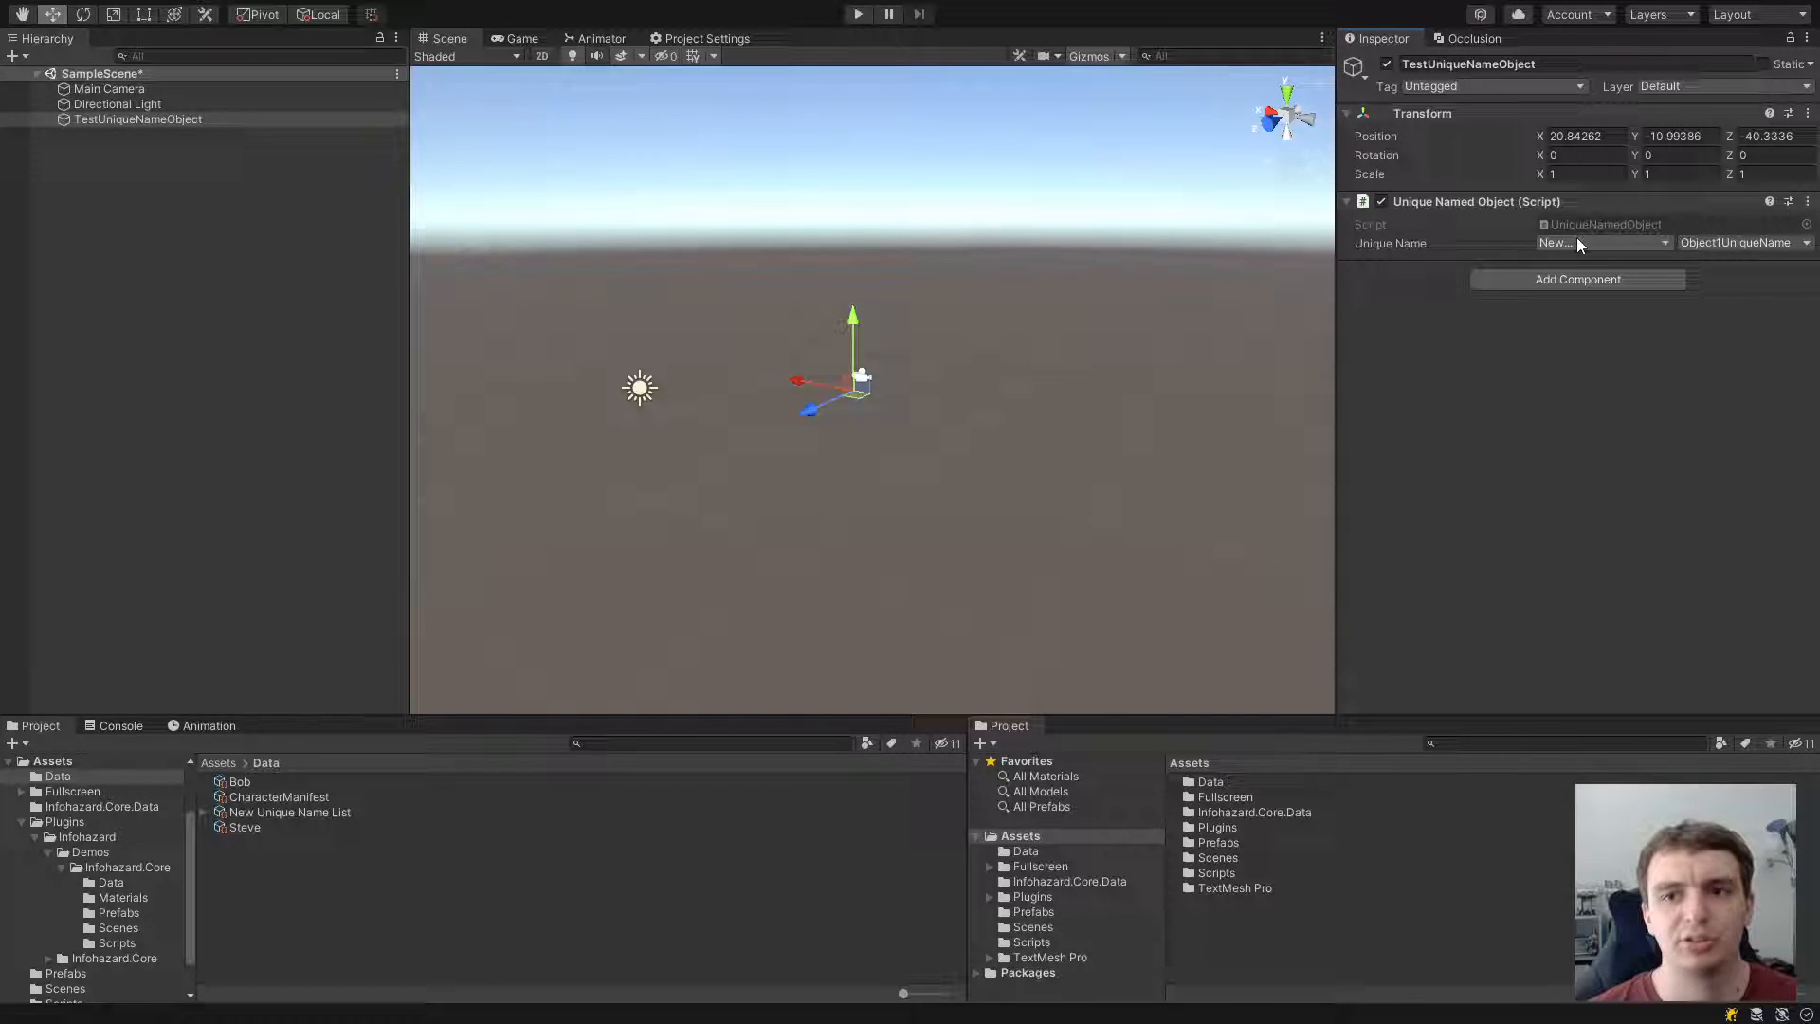
pyautogui.click(1605, 243)
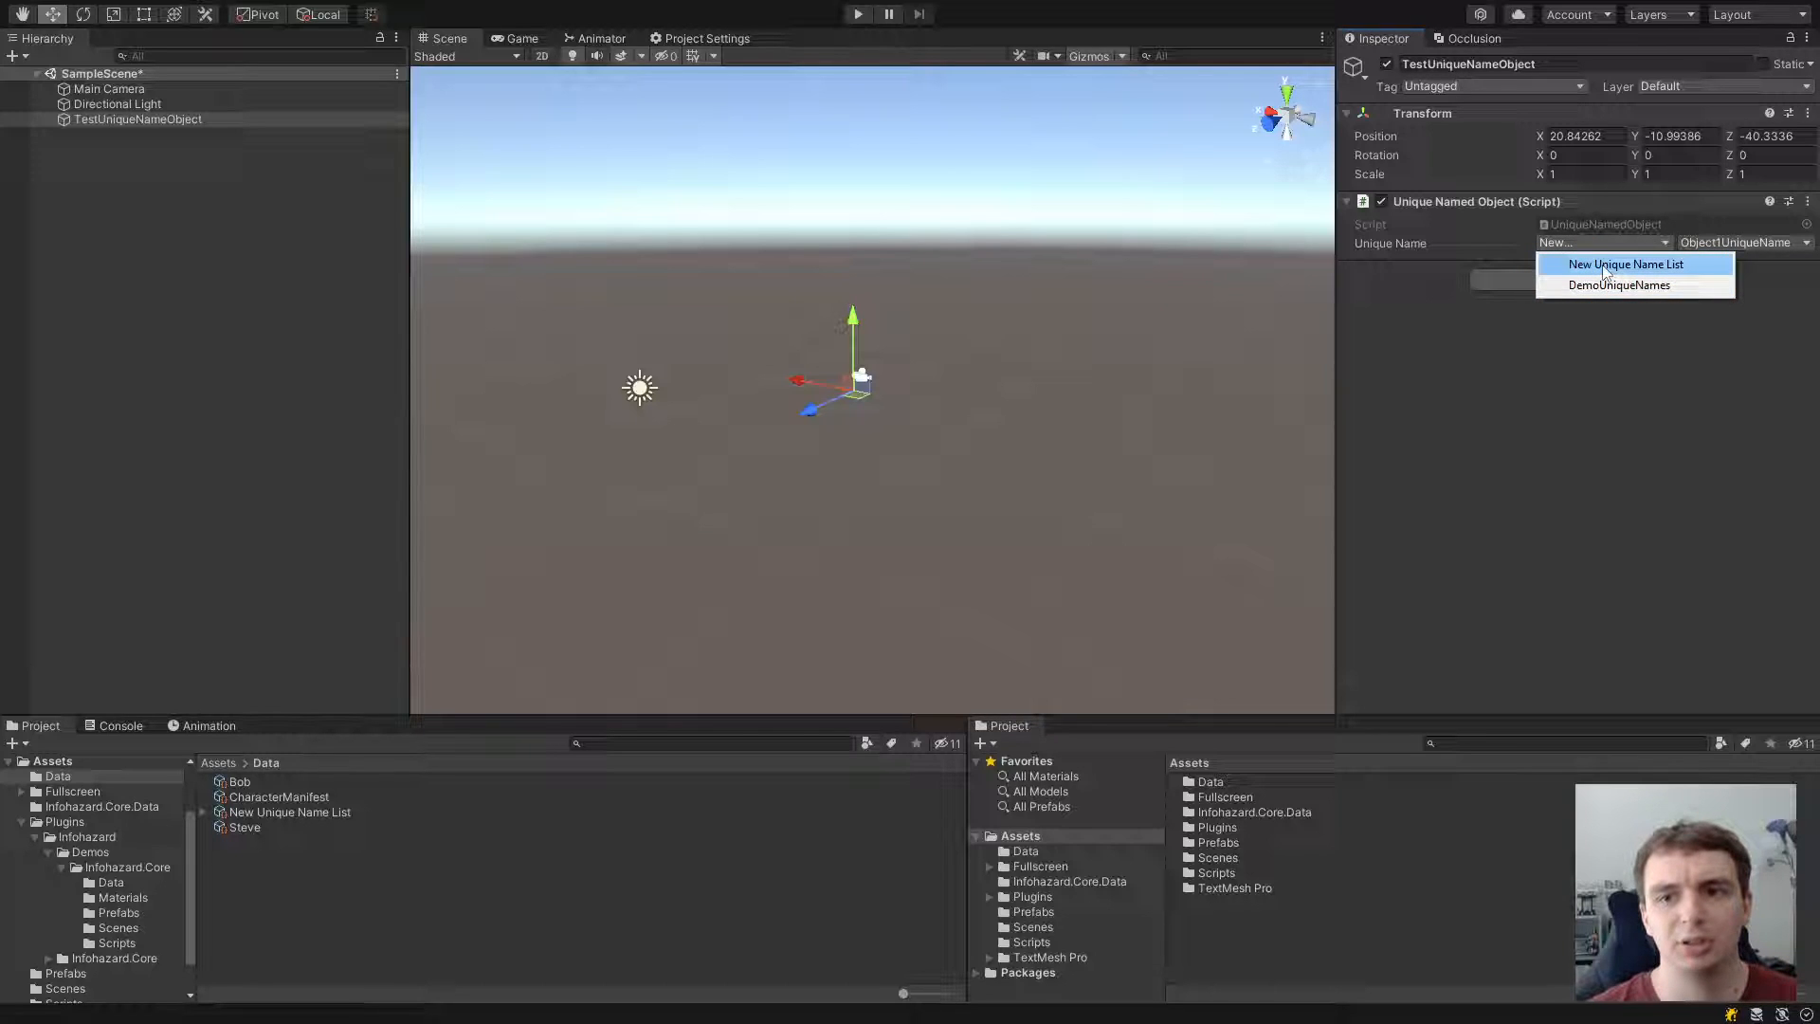
pyautogui.click(1624, 264)
pyautogui.write('Enemies/Enemy1')
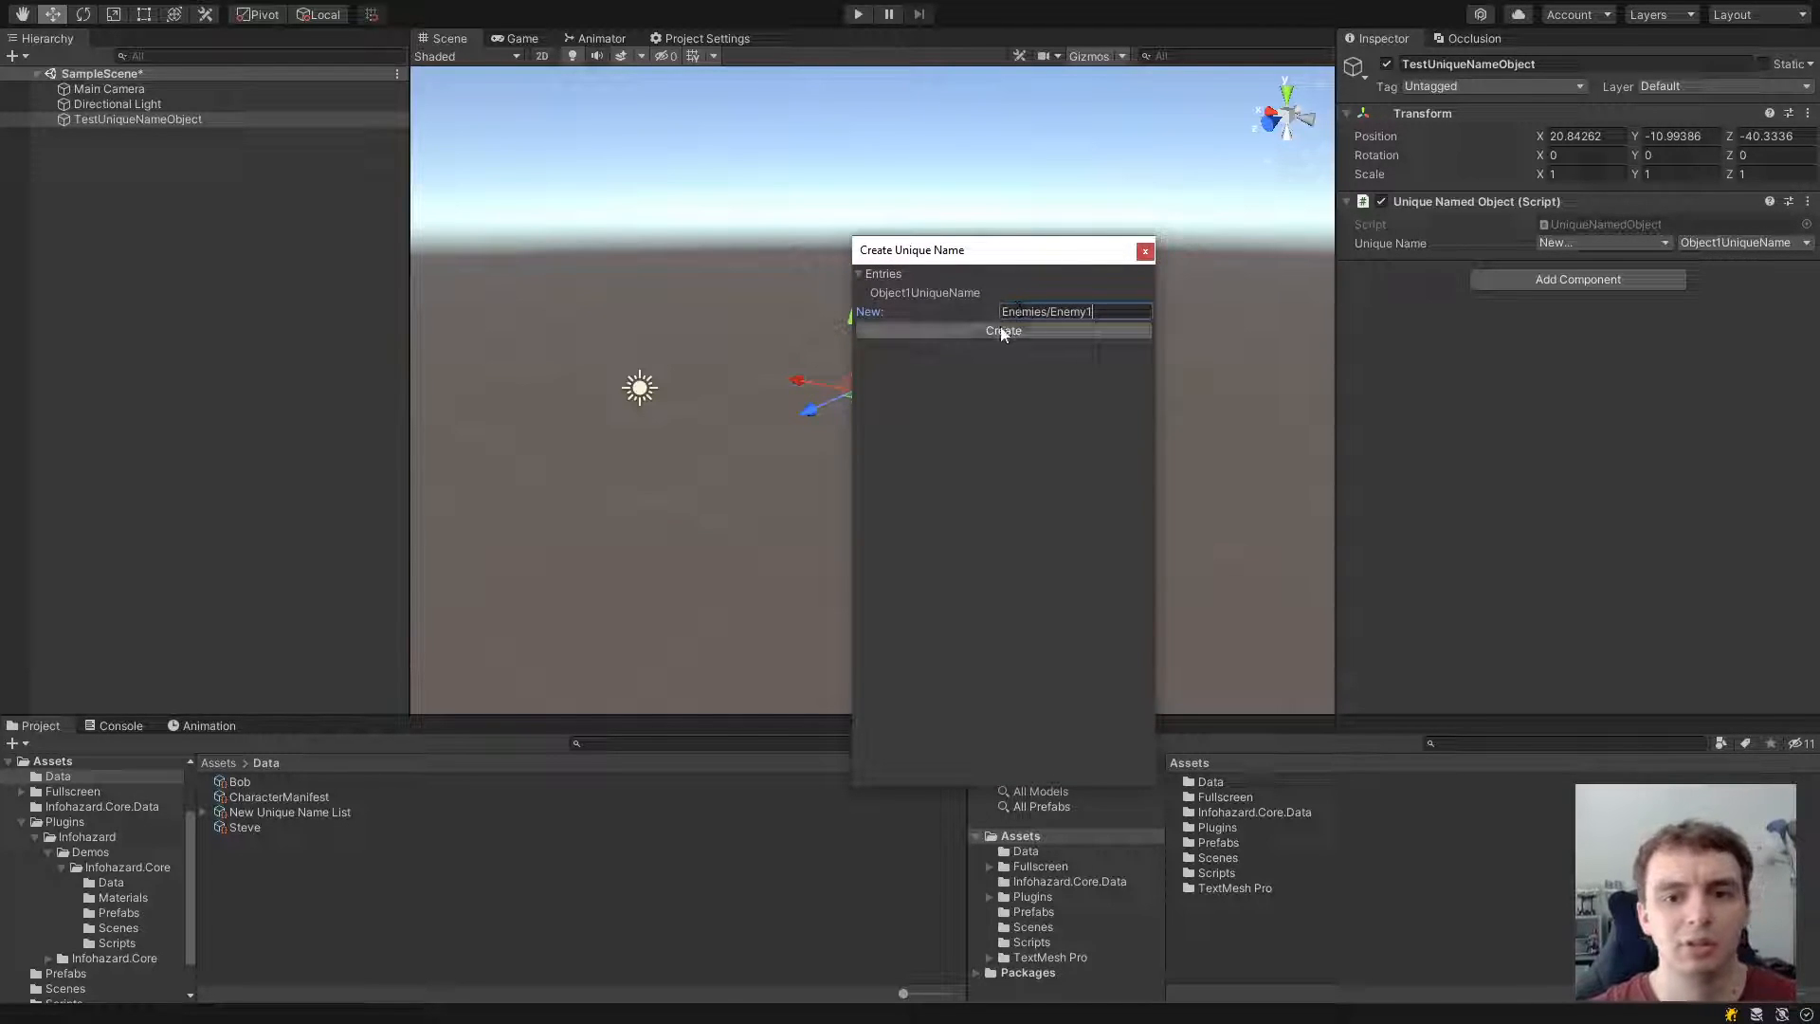
pyautogui.click(1002, 331)
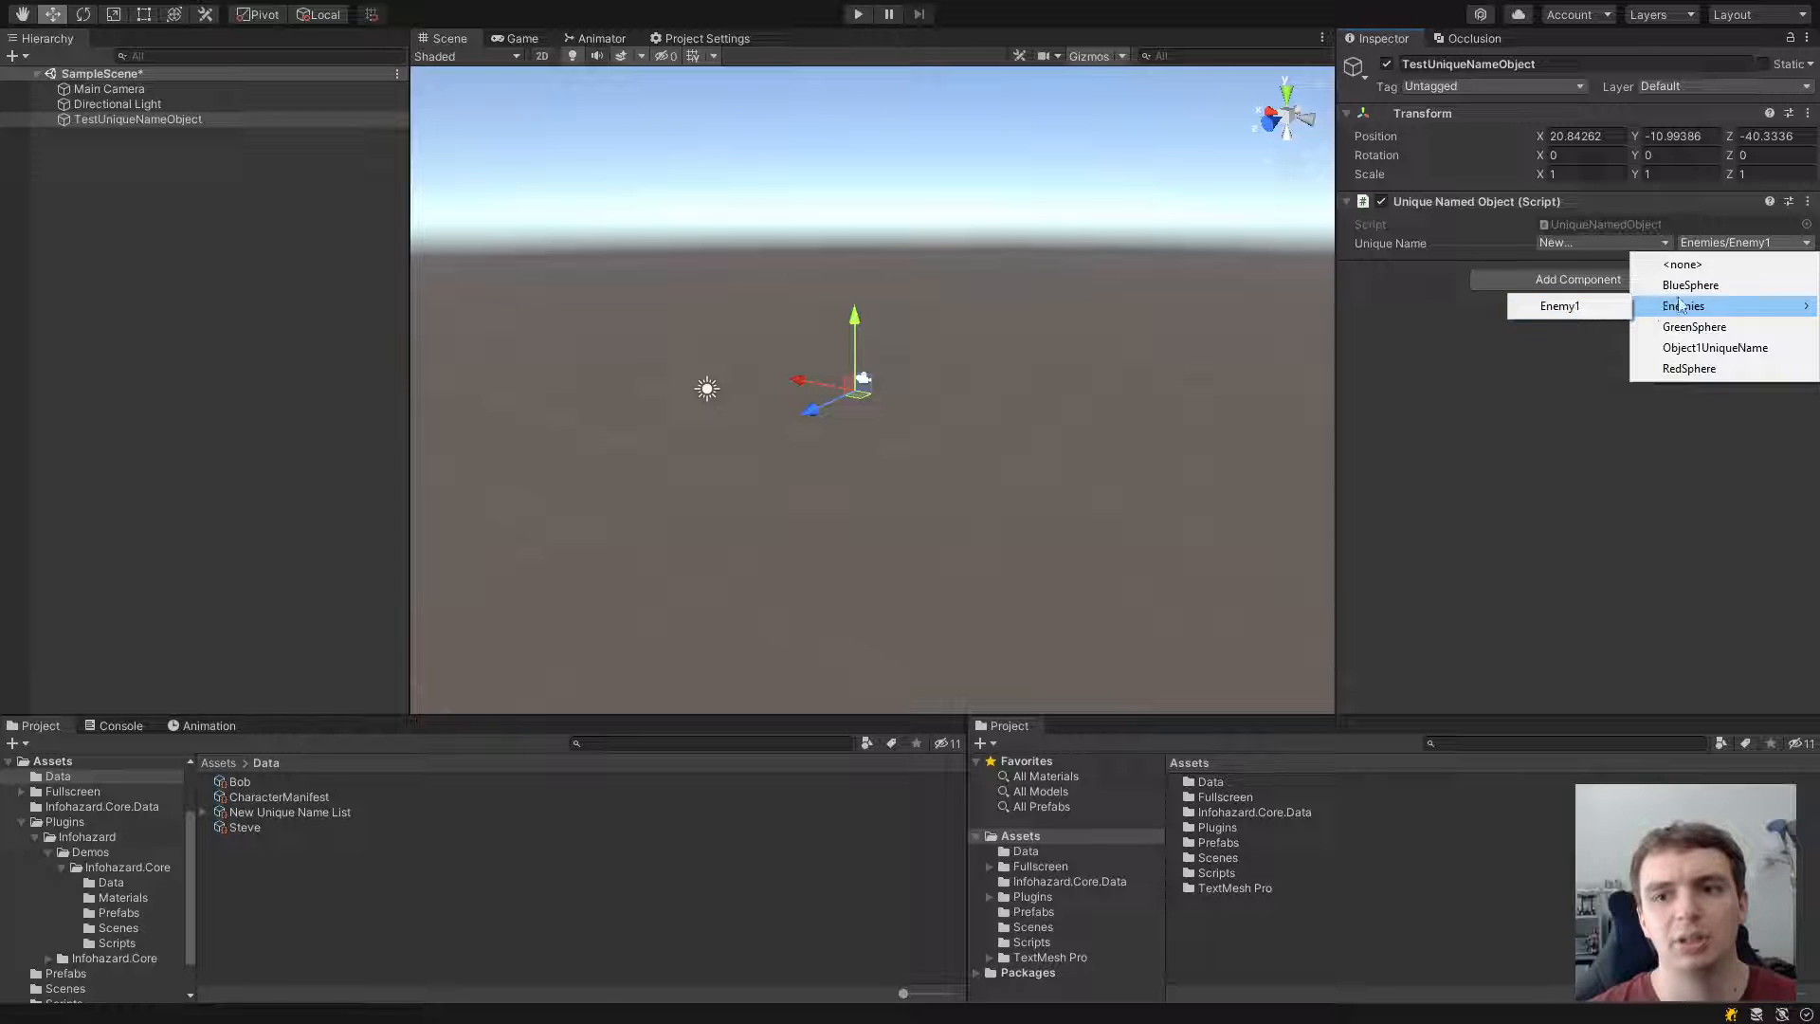
pyautogui.moveTo(1707, 307)
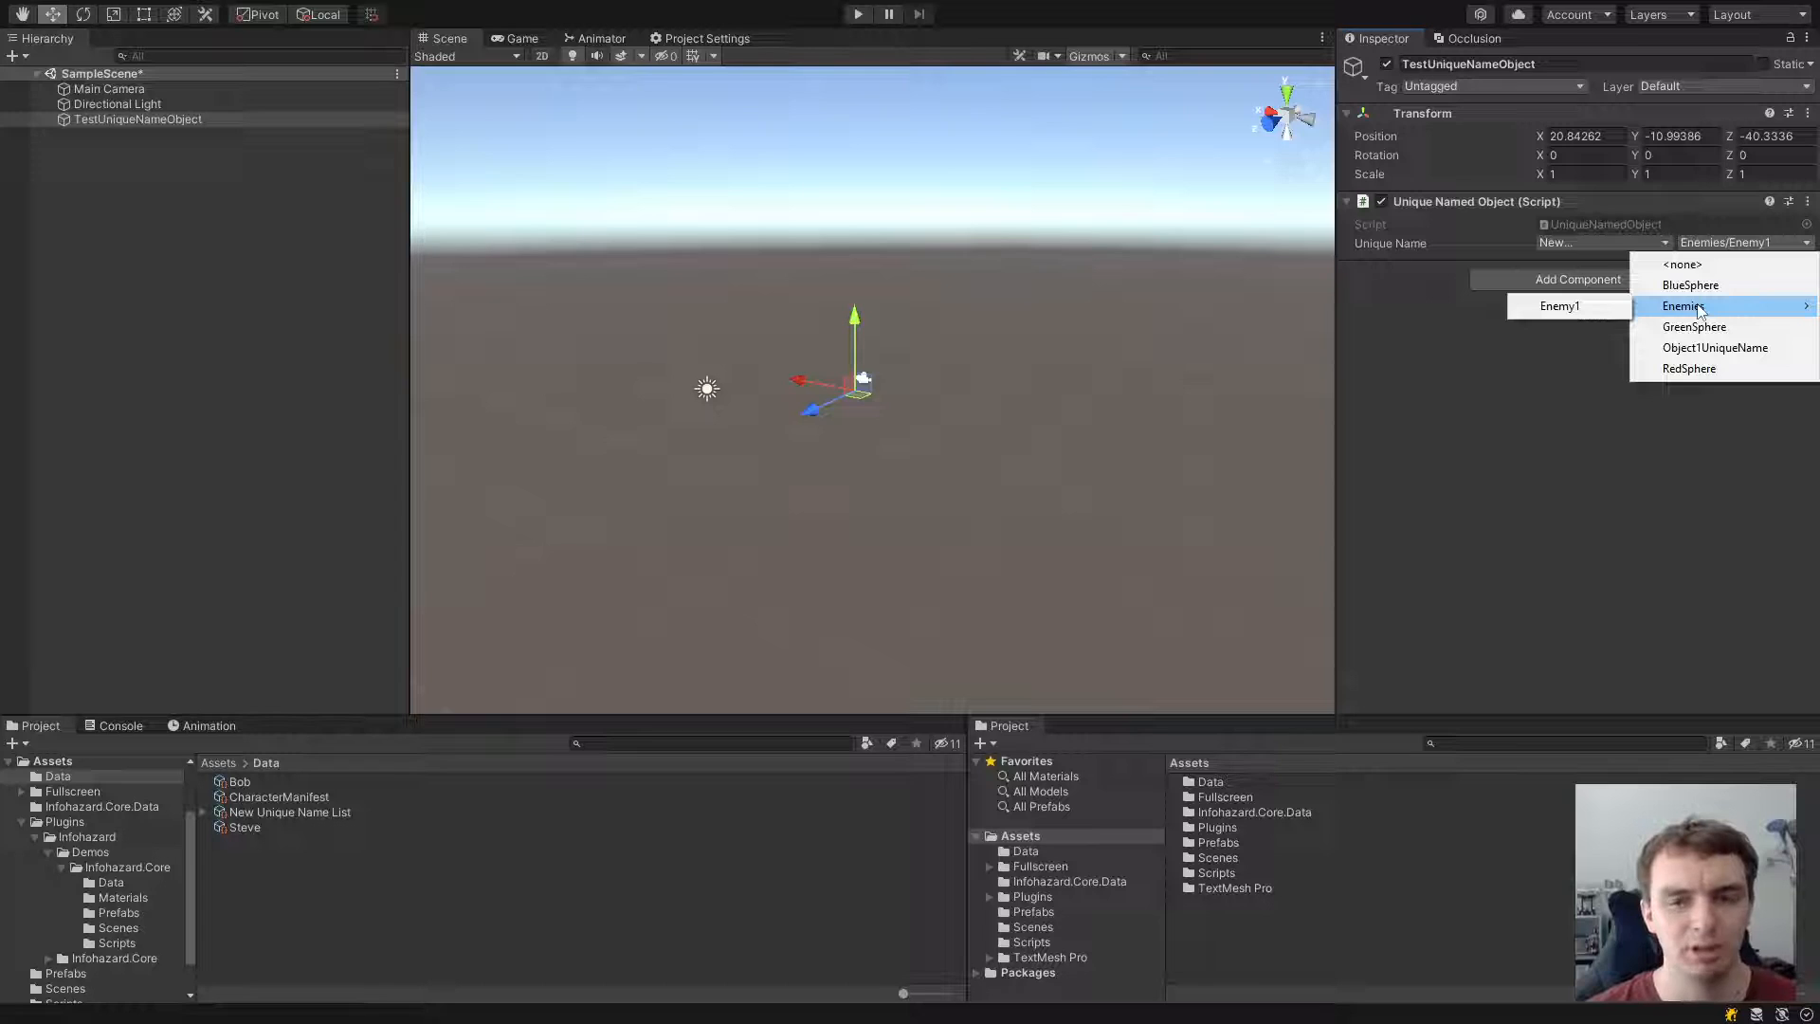
pyautogui.moveTo(1718, 305)
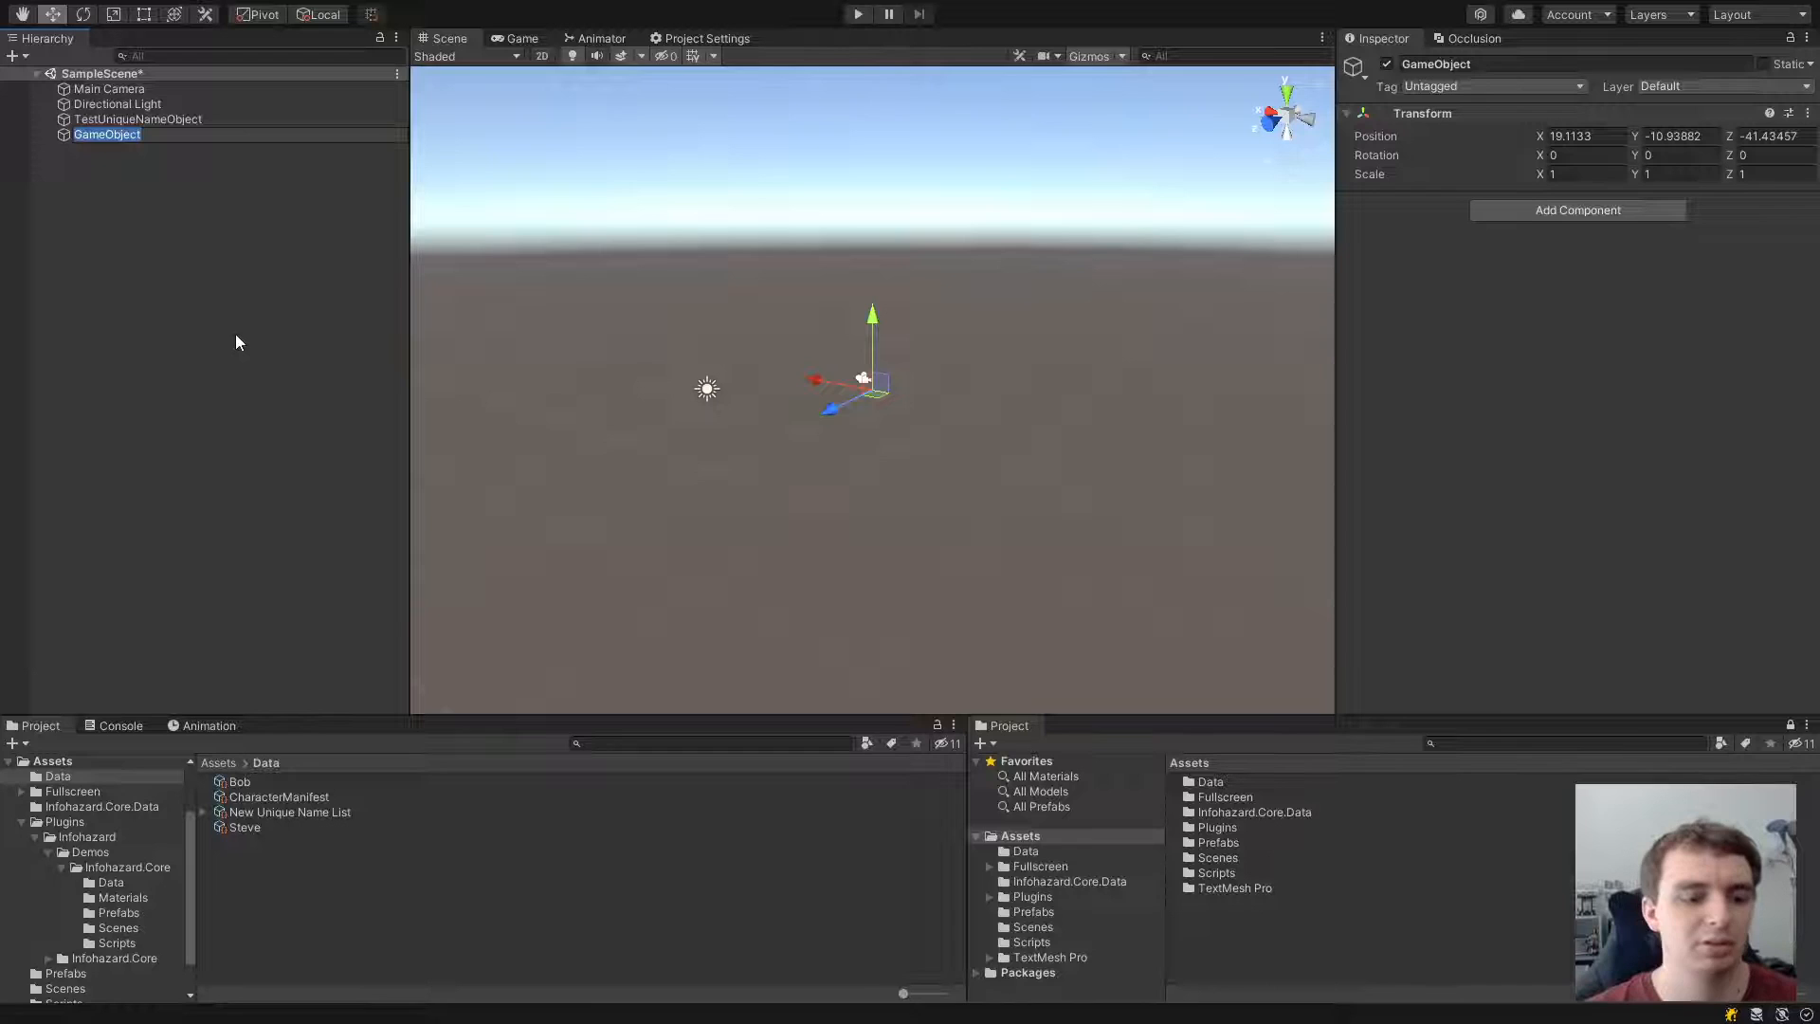
# Step: Add a Unique Name Demo script to UniqueNameReference and open it via Edit Script
pyautogui.write('UniqueN')
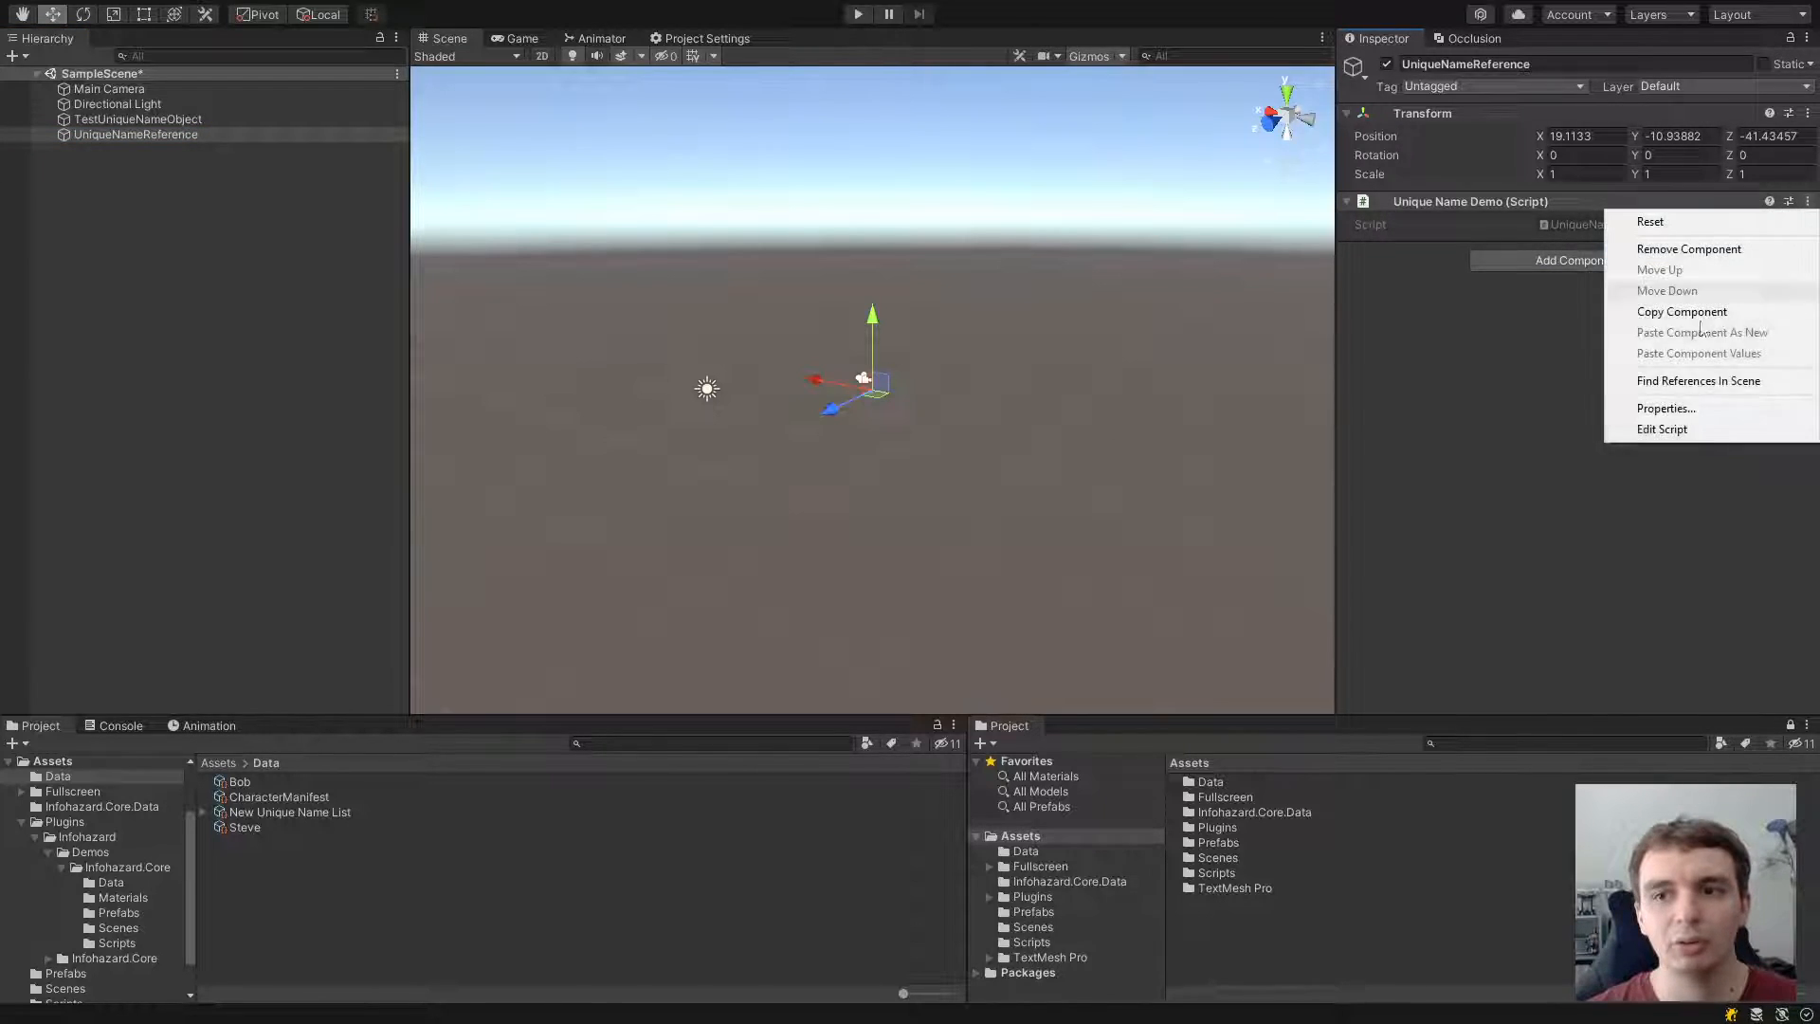
pyautogui.click(1662, 429)
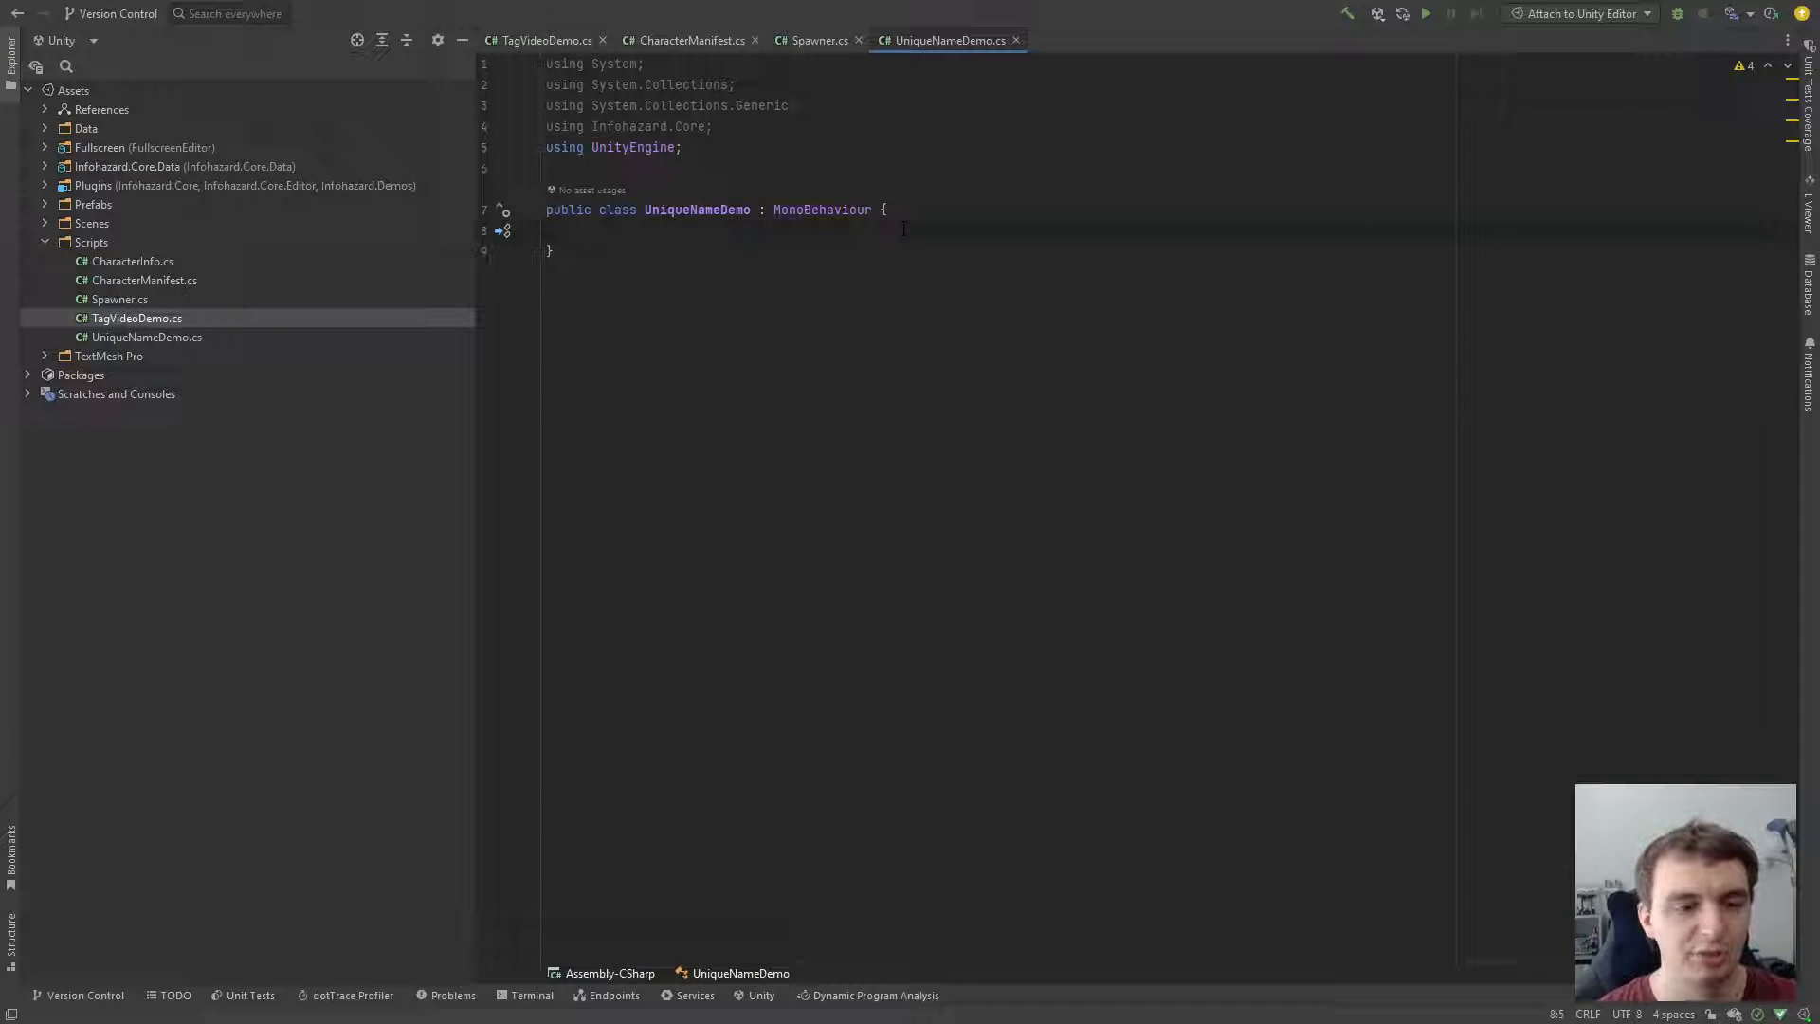
# Step: Declare a [SerializeField] private UniqueNameListEntry field in the UniqueNameDemo class
pyautogui.write('[SerializeField]')
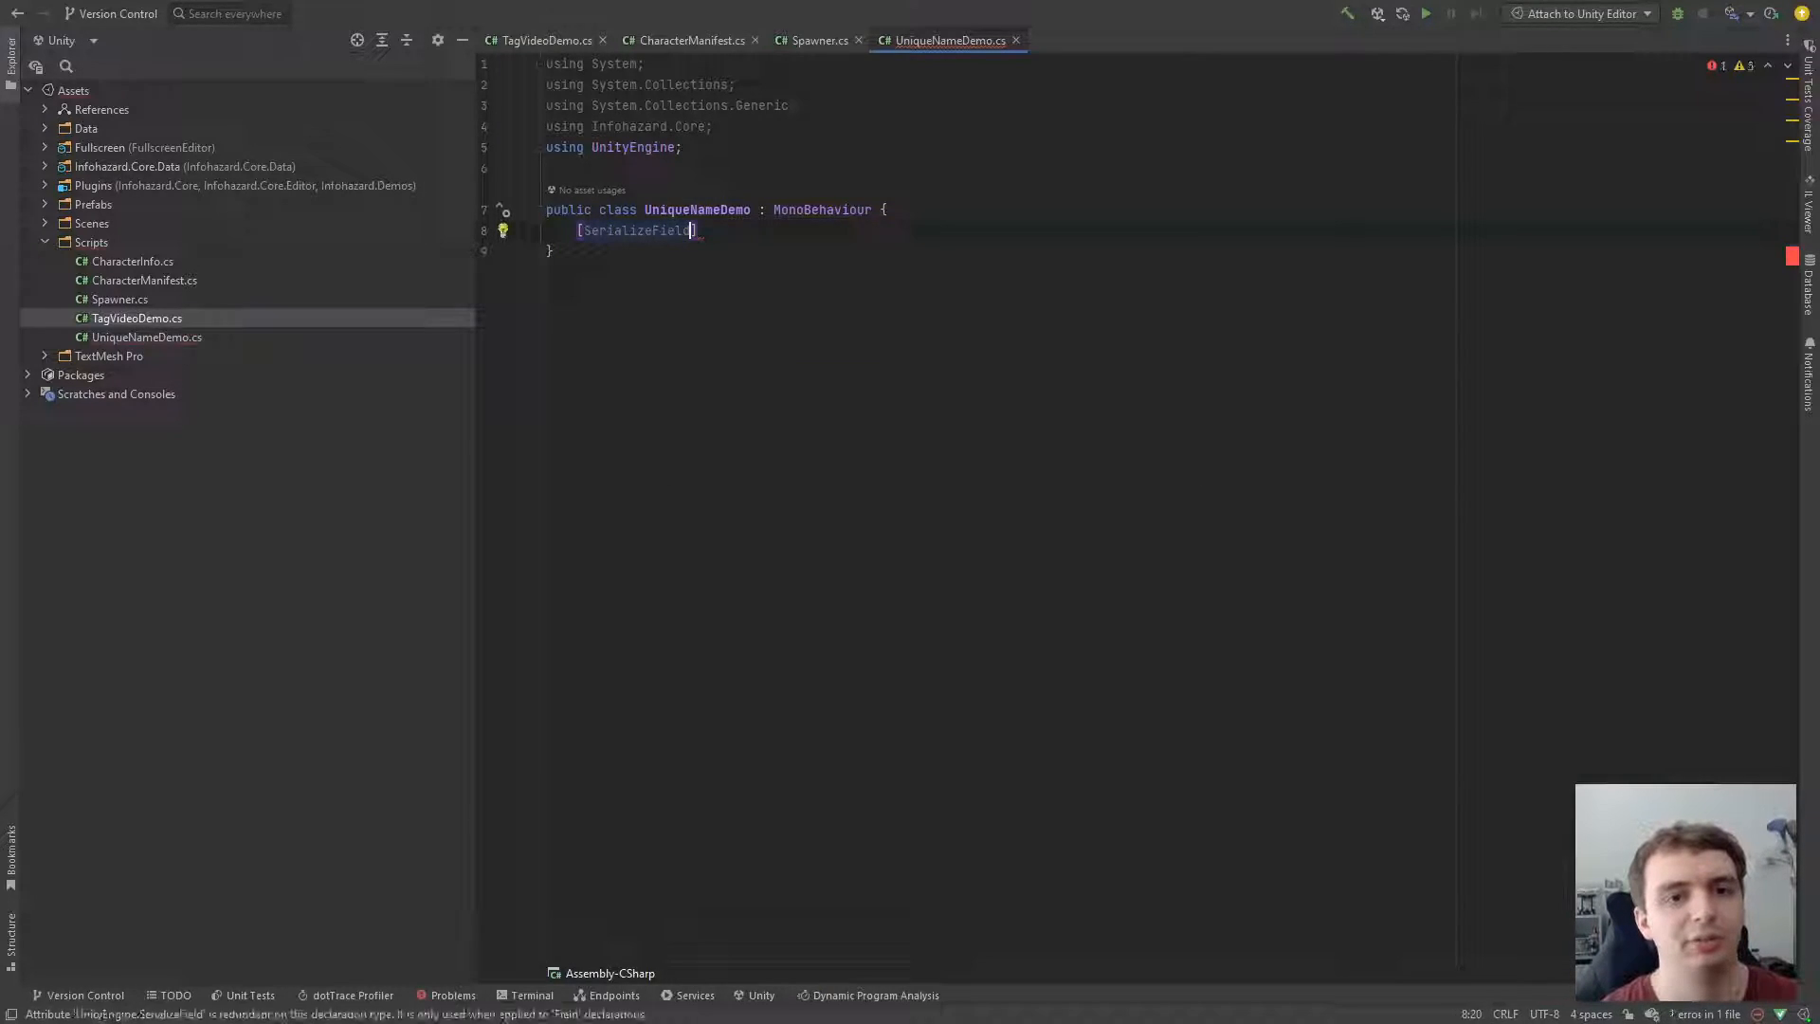
pyautogui.write('private')
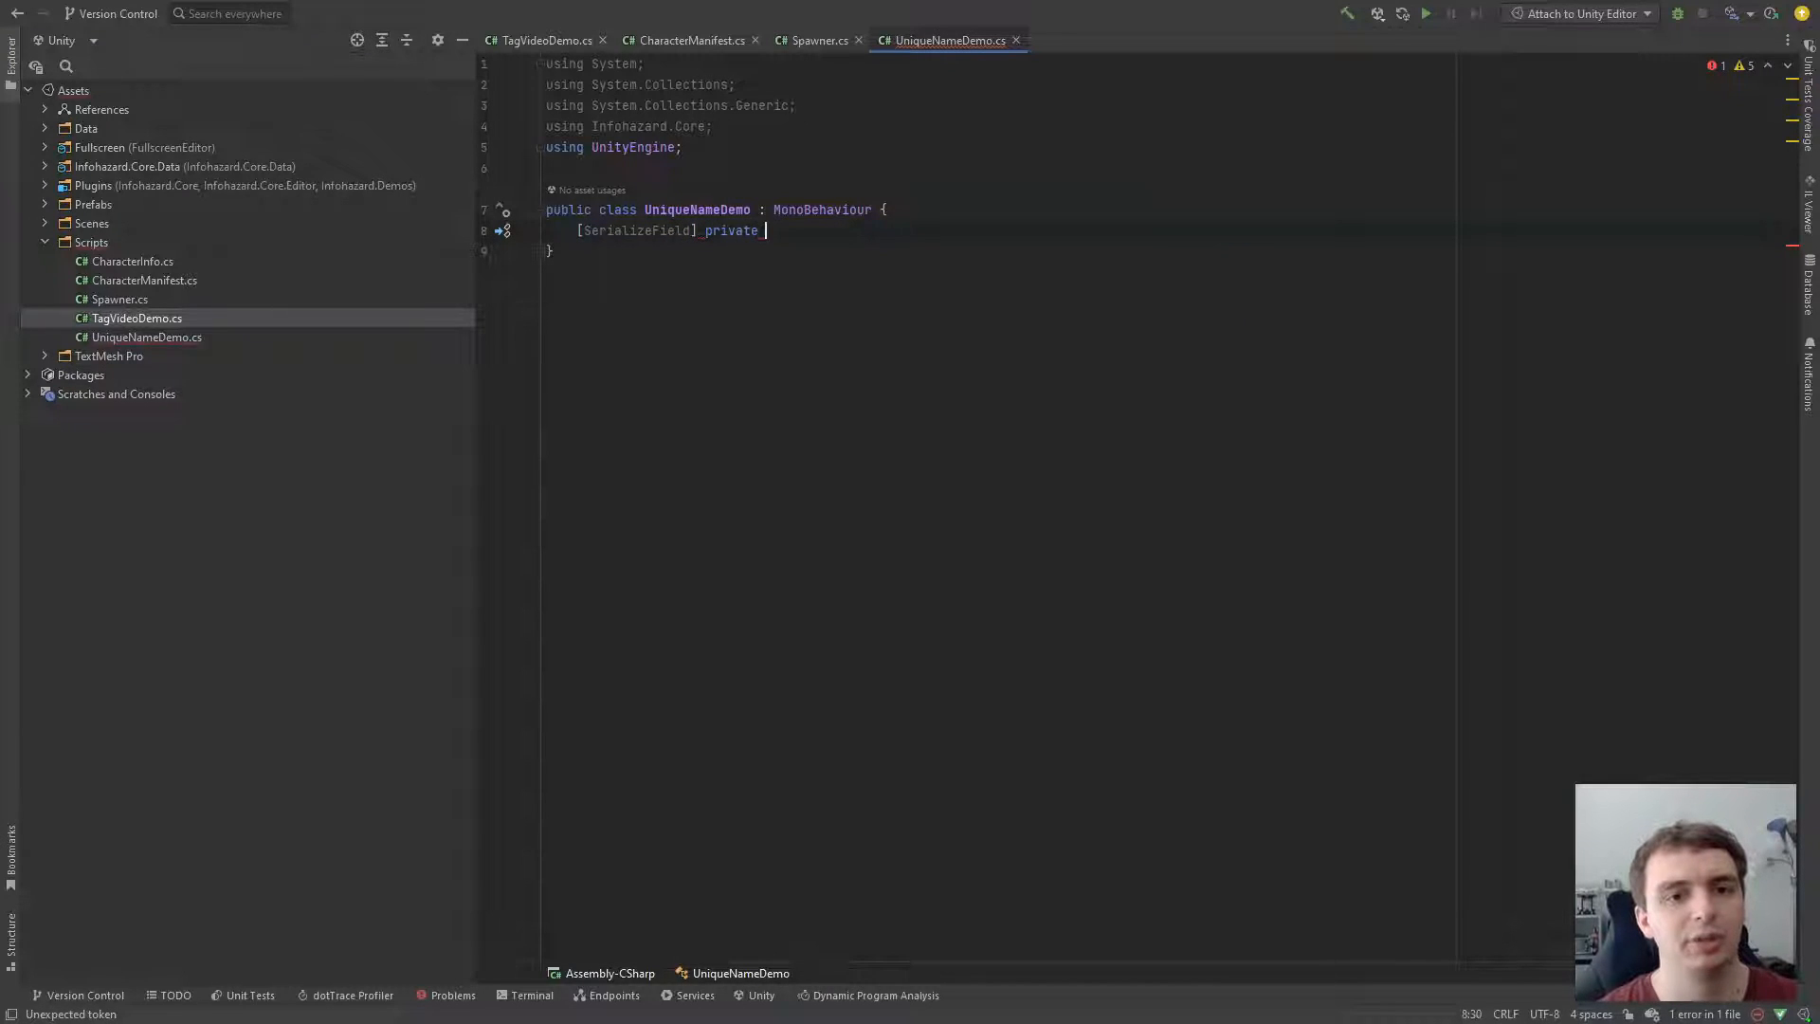
pyautogui.write('Unique')
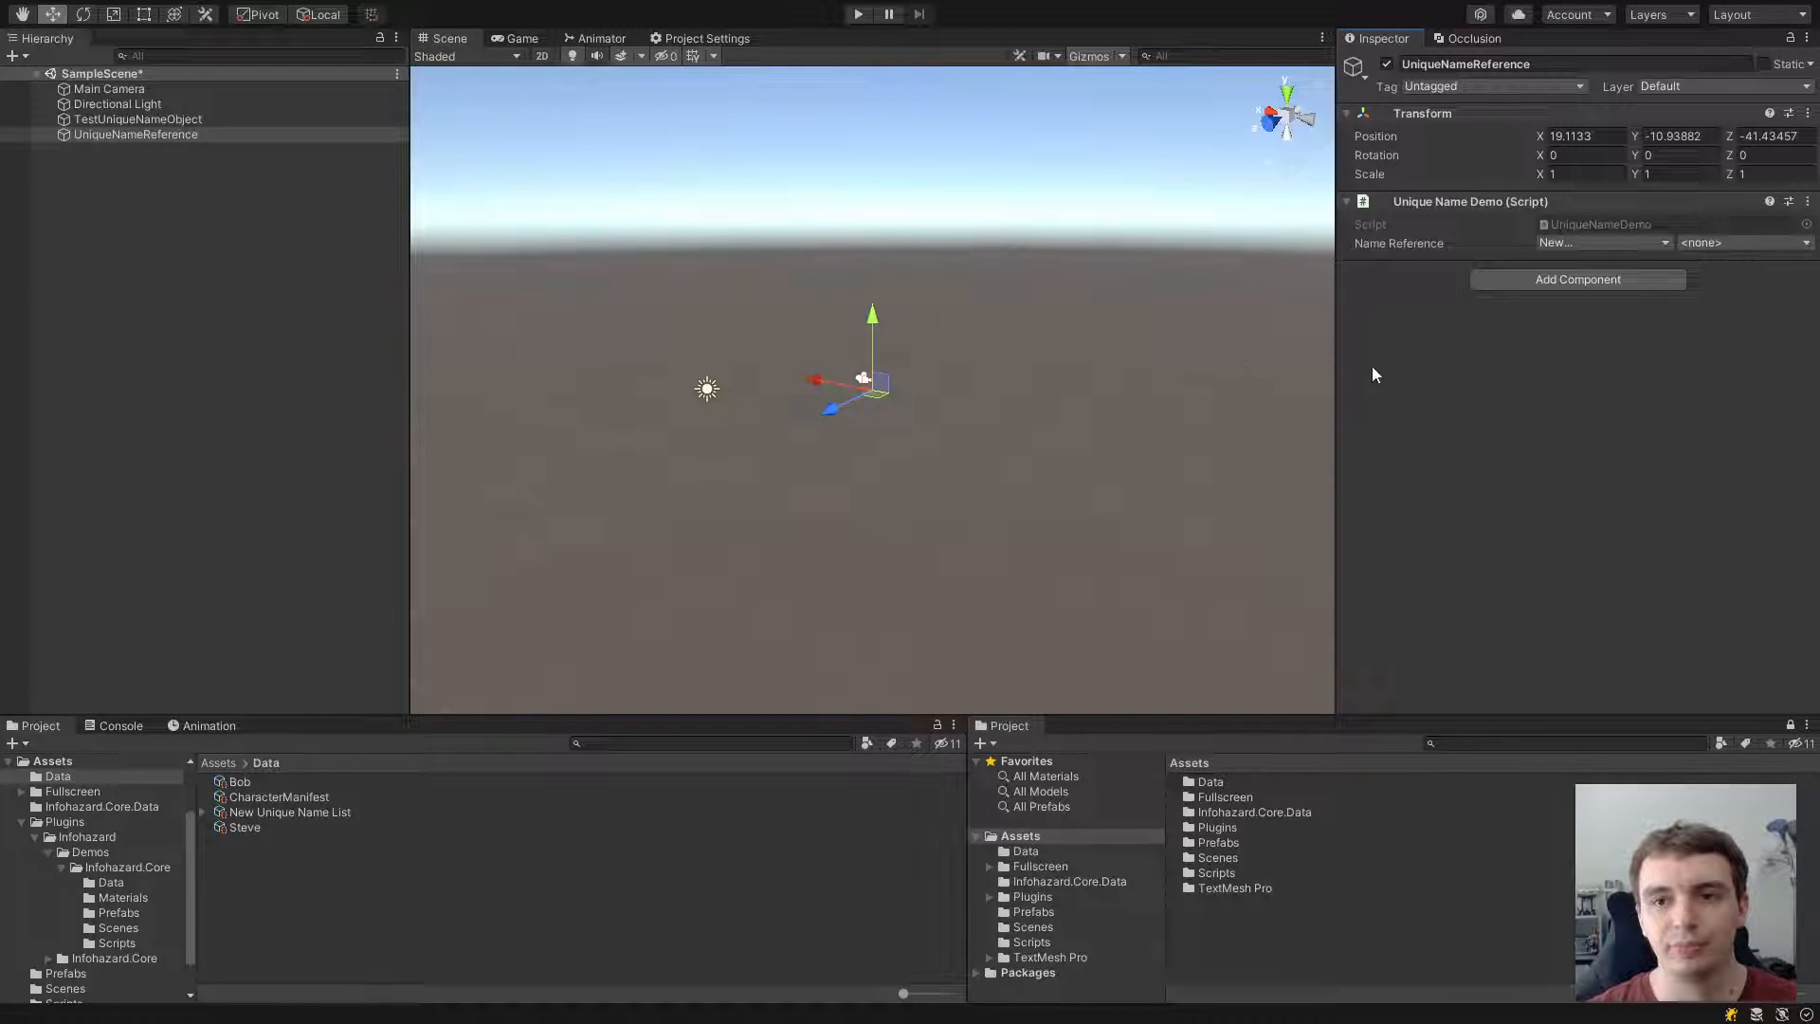
pyautogui.moveTo(1612, 218)
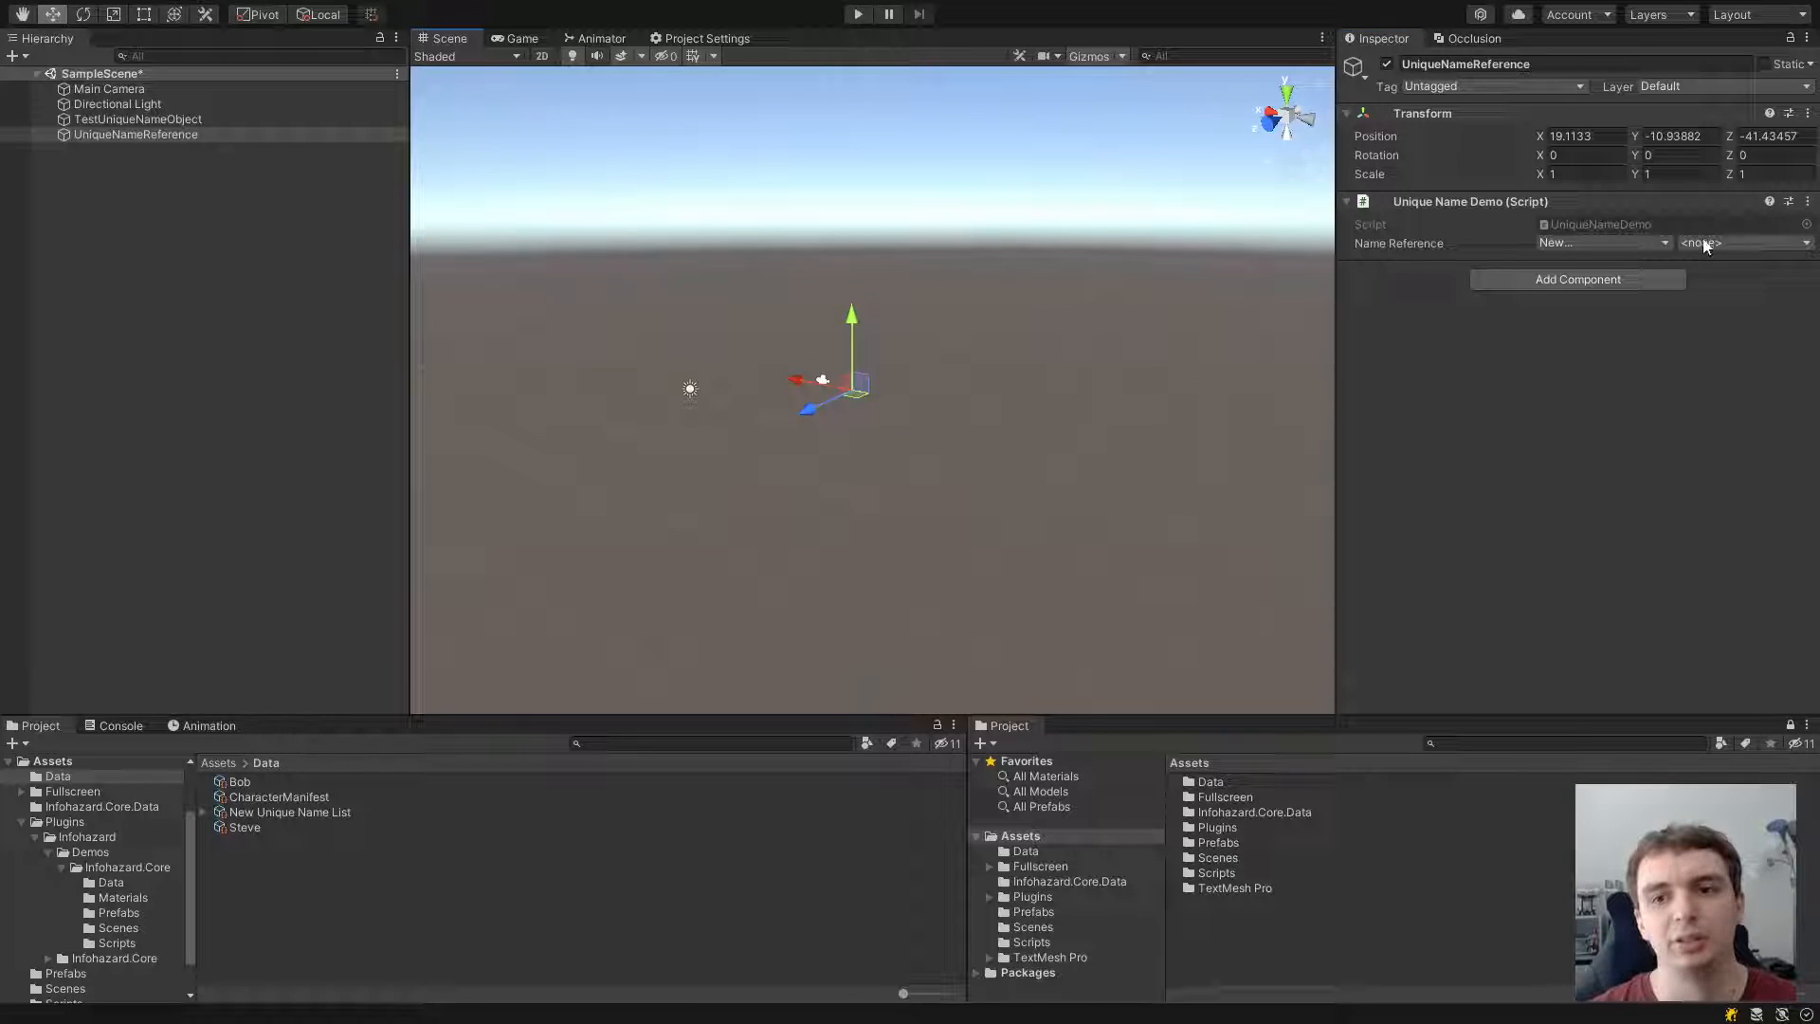
# Step: Set Name Reference to Enemies/Enemy1, then compare with TestUniqueNameObject's assigned name
pyautogui.click(1742, 243)
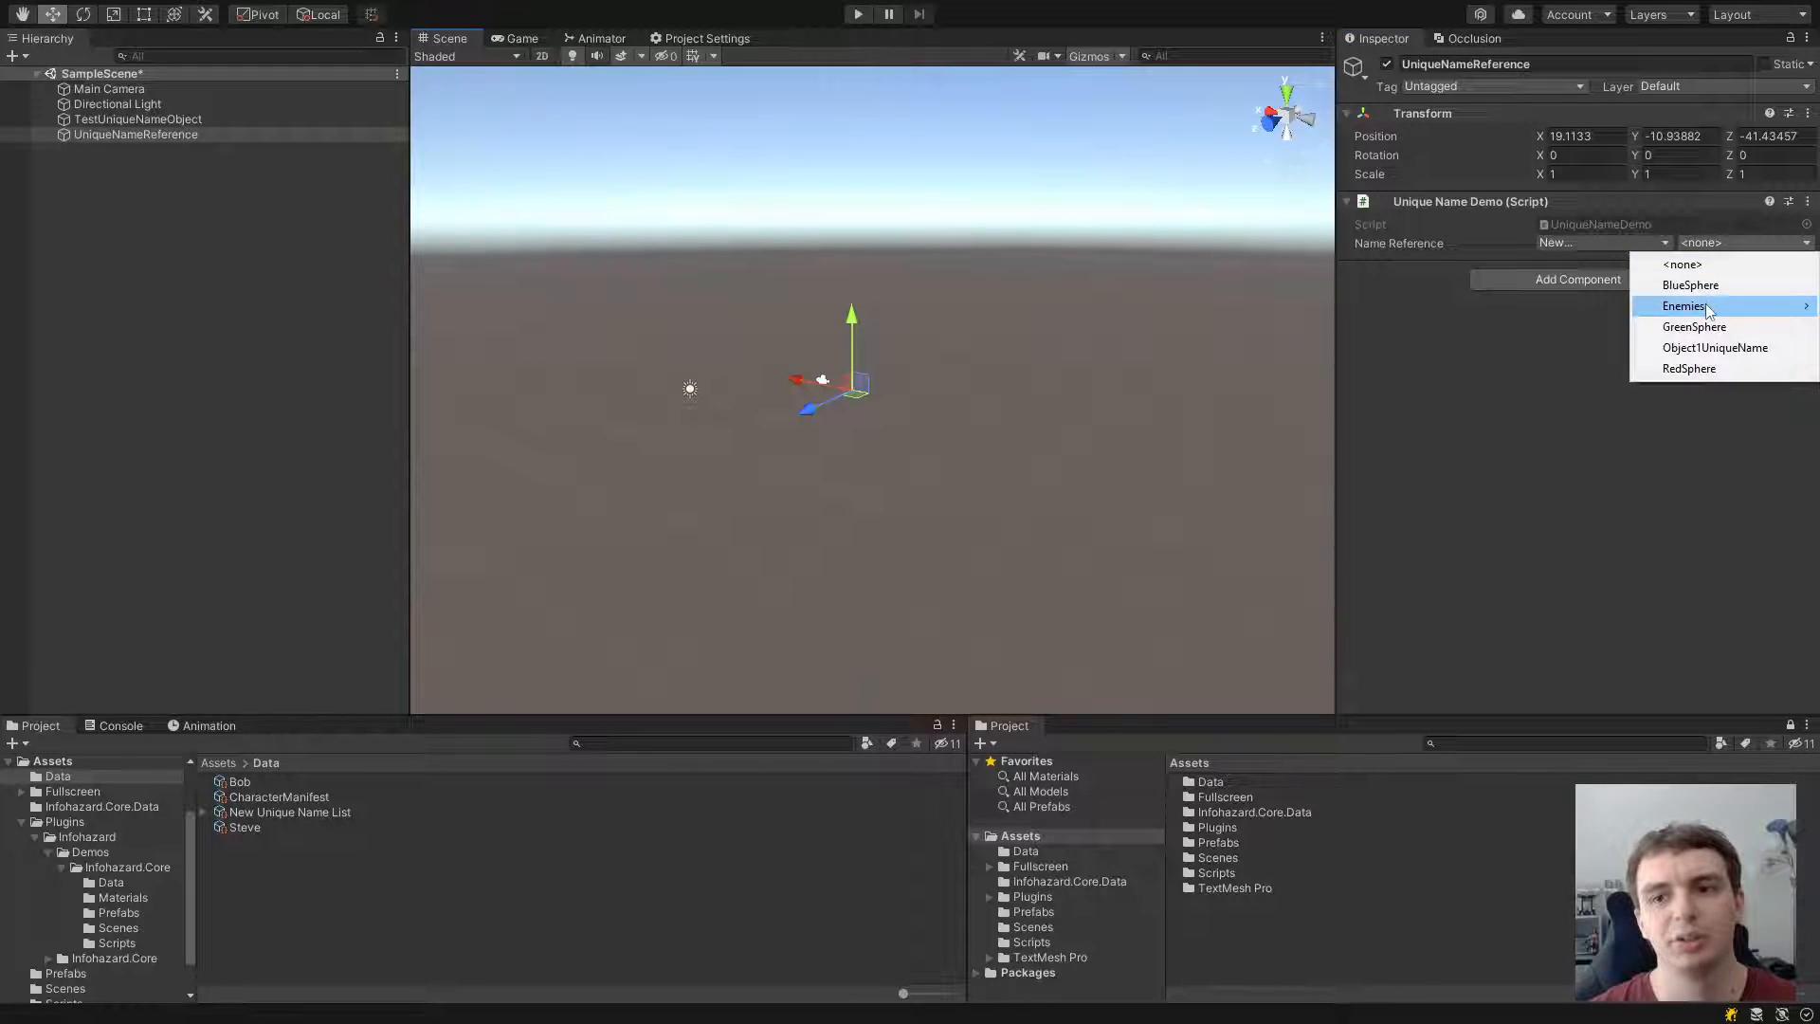
pyautogui.click(1685, 305)
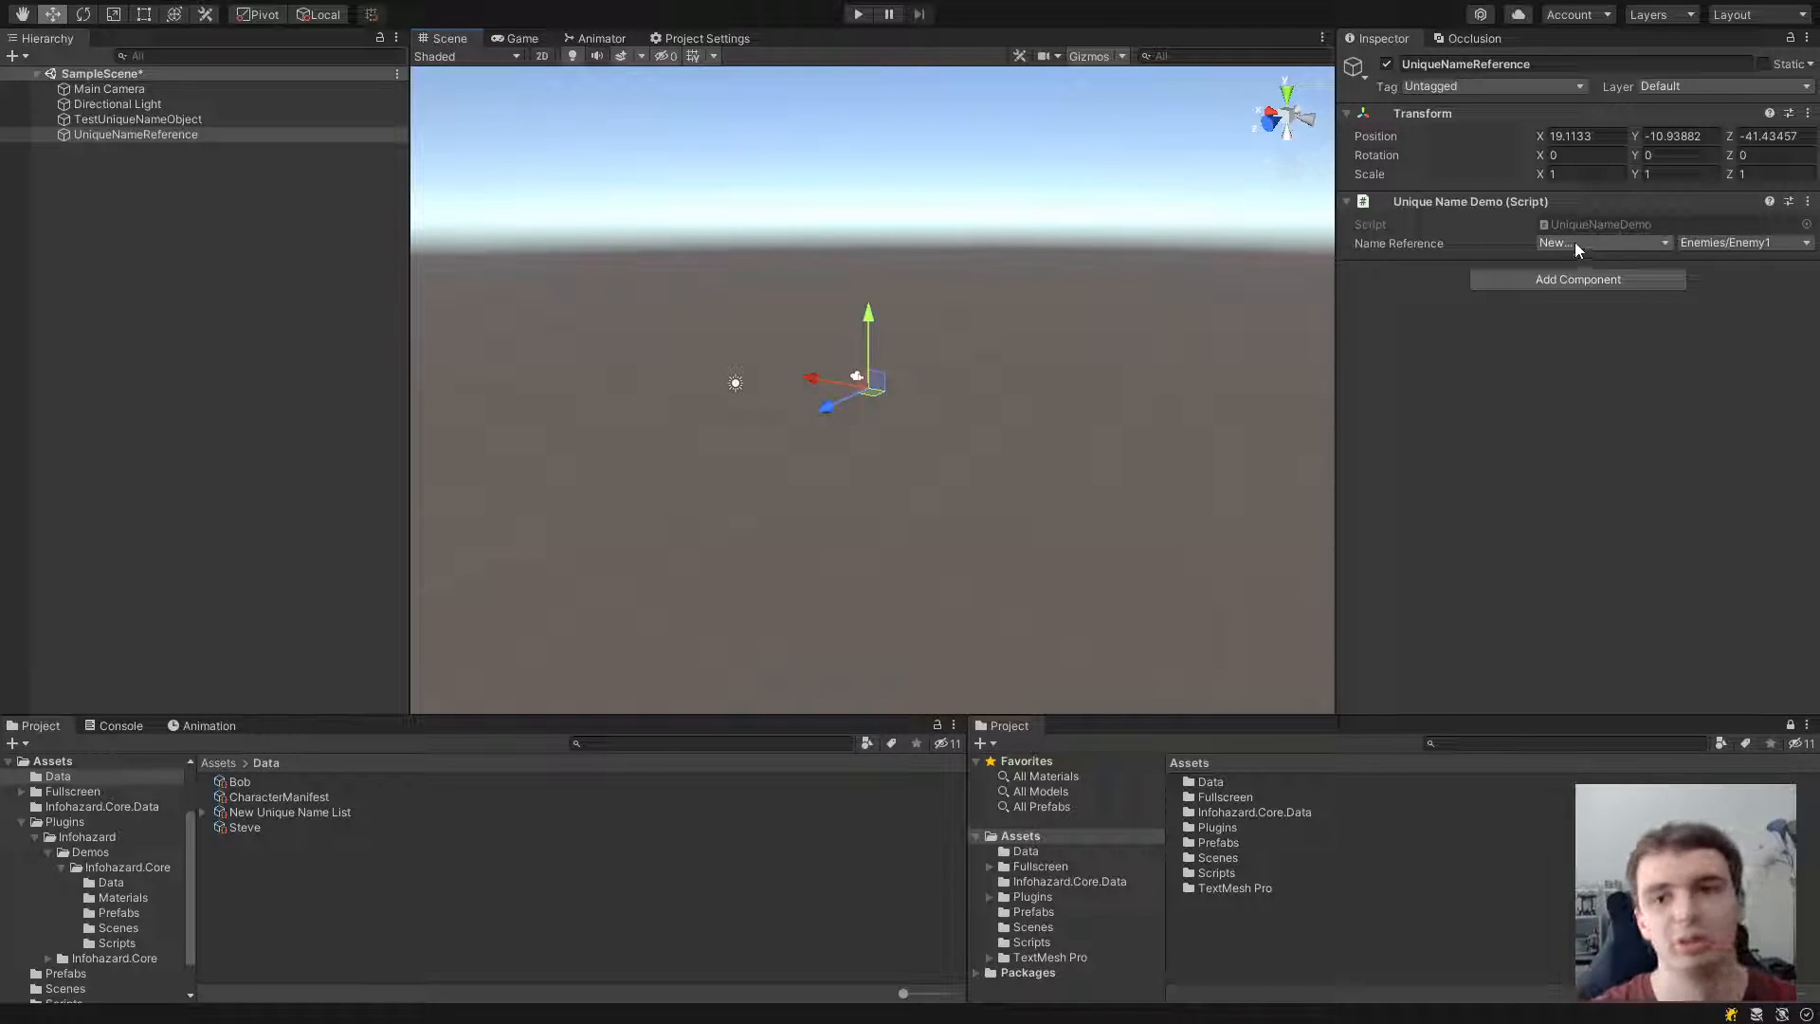
pyautogui.click(136, 119)
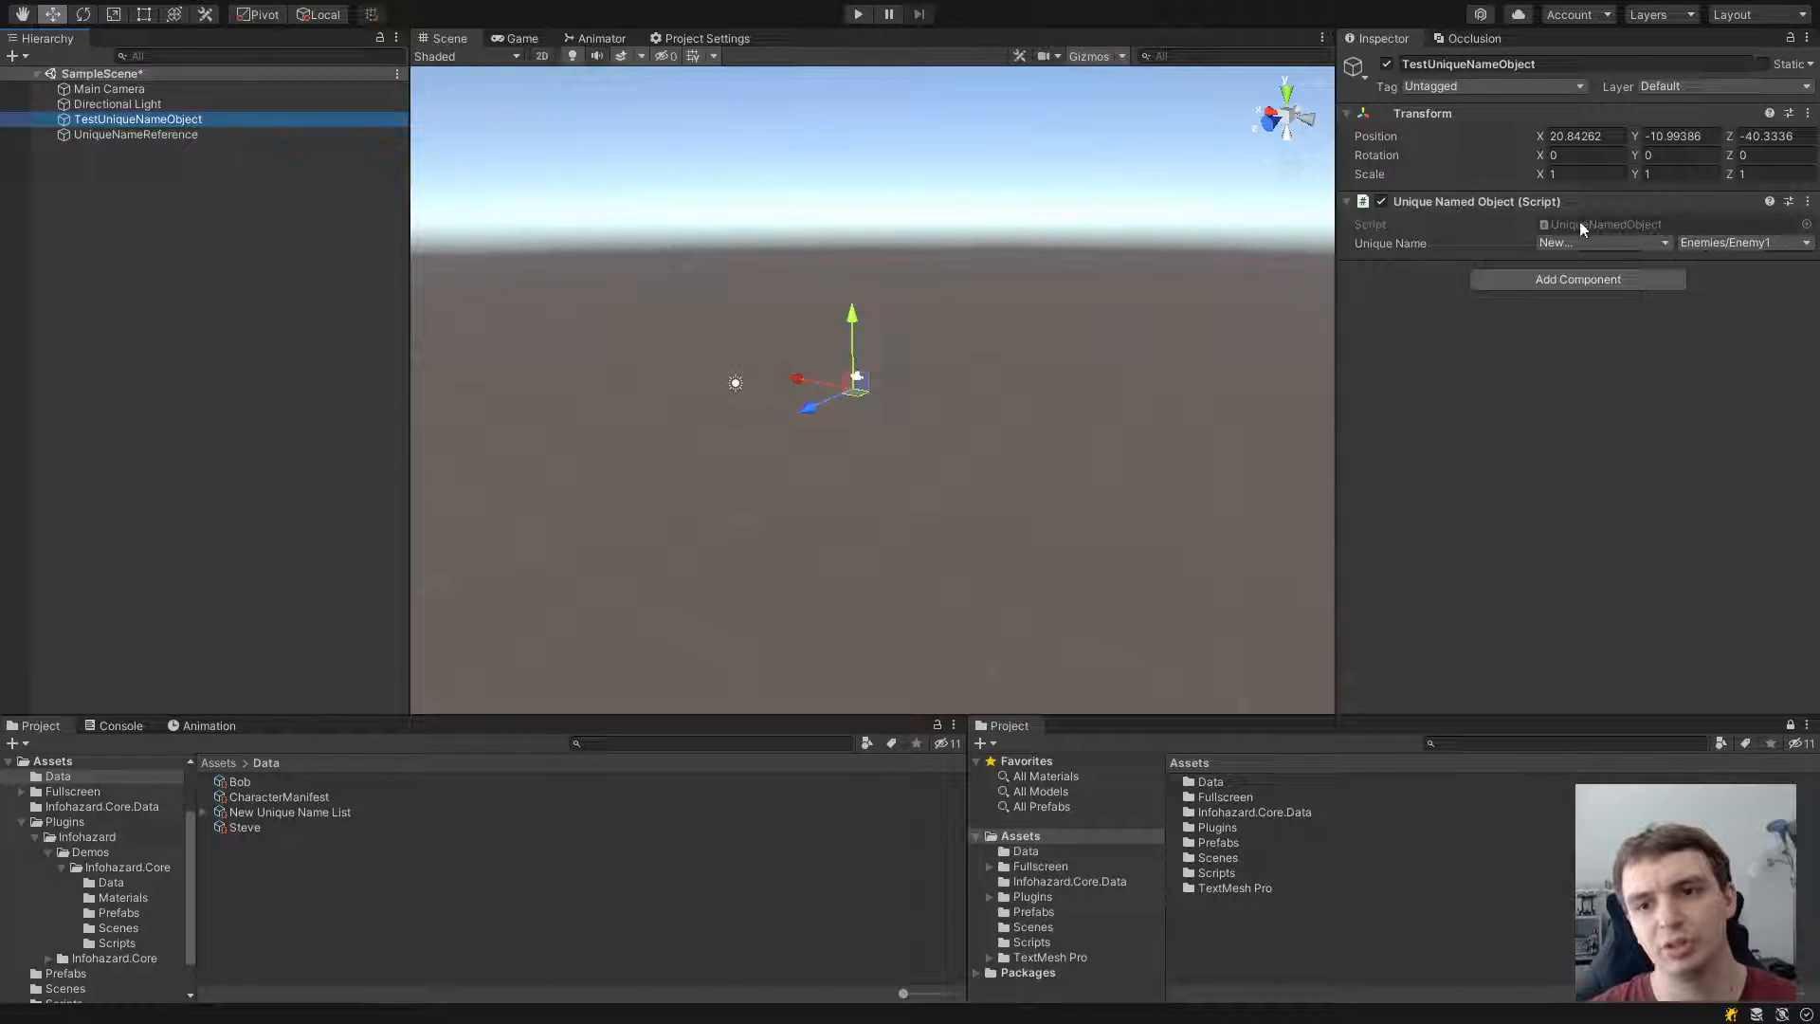
pyautogui.click(135, 134)
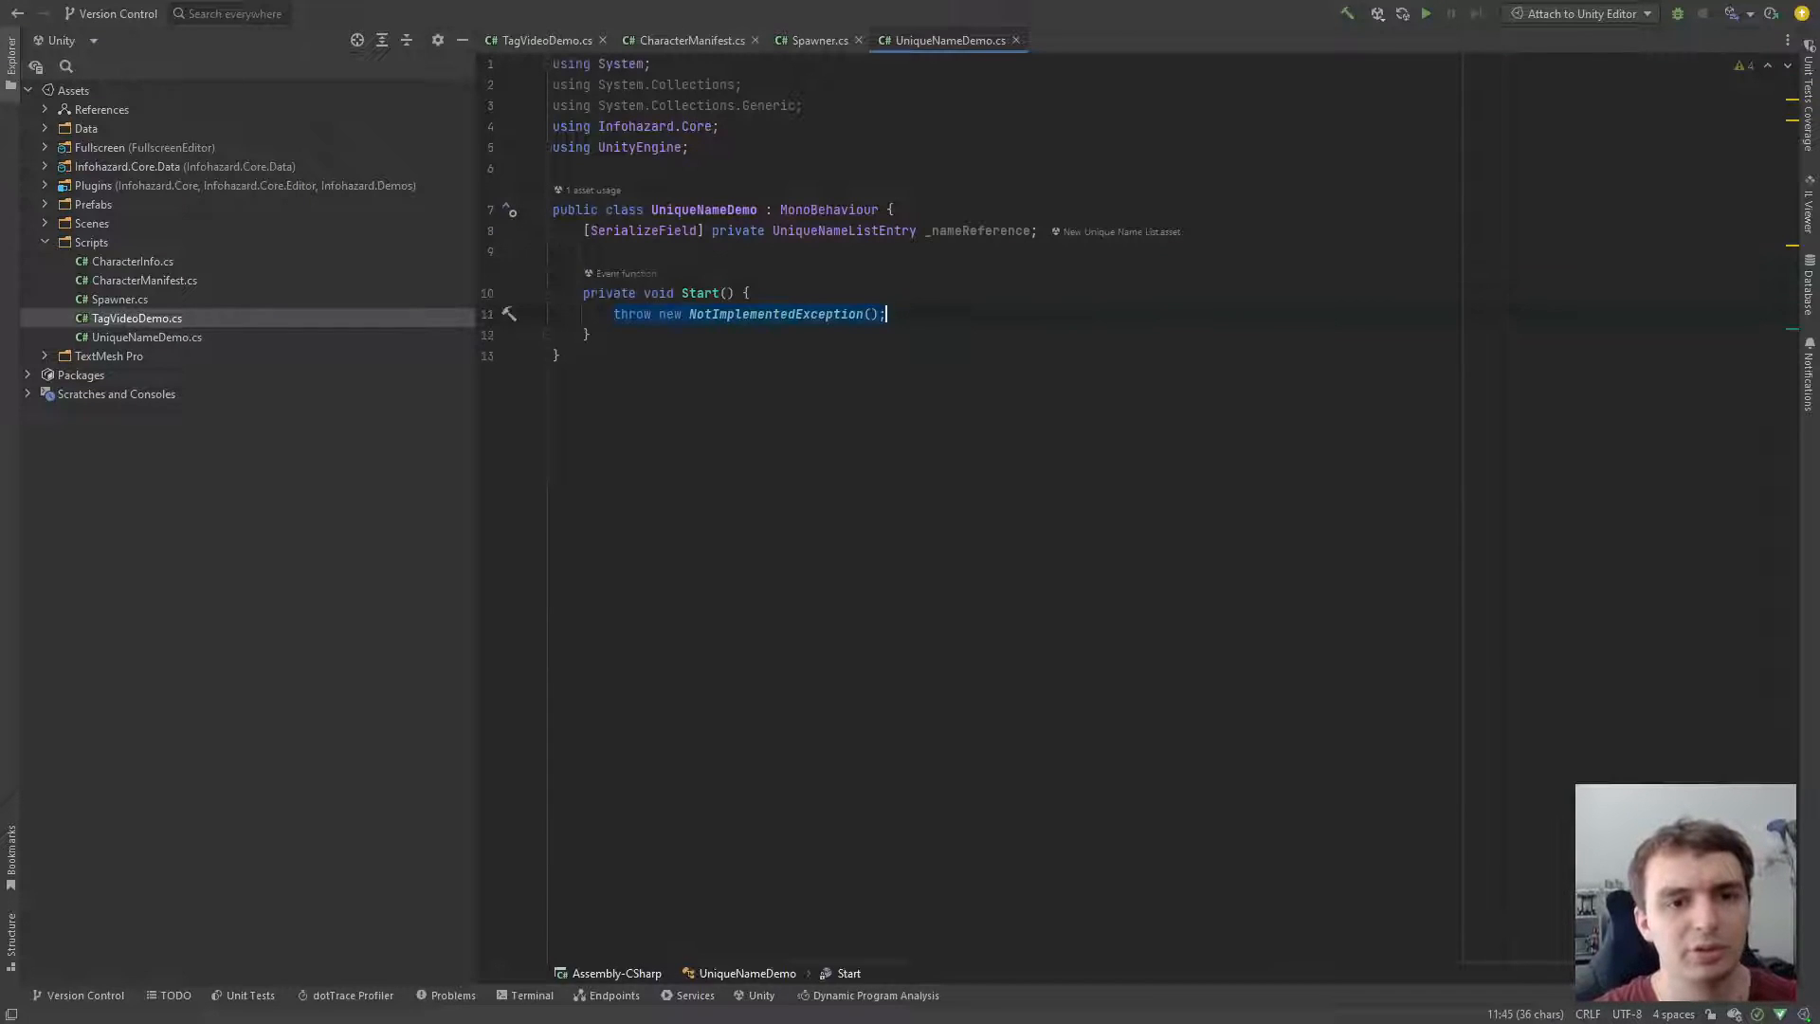
# Step: Write Start: if UniqueNamedObject.TryGetObject(_nameReference, out obj), Debug.Log(obj.name)
pyautogui.write('if (UniqueNamedObject.')
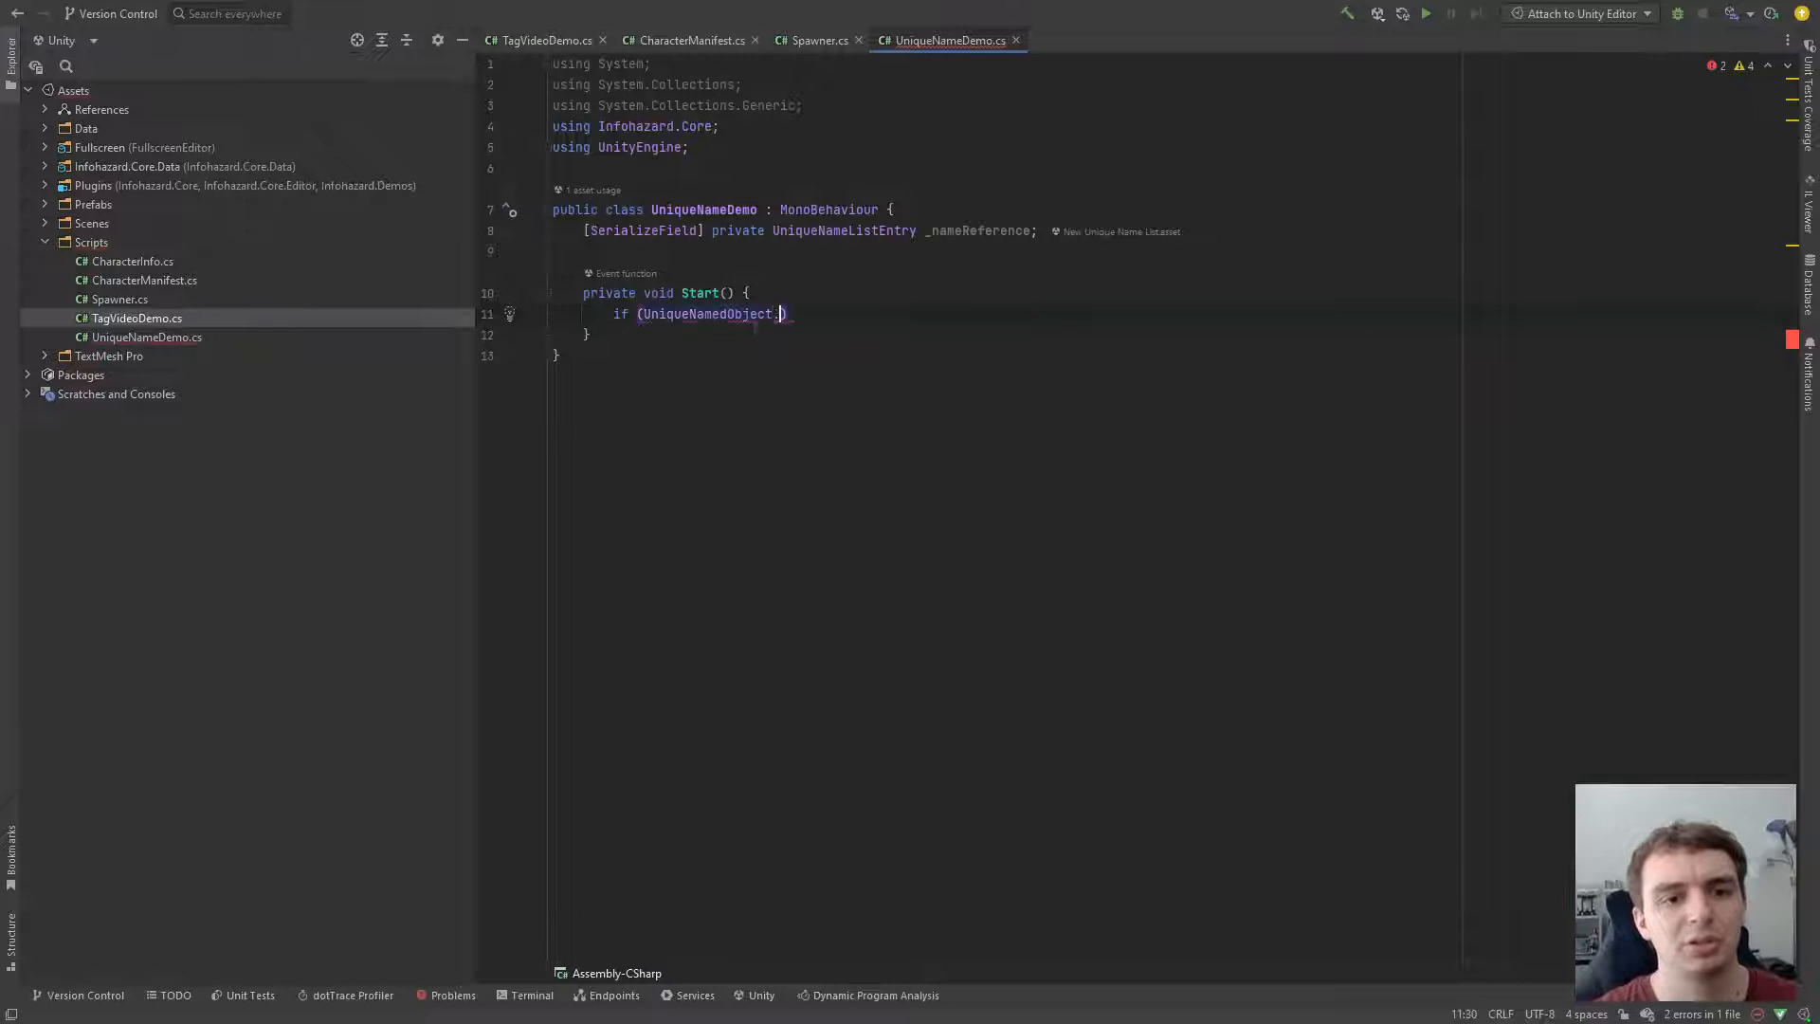
pyautogui.write('TryGetObject(_nameReference, out GameObject obj')
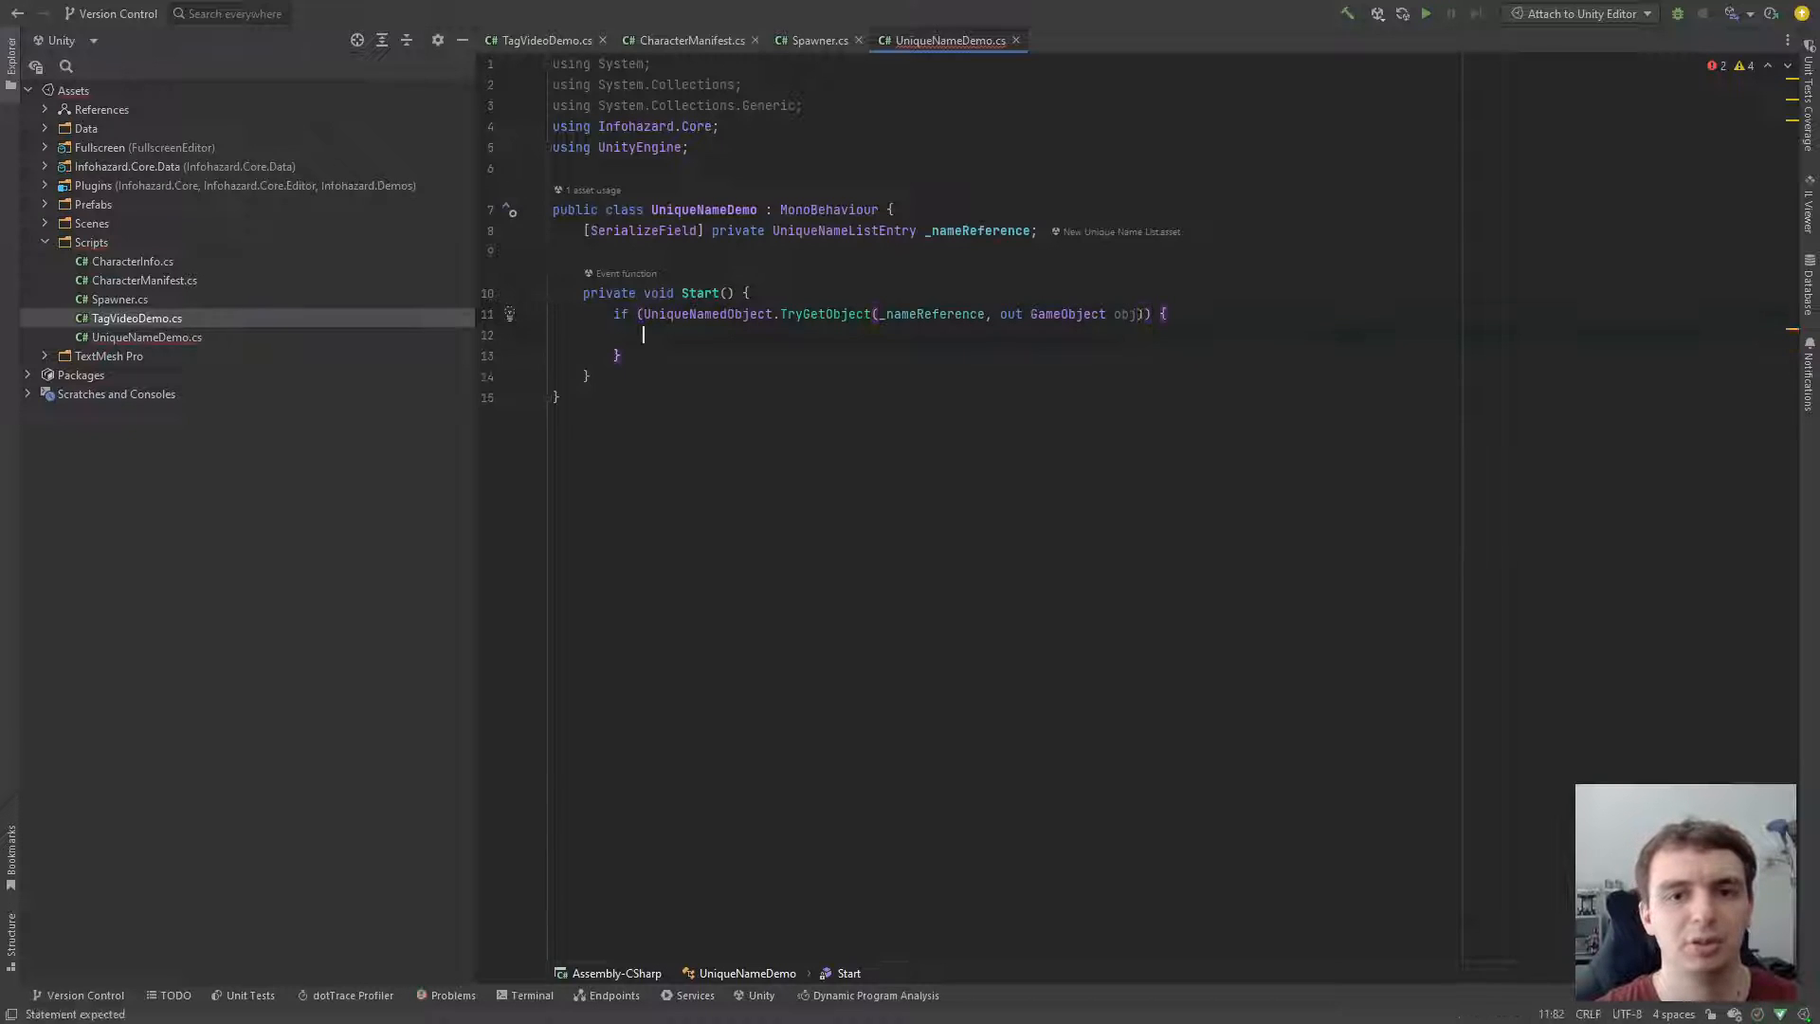
pyautogui.write('Debug.Log();')
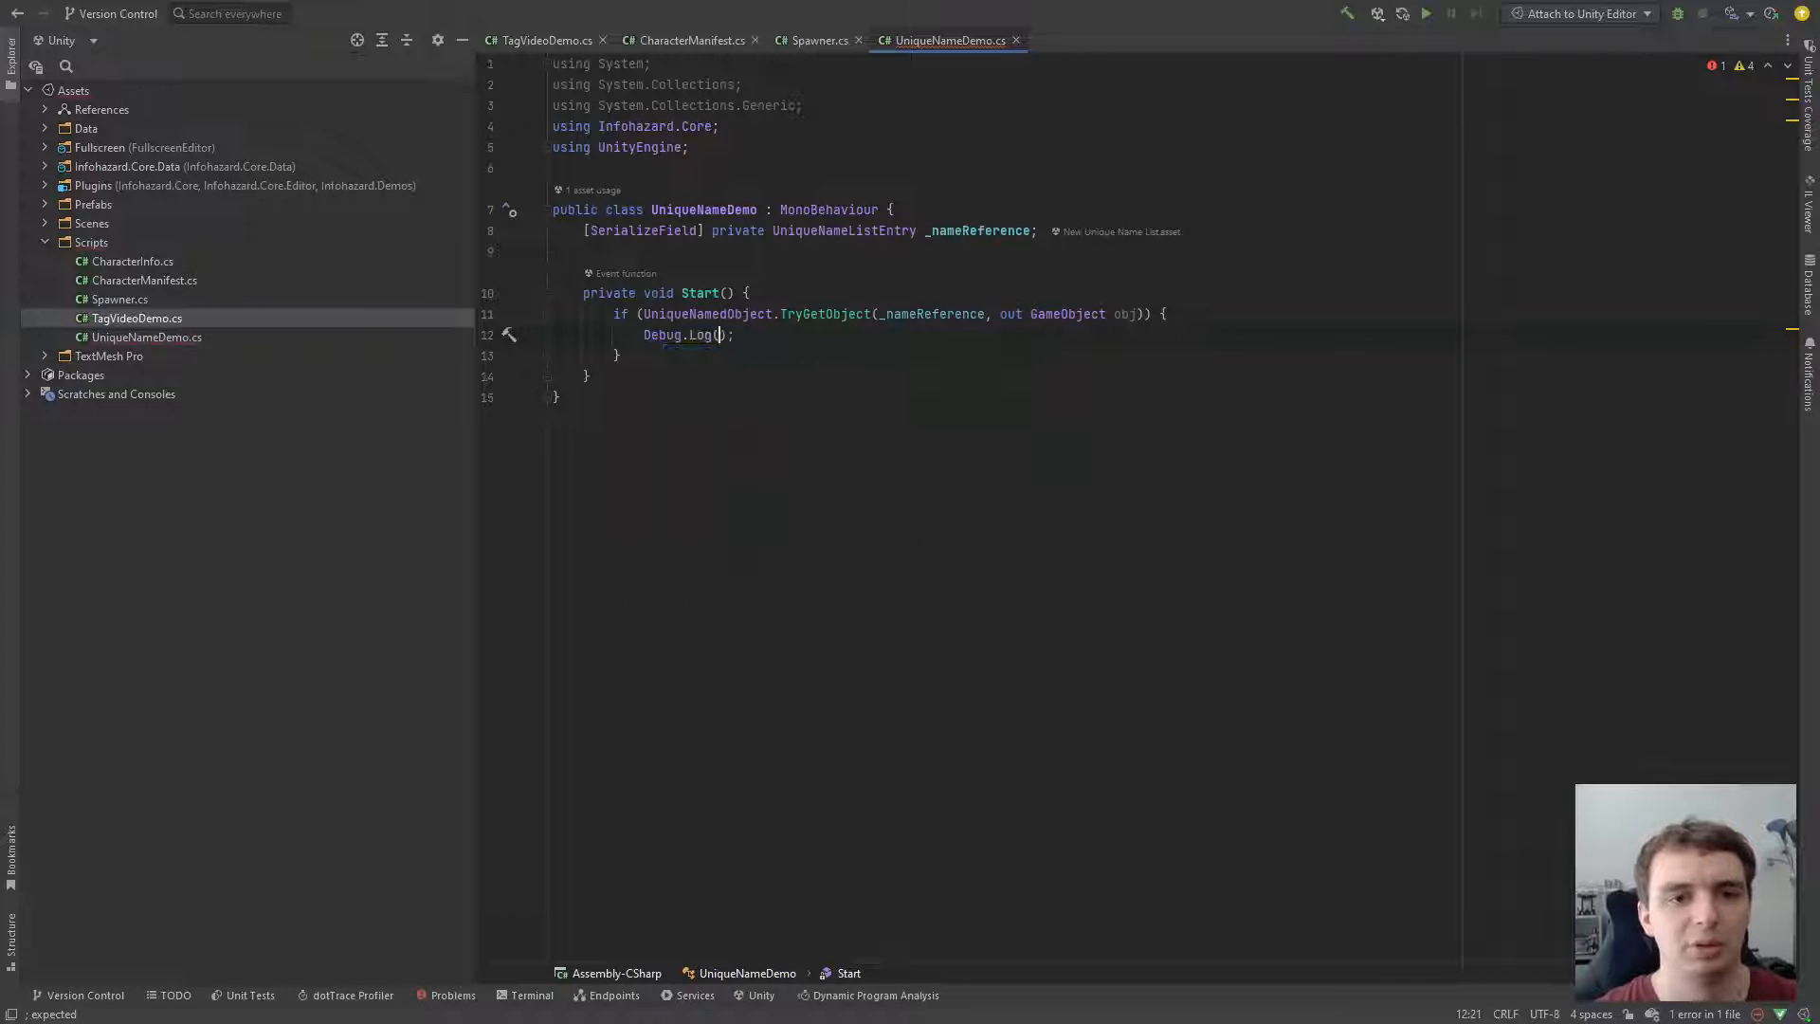
pyautogui.write('obj.name')
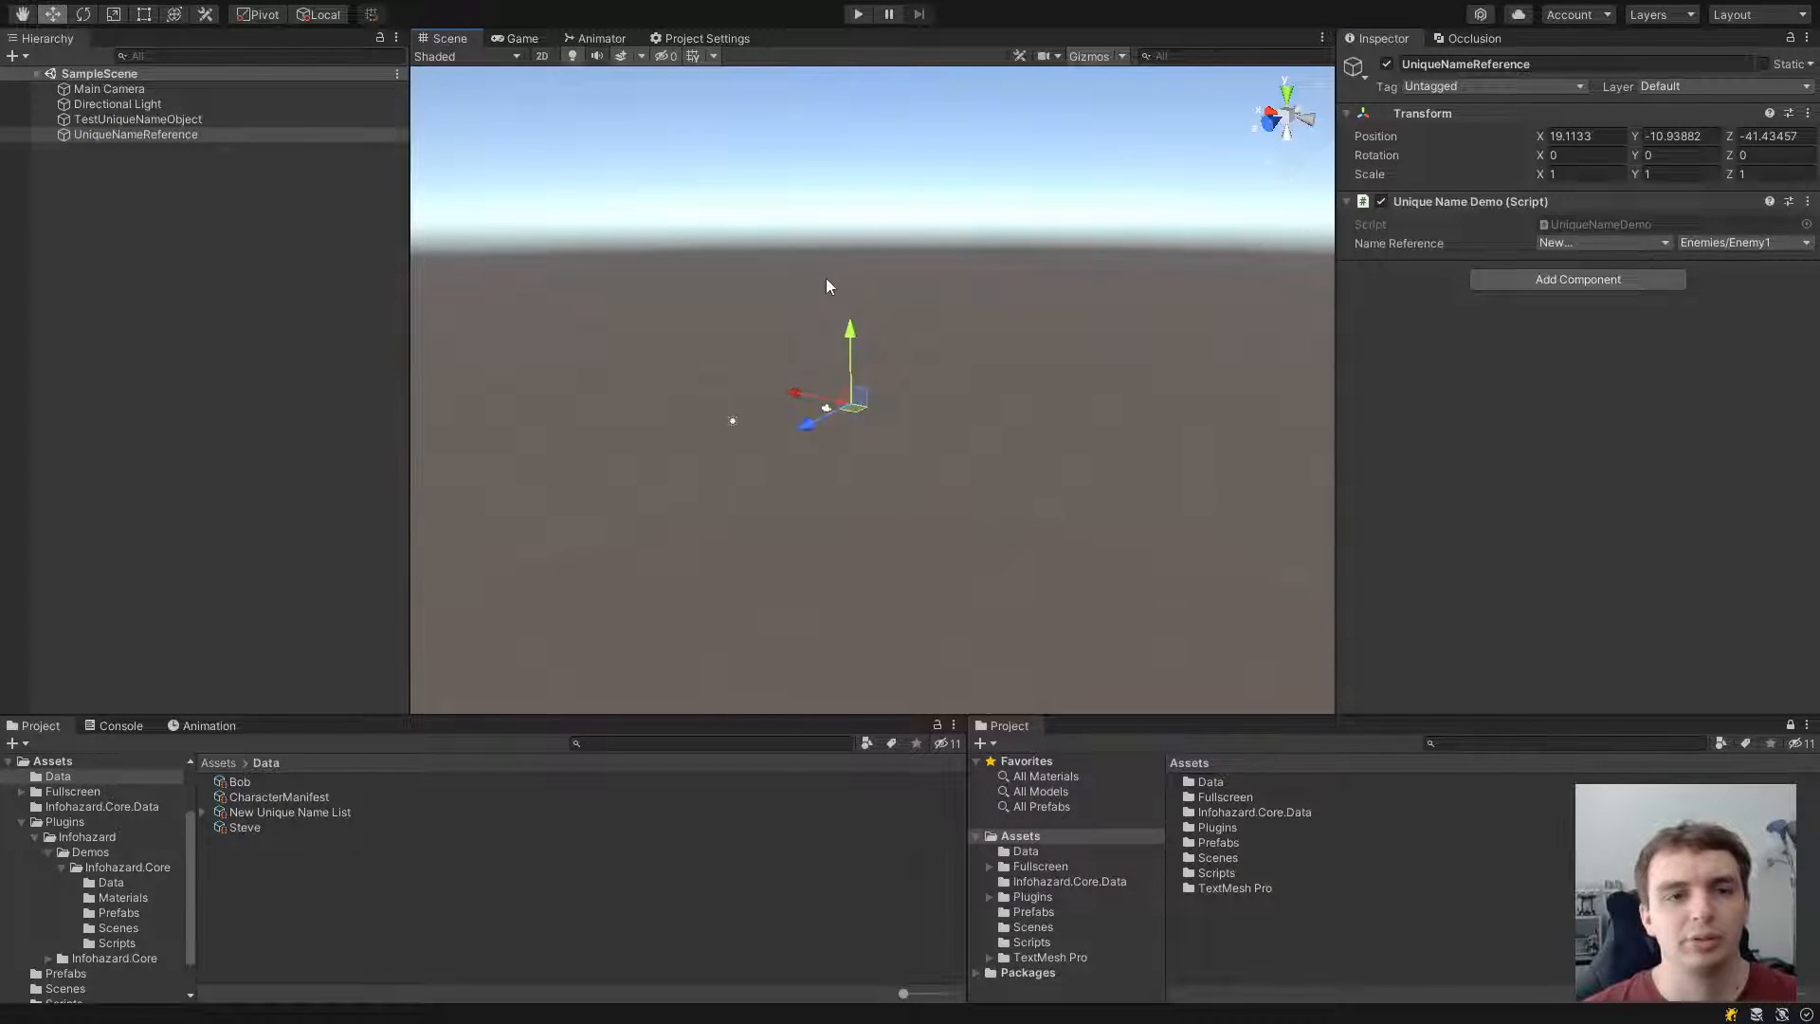
# Step: Enter Play mode and compare TestUniqueNameObject and UniqueNameReference while checking the logged name
pyautogui.click(858, 14)
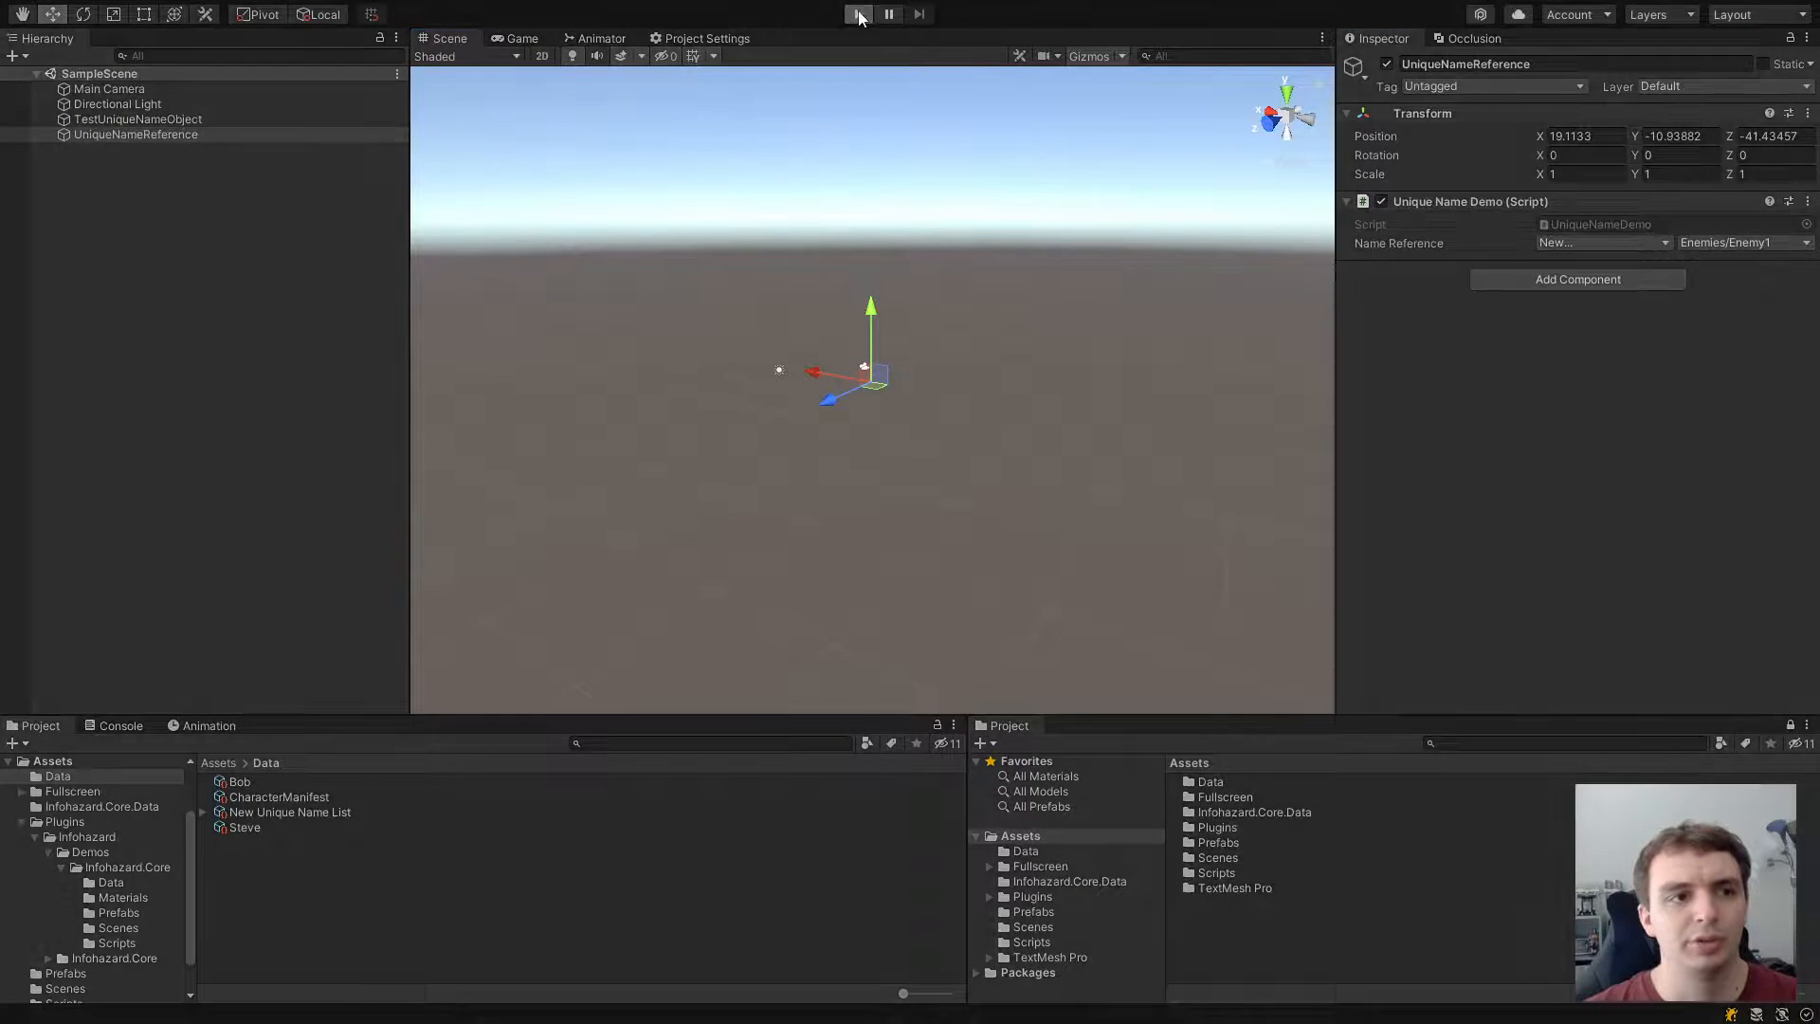
pyautogui.click(857, 14)
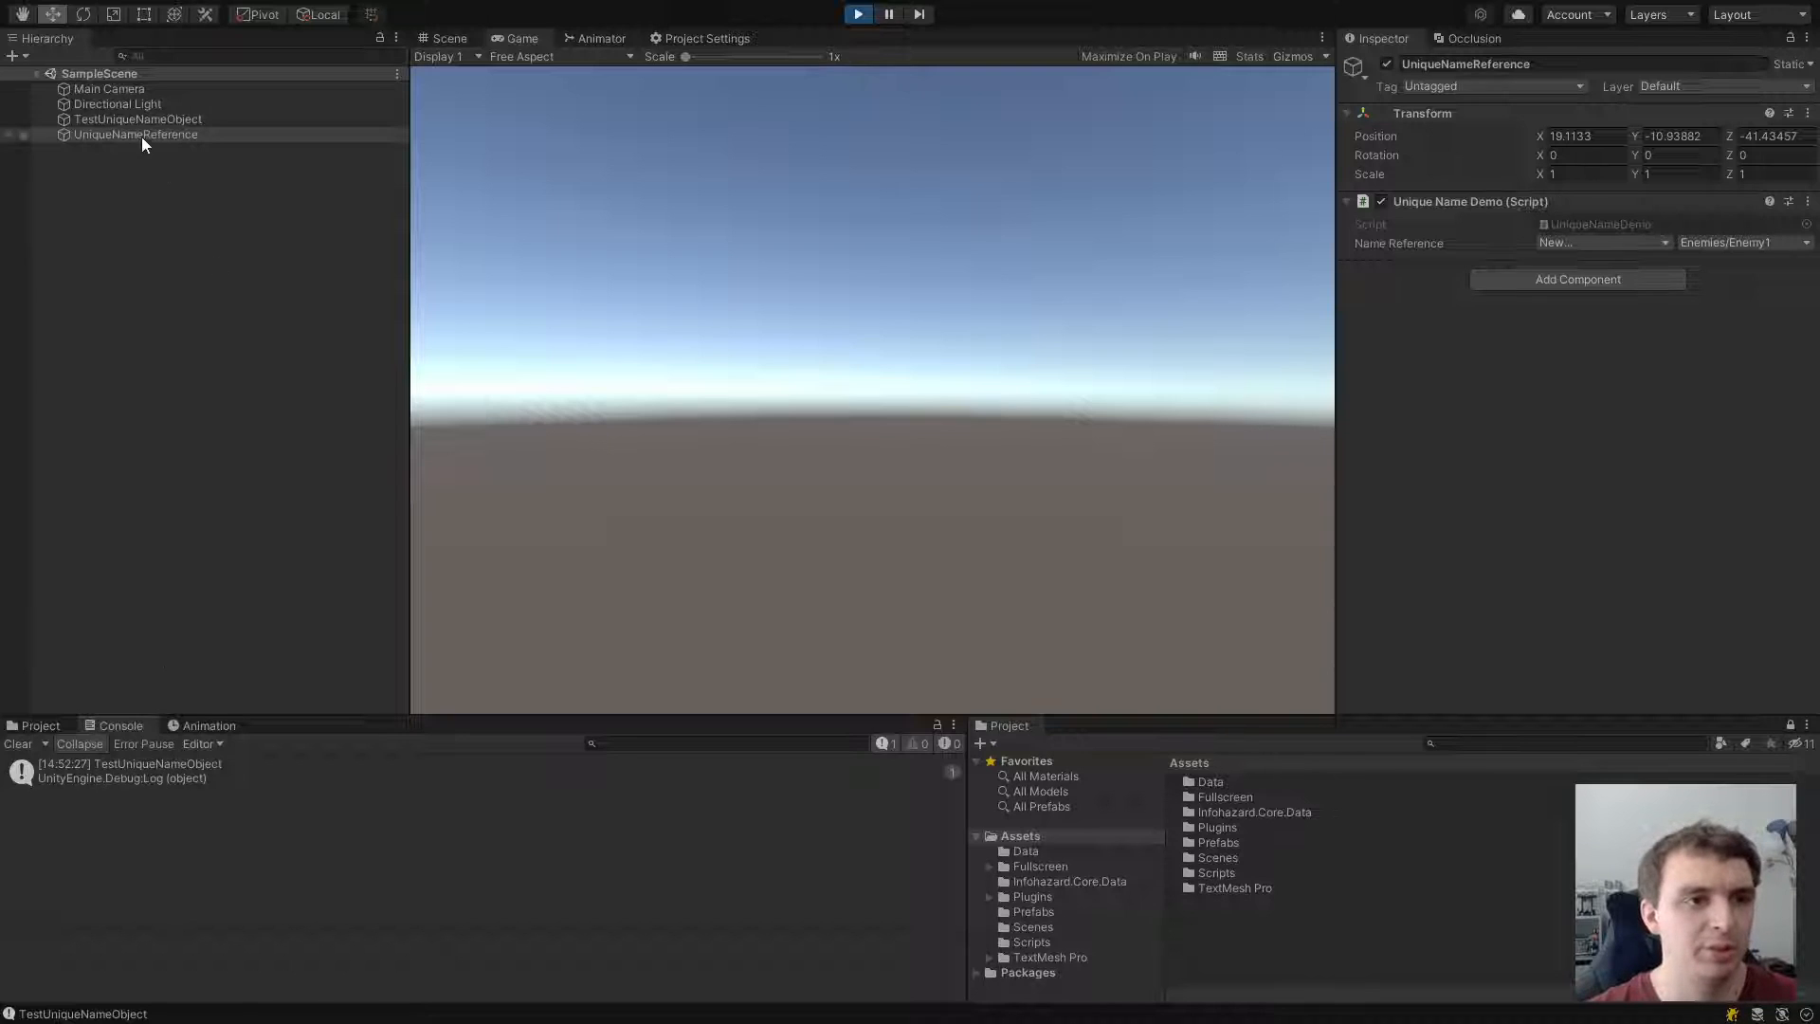
pyautogui.click(139, 119)
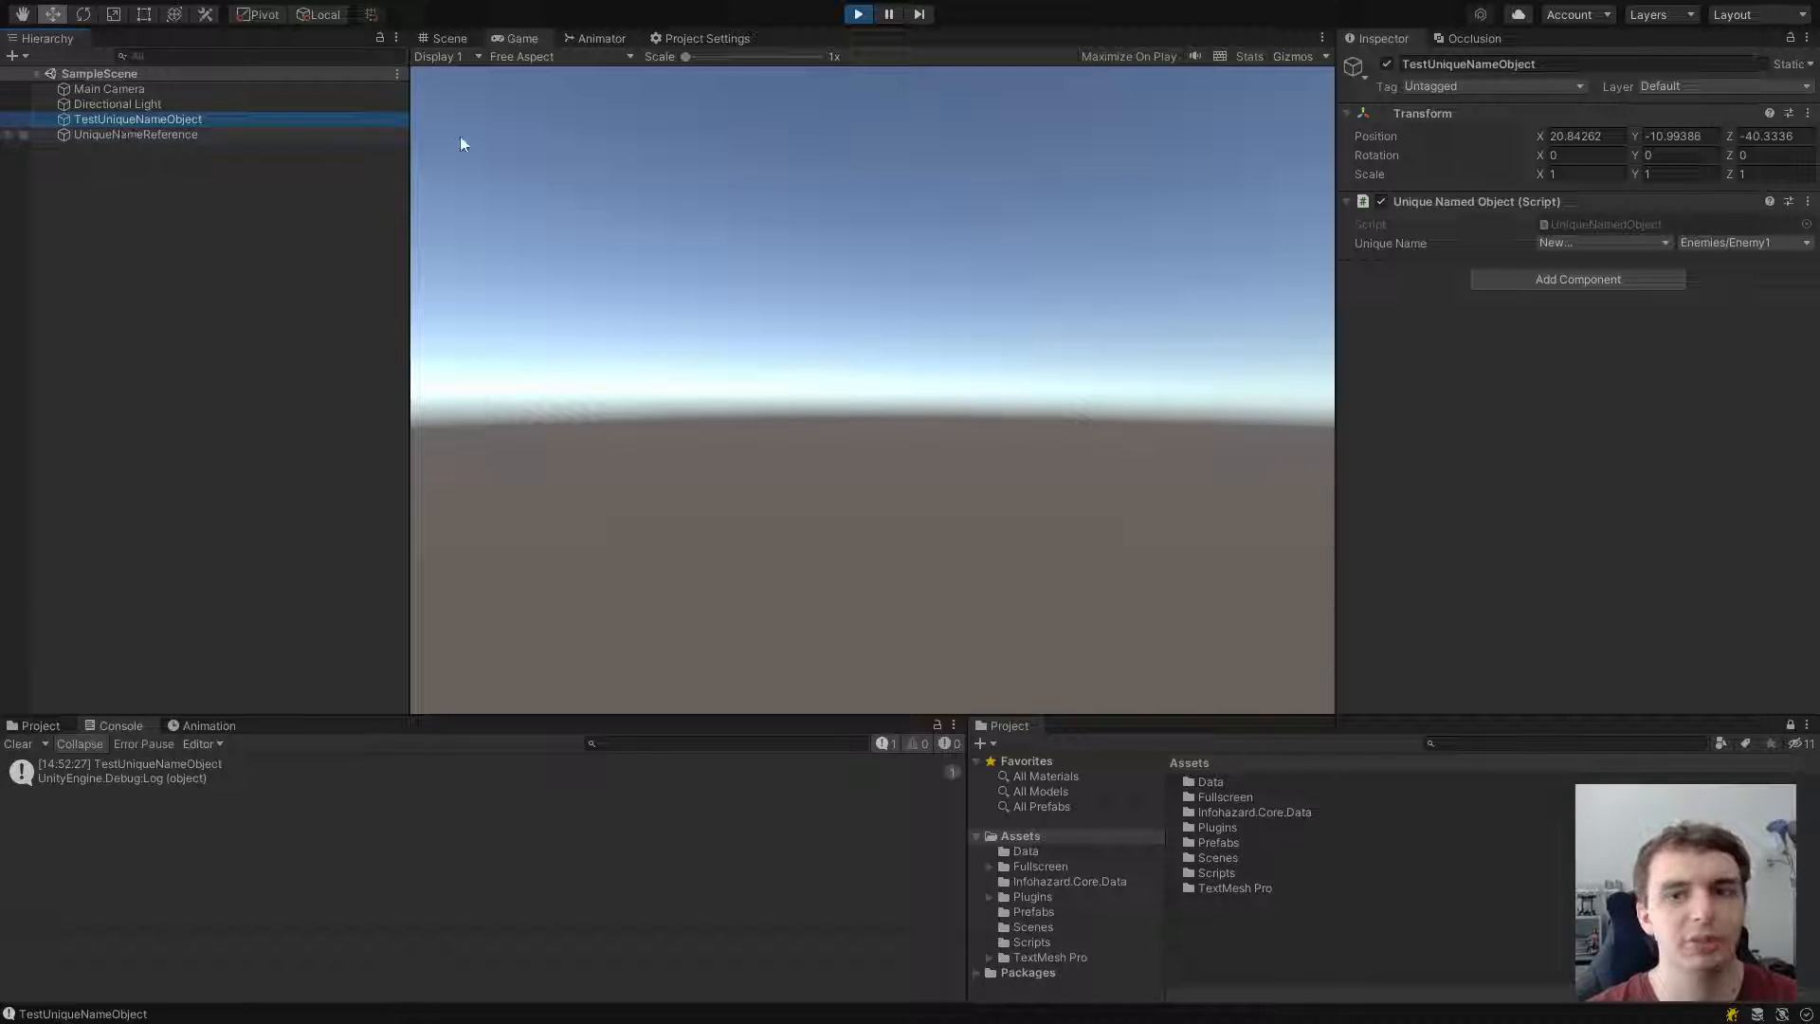
pyautogui.click(136, 134)
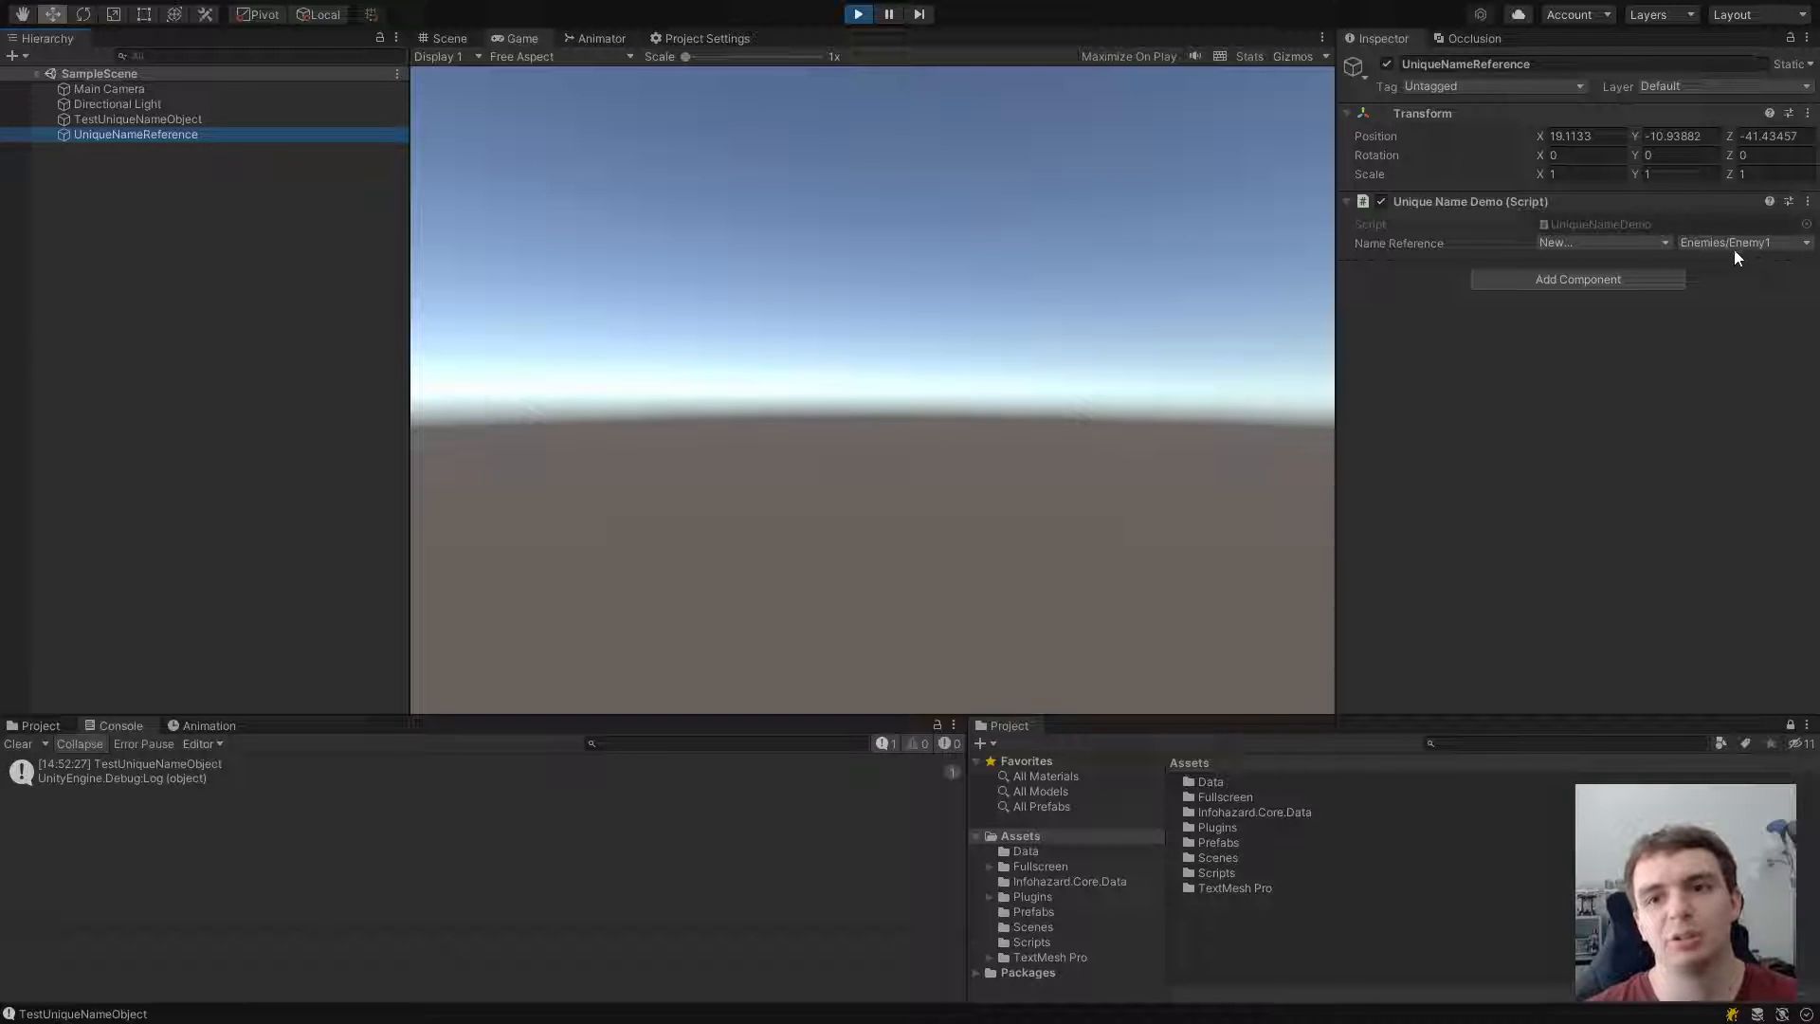
pyautogui.click(139, 119)
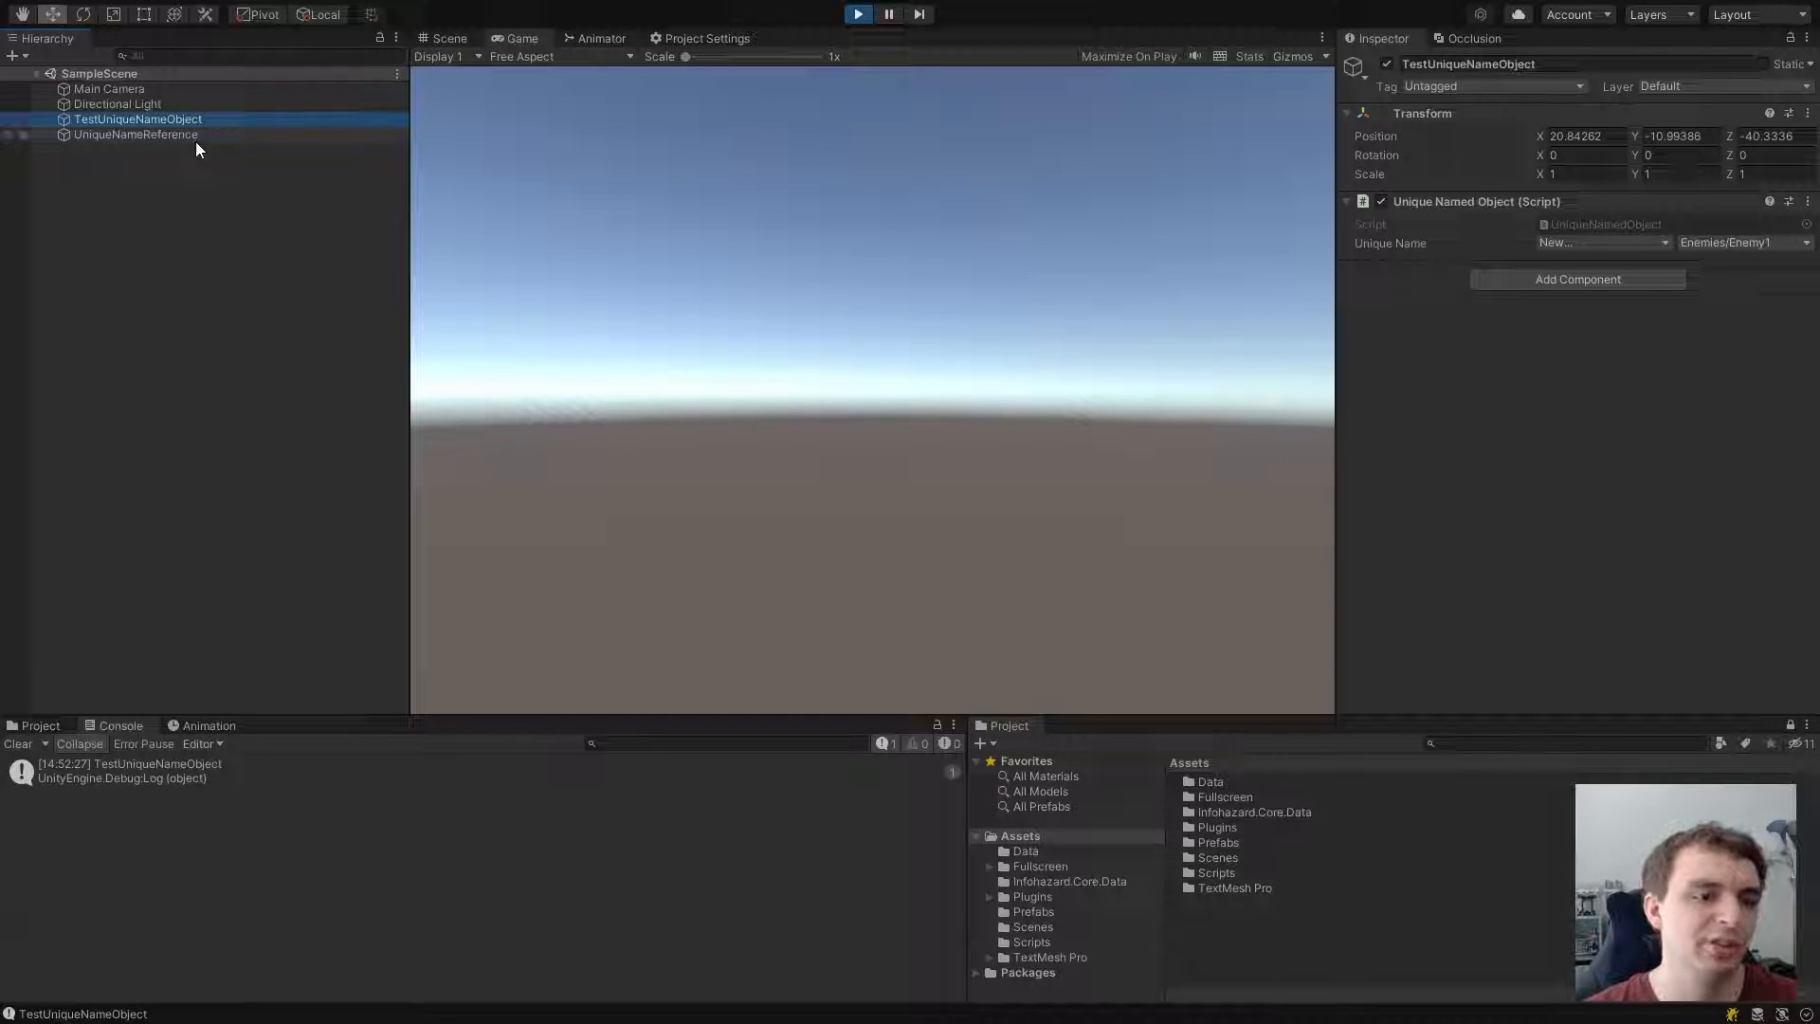
pyautogui.click(134, 133)
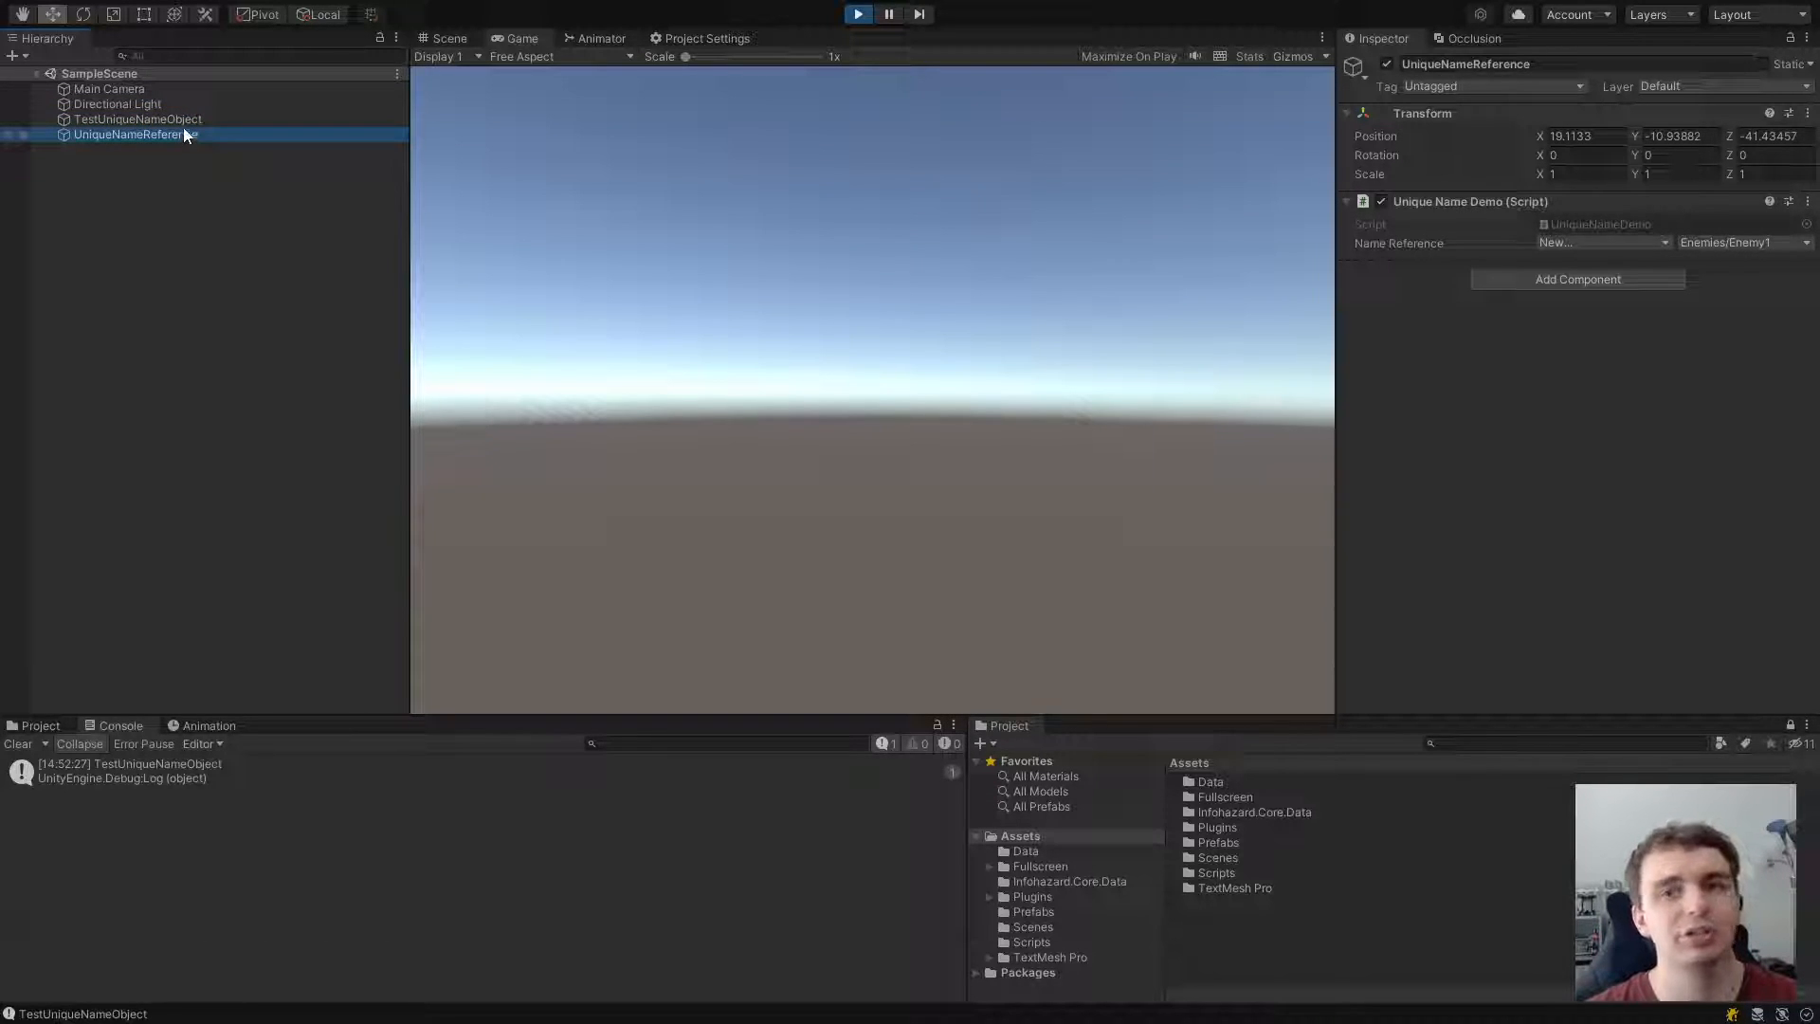
pyautogui.moveTo(758, 174)
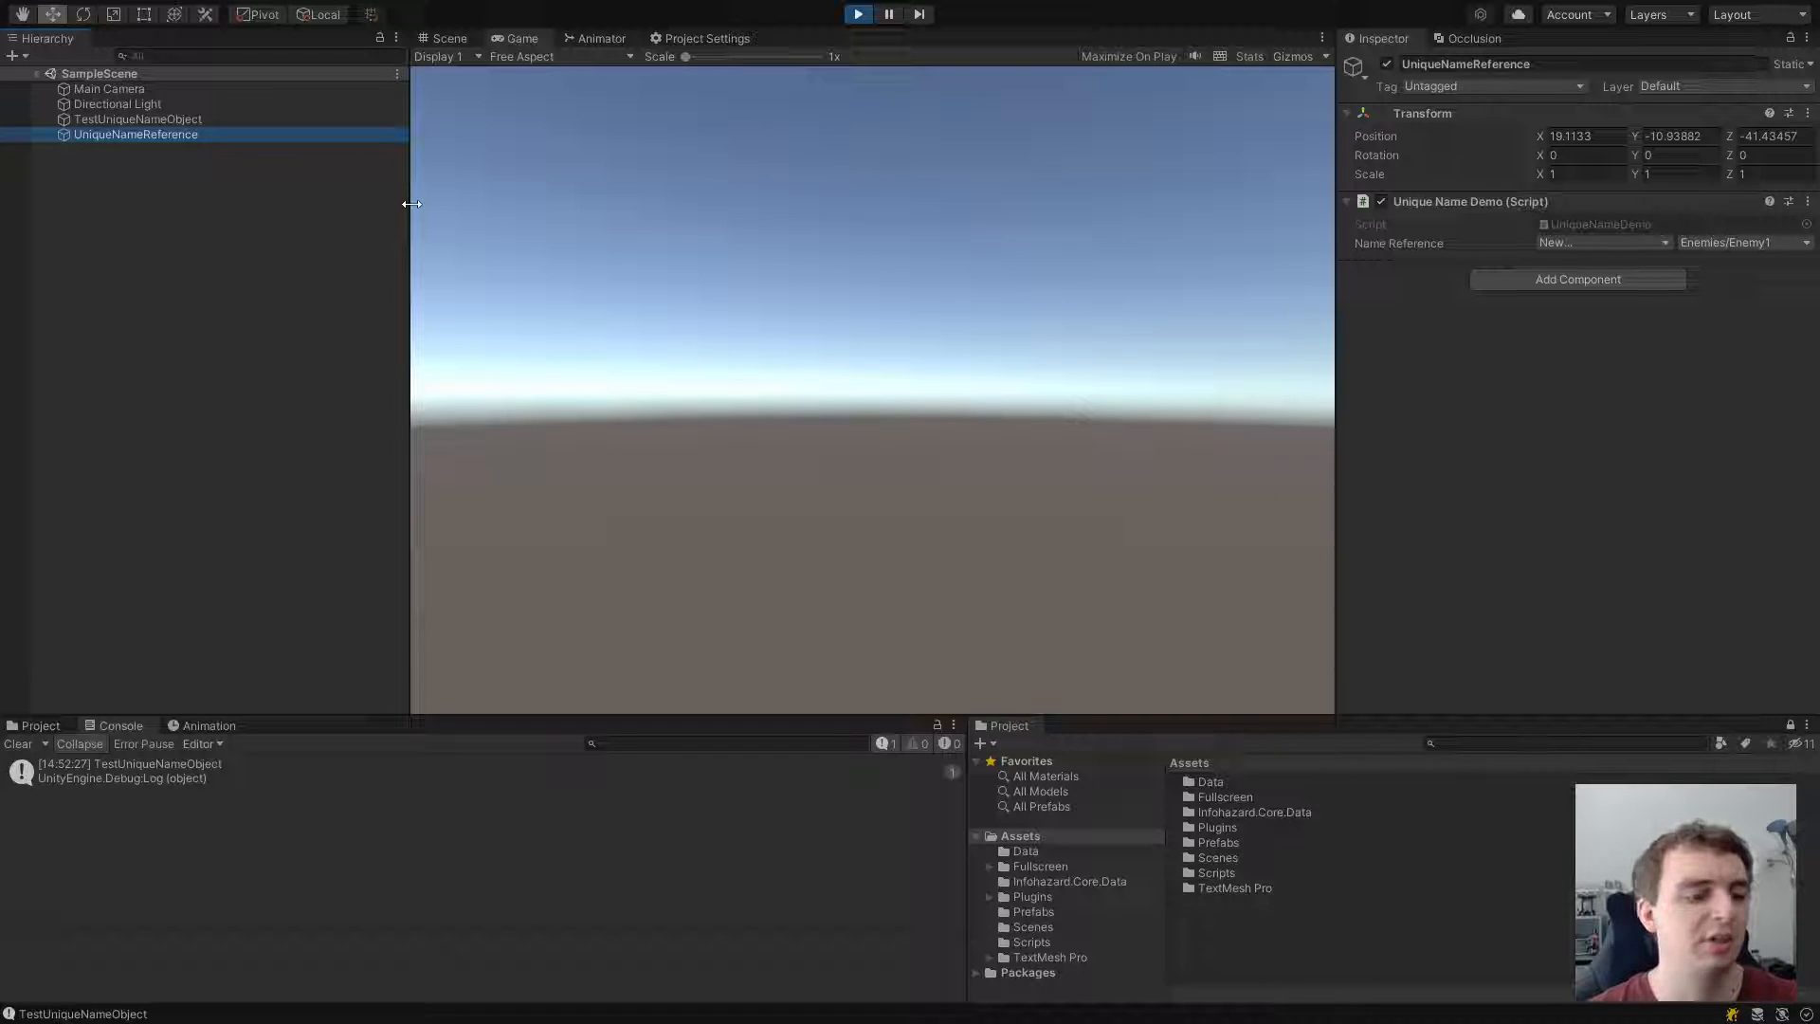
pyautogui.moveTo(417, 212)
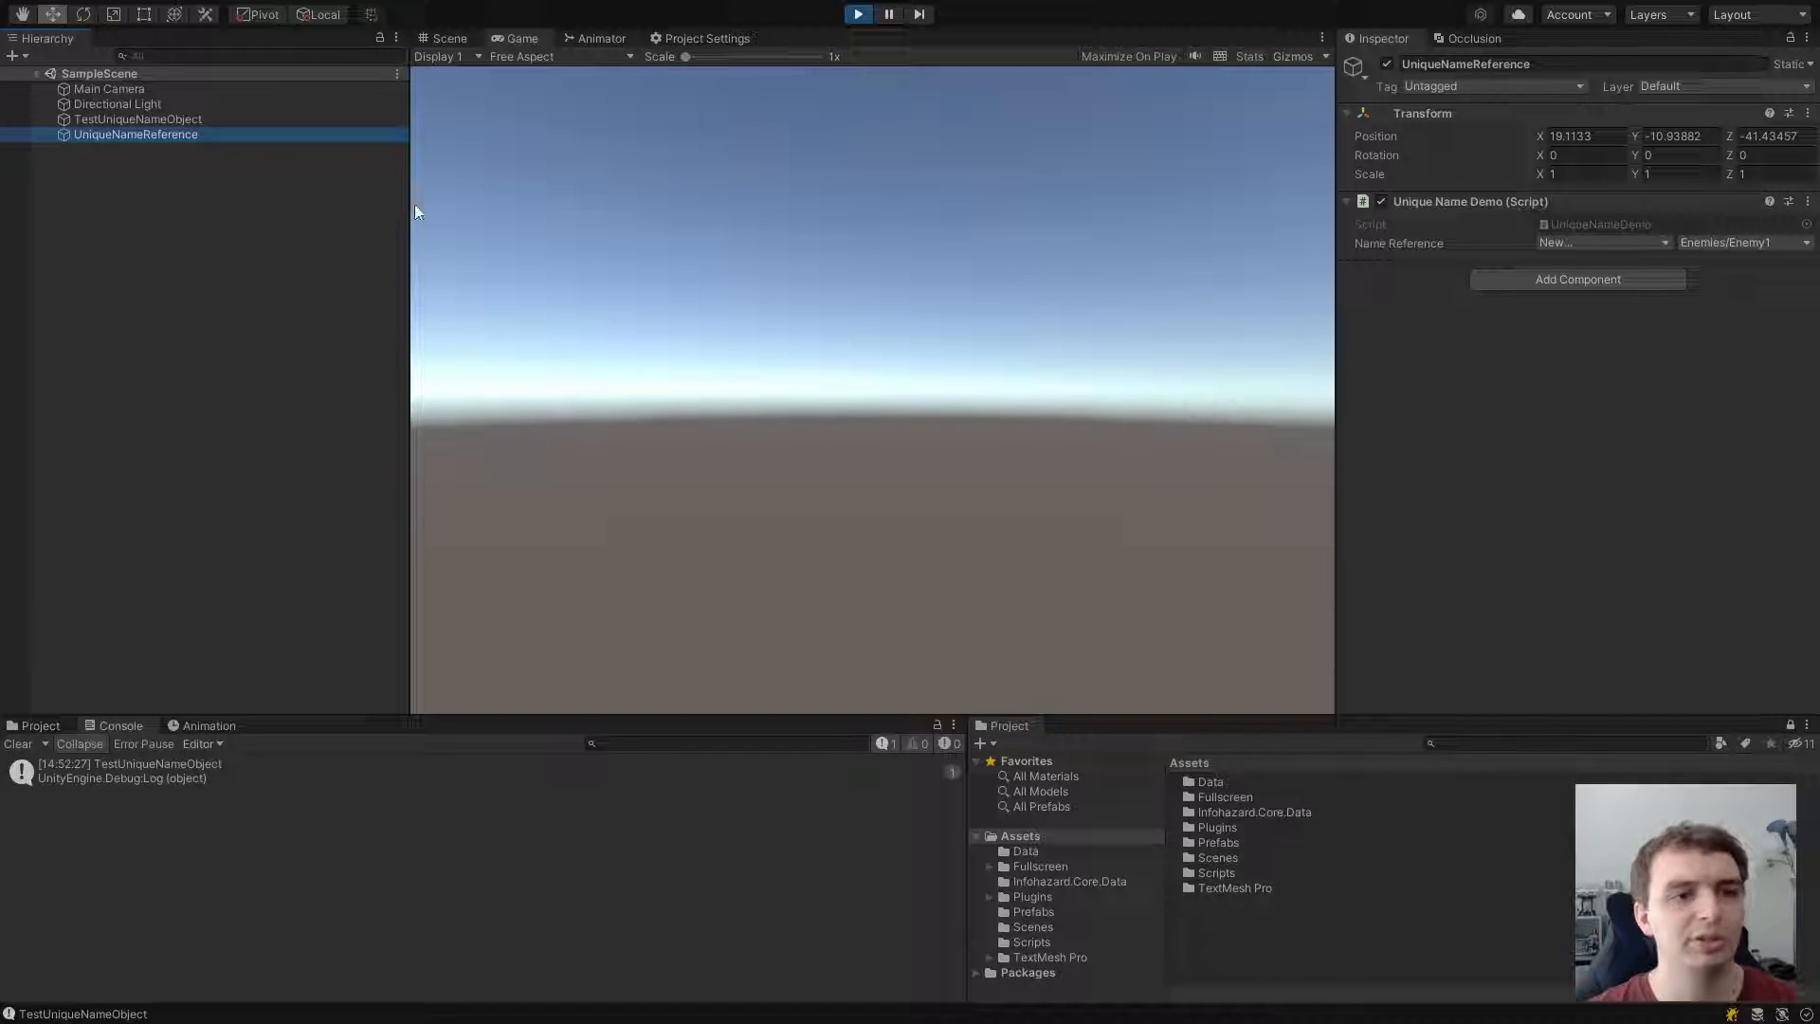
pyautogui.moveTo(136, 134)
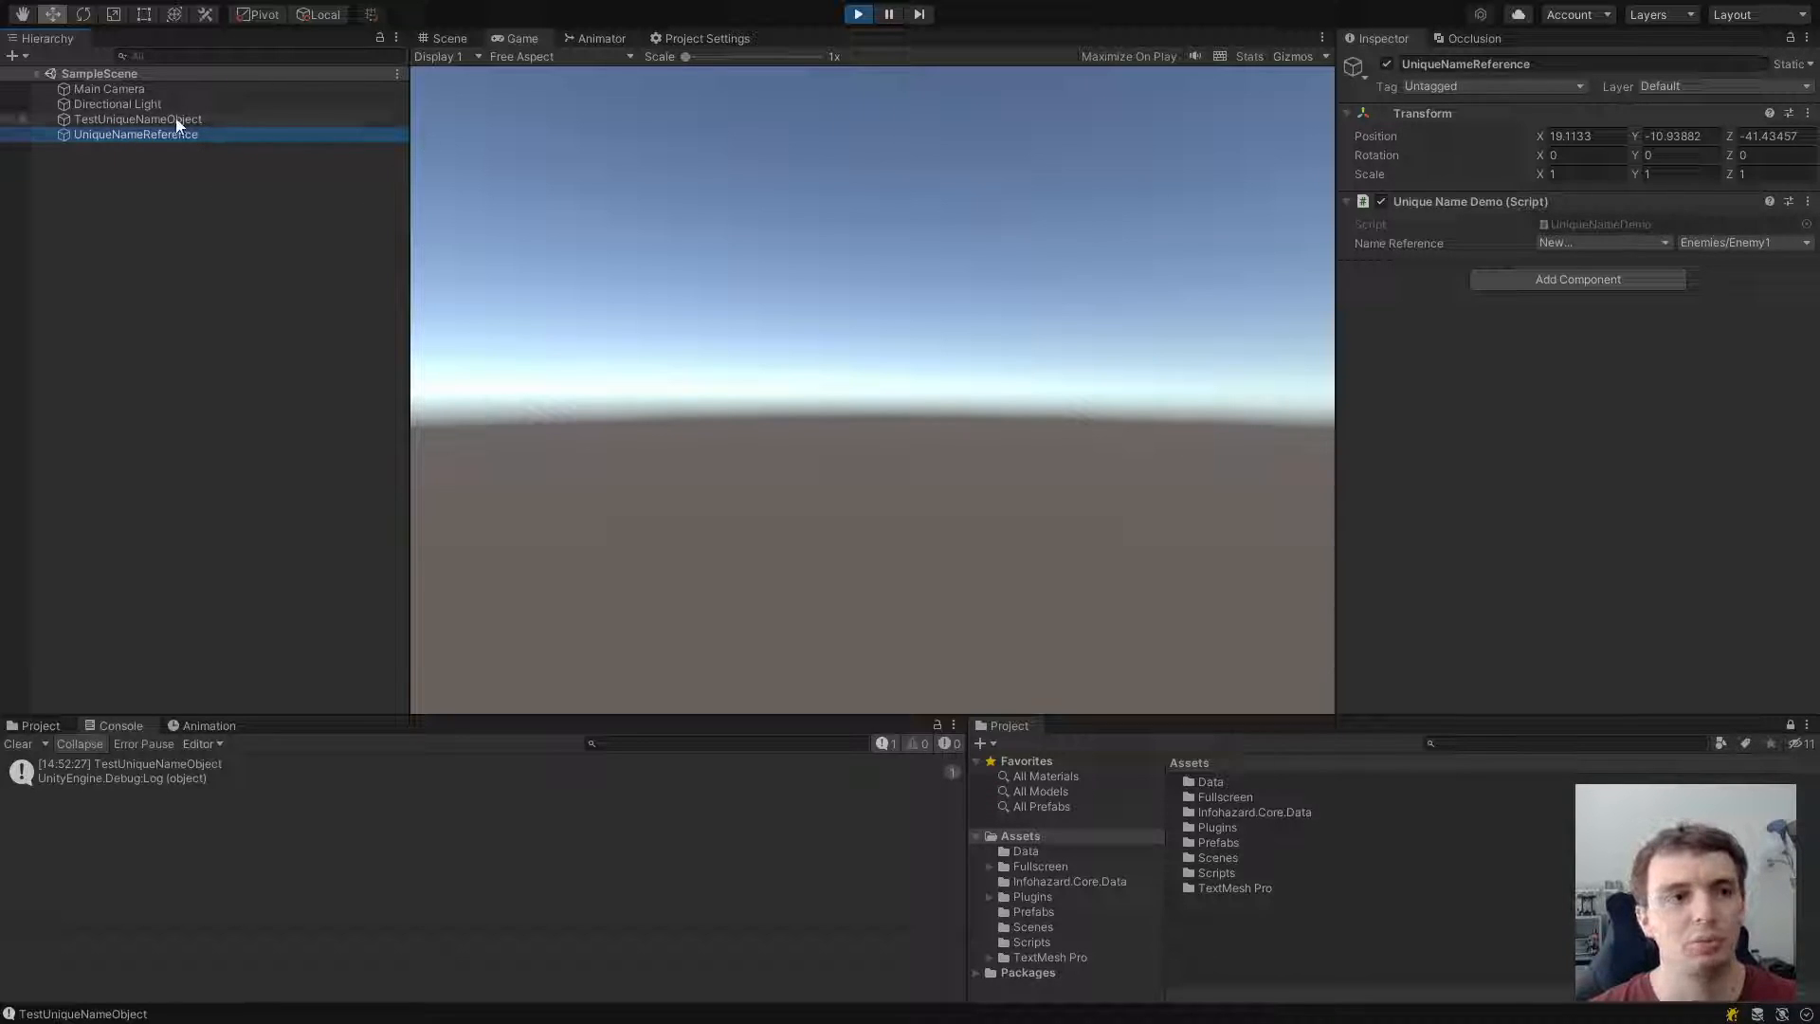
pyautogui.click(138, 118)
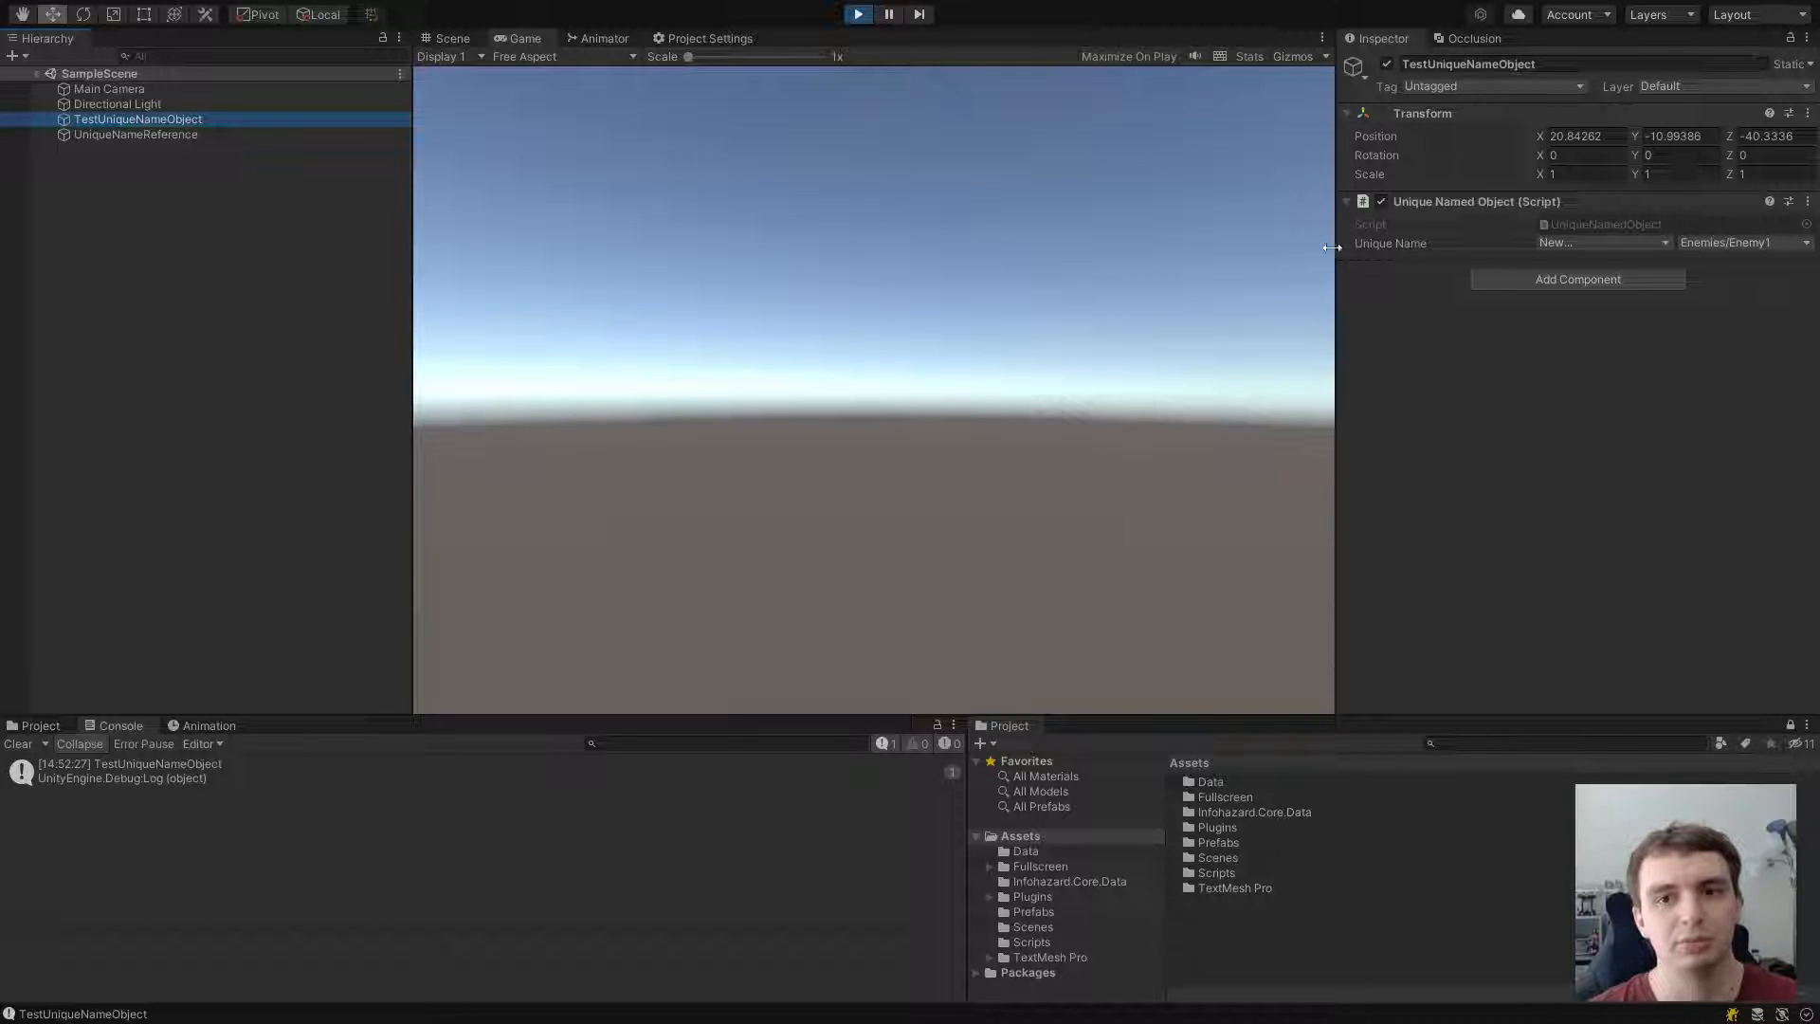
pyautogui.moveTo(925, 215)
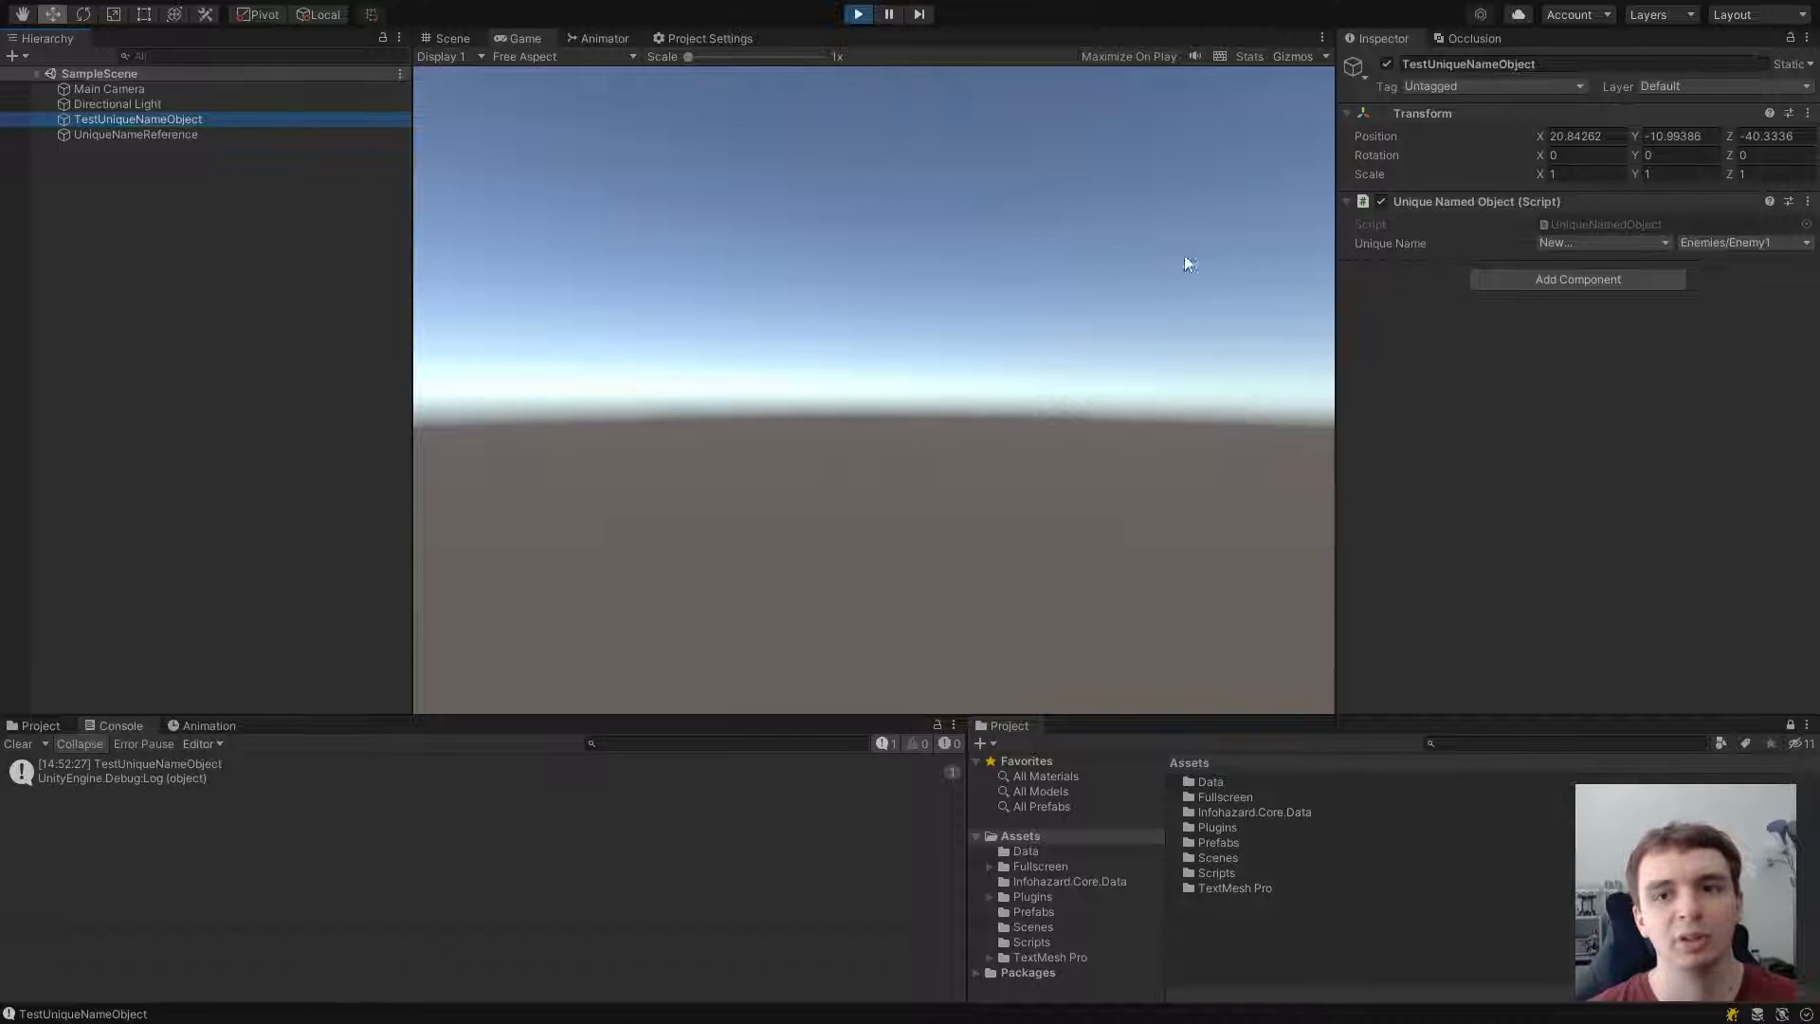
pyautogui.moveTo(172, 135)
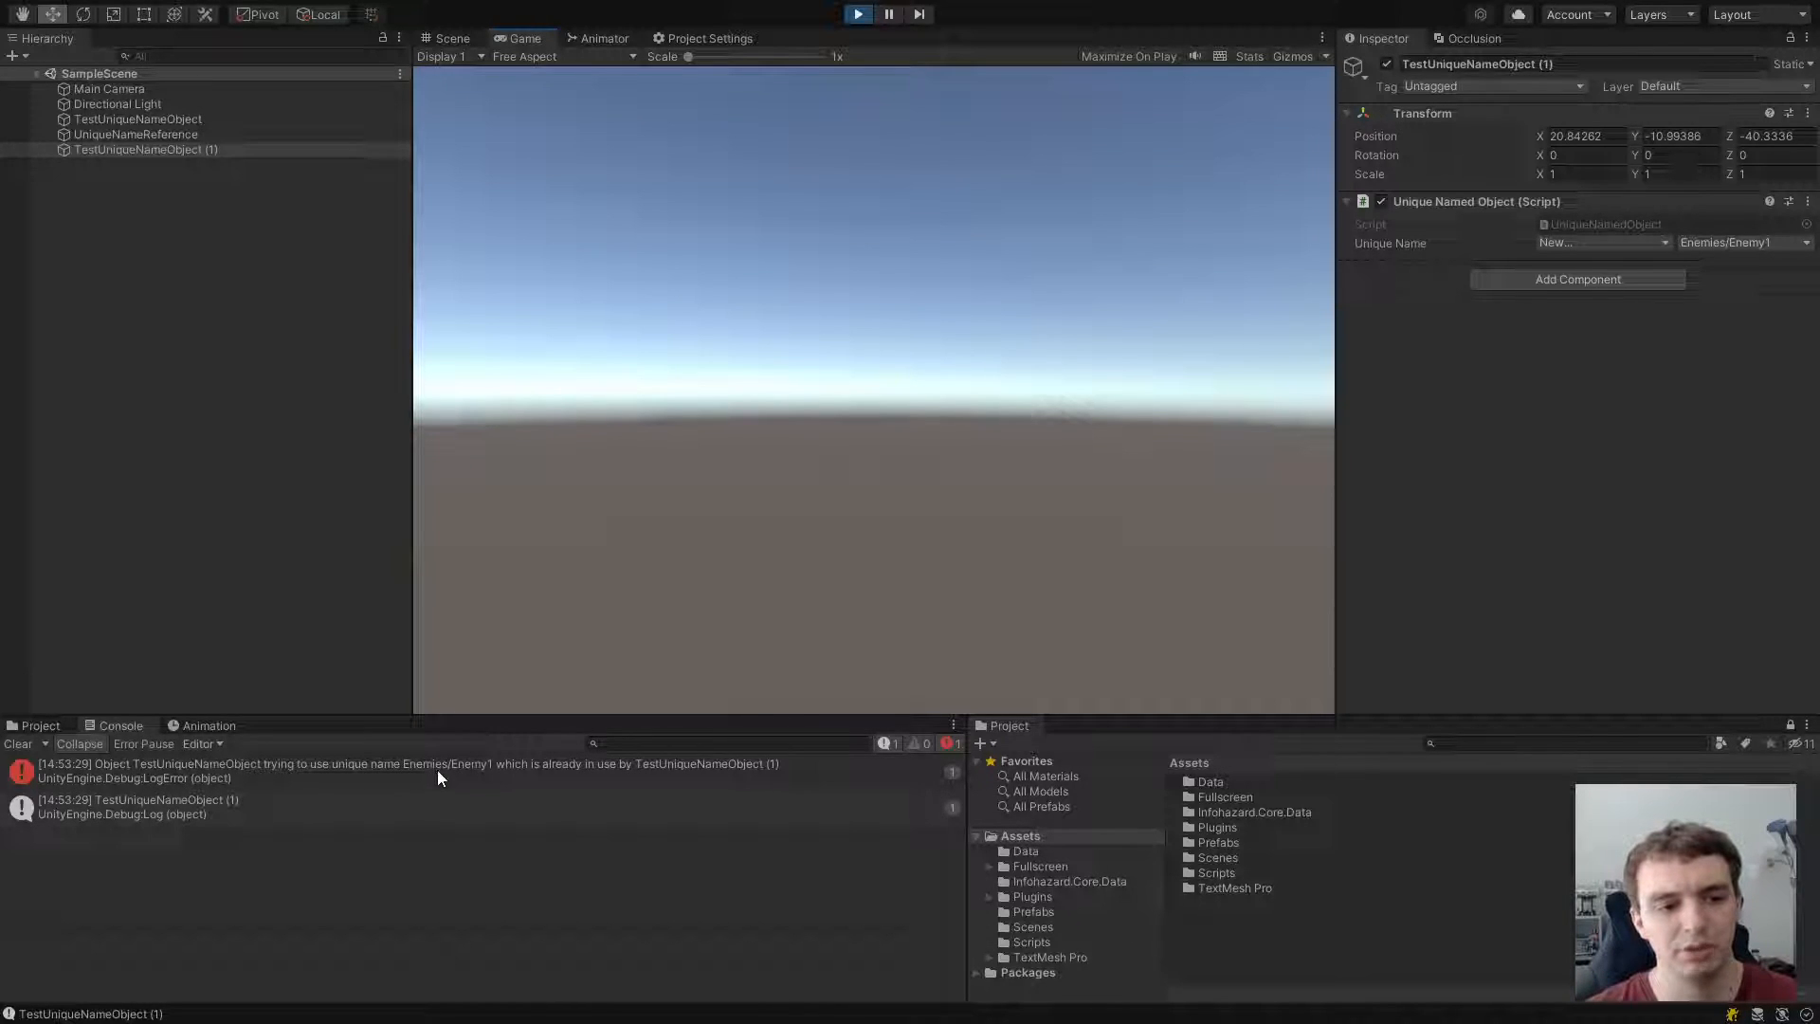
pyautogui.moveTo(648, 771)
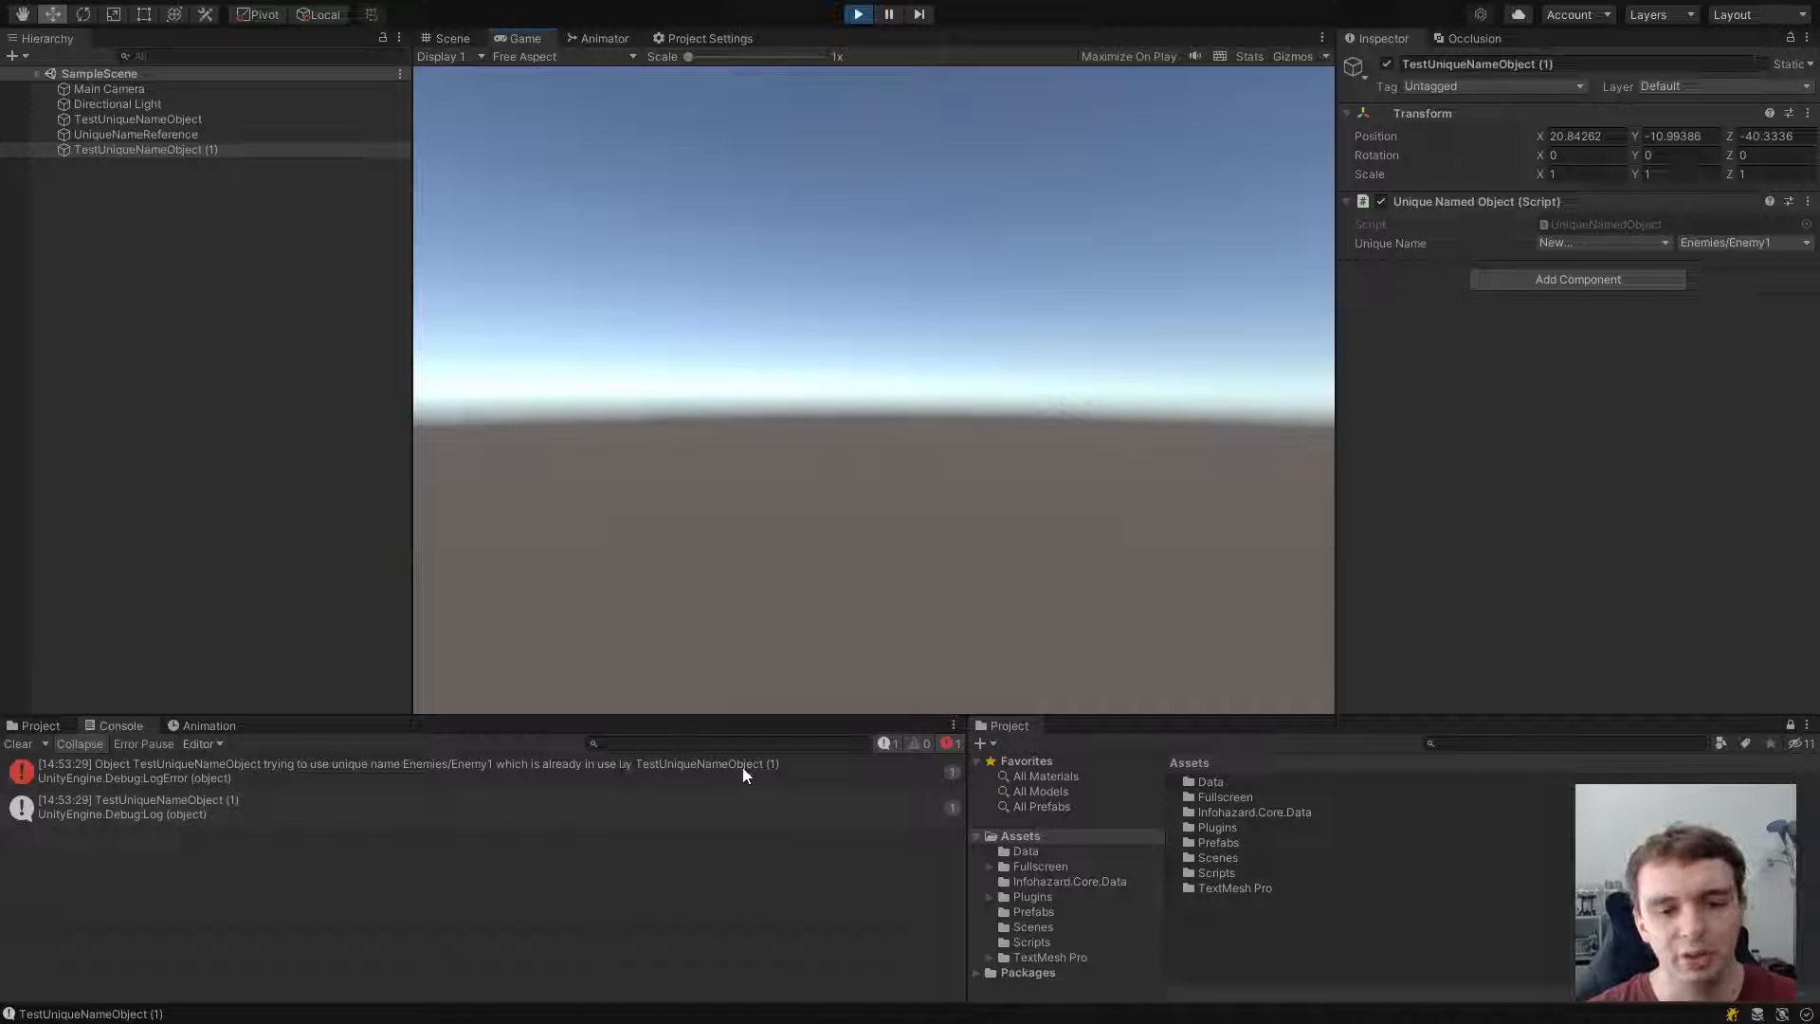
pyautogui.moveTo(656, 781)
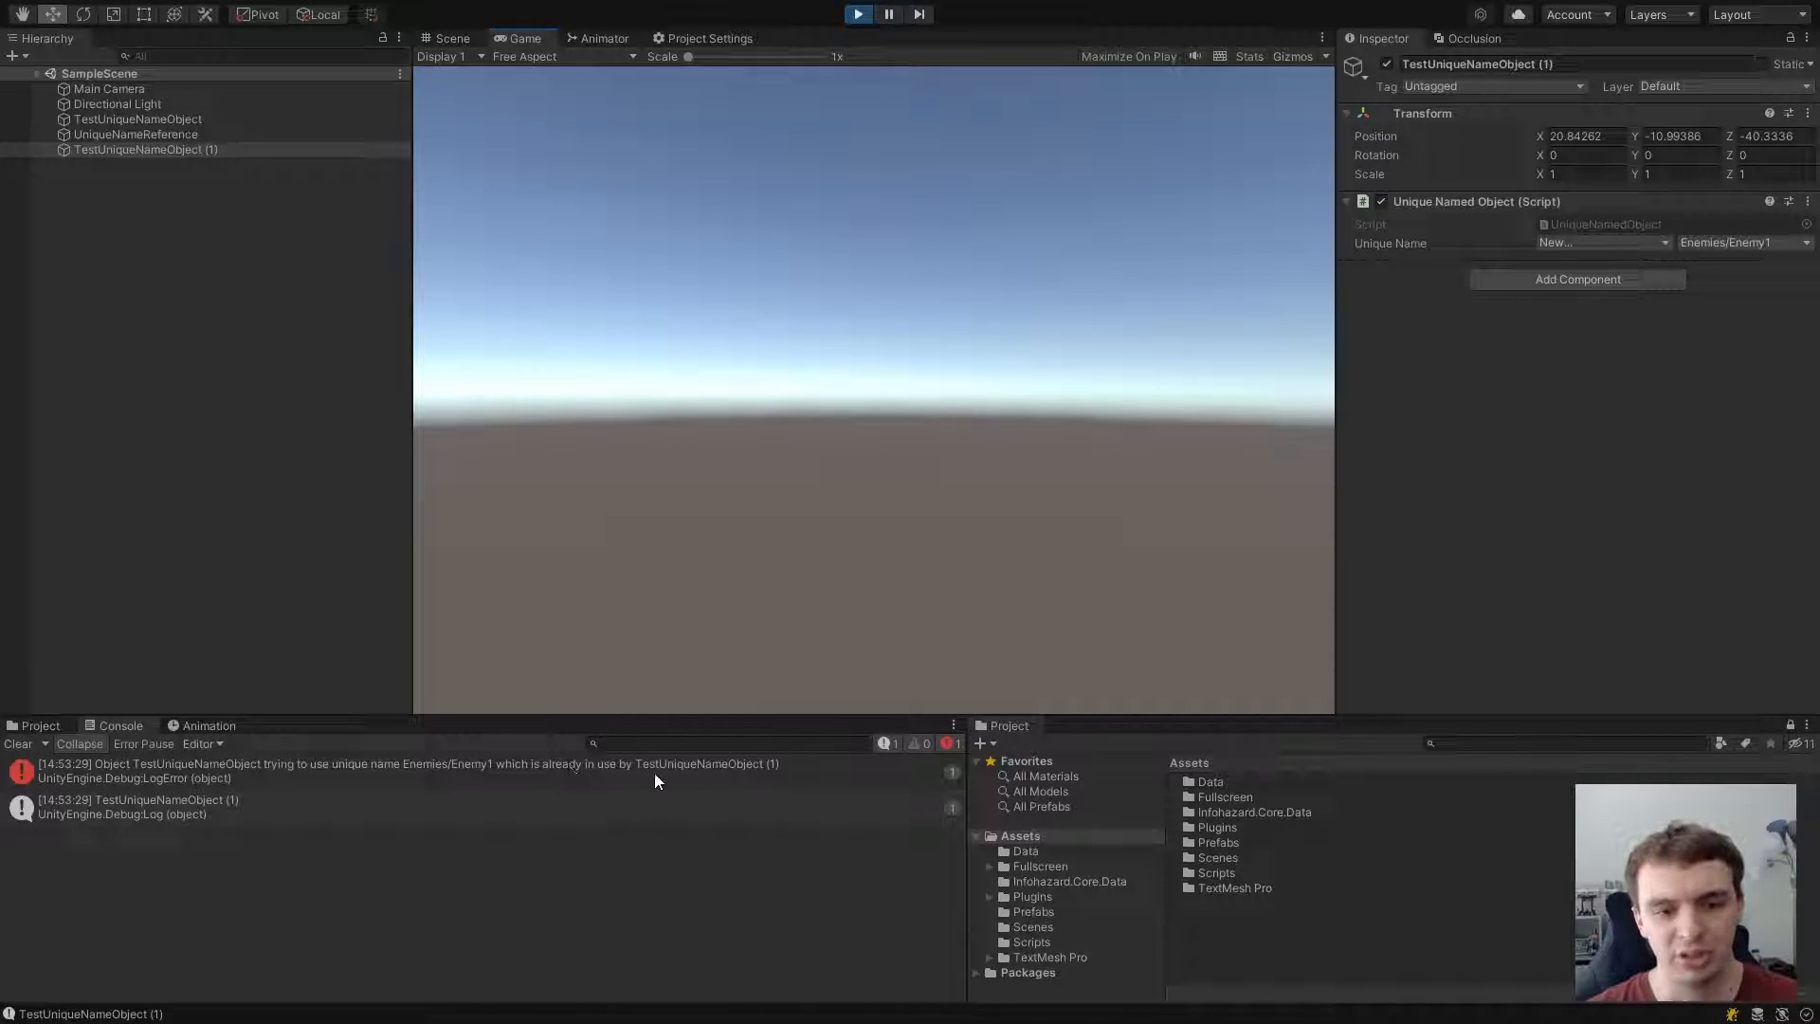